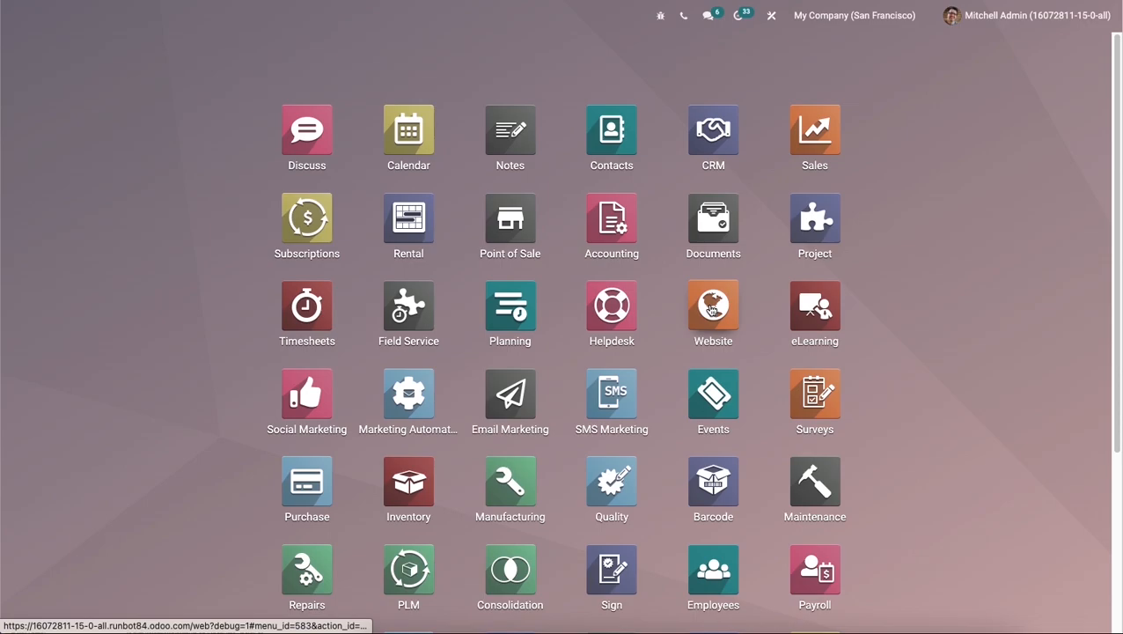
mouse_move(713, 308)
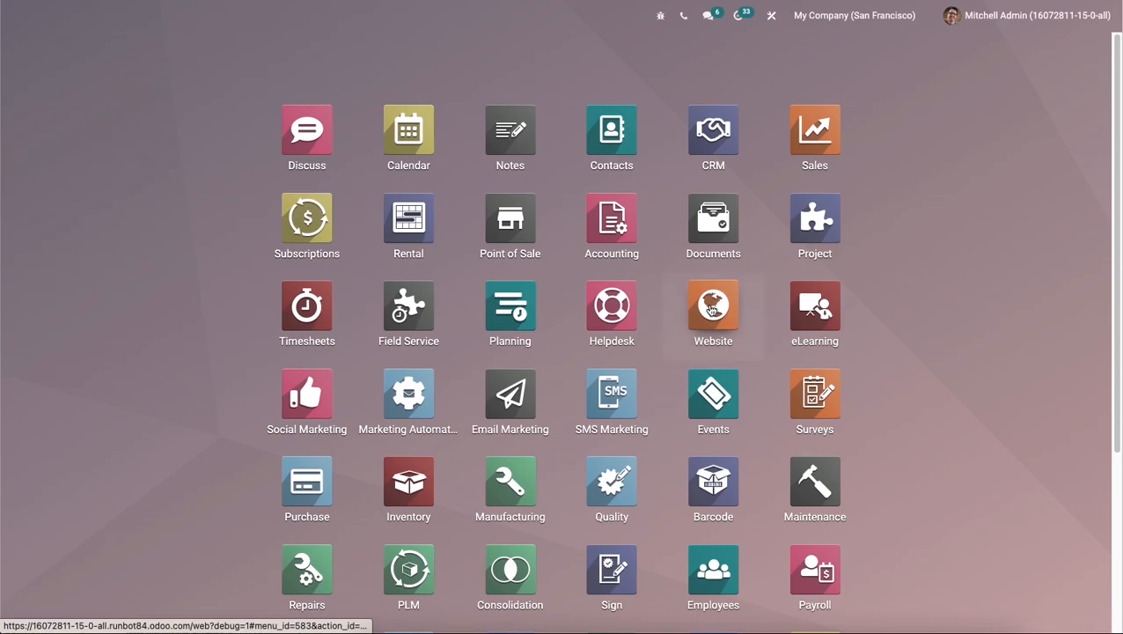
Reach the Website app's Products list showing the 31 published products
click(713, 306)
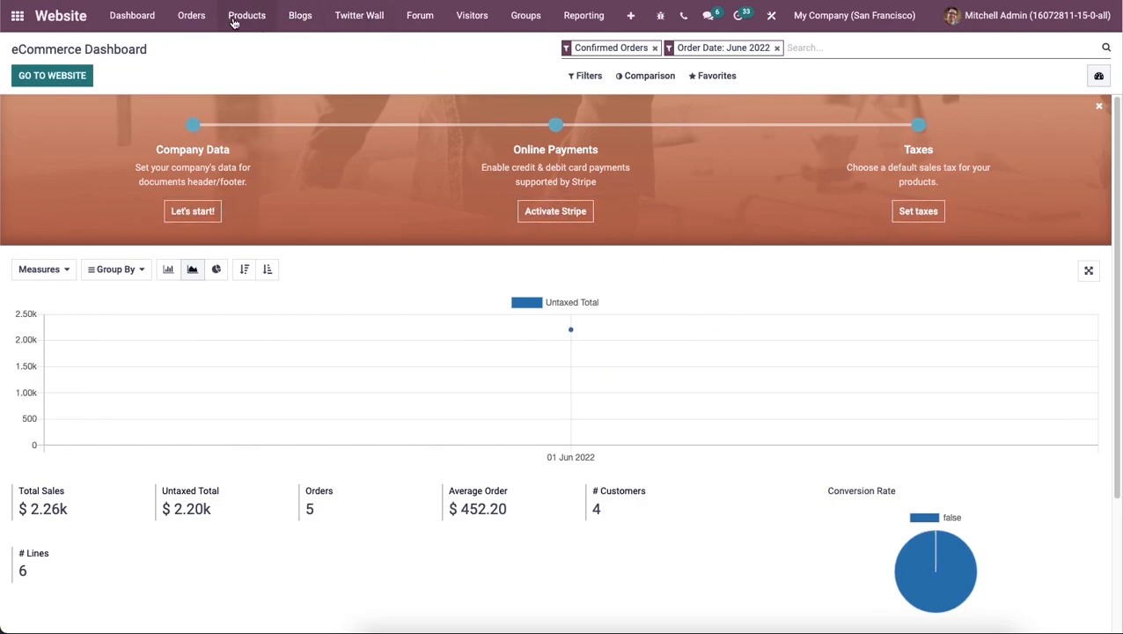
click(247, 14)
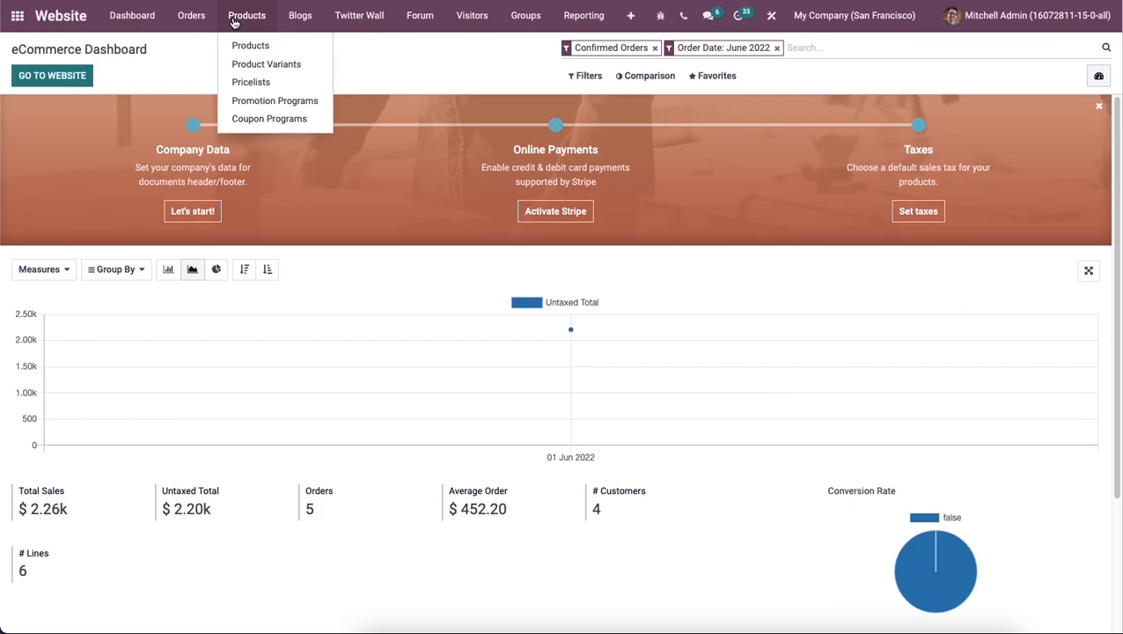
mouse_move(250, 45)
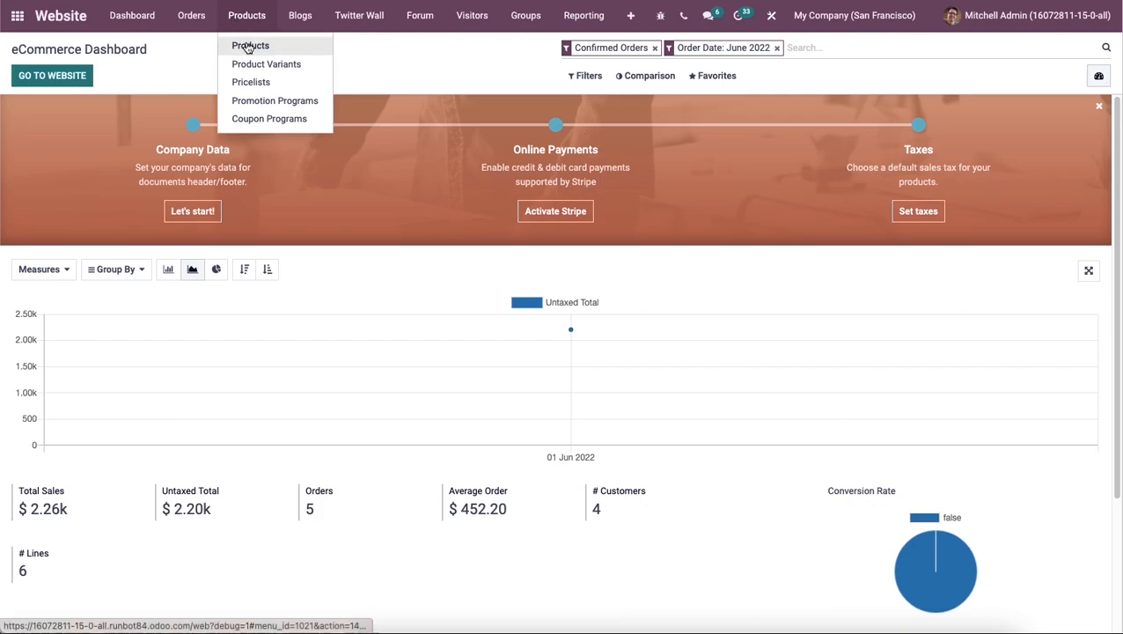
click(250, 46)
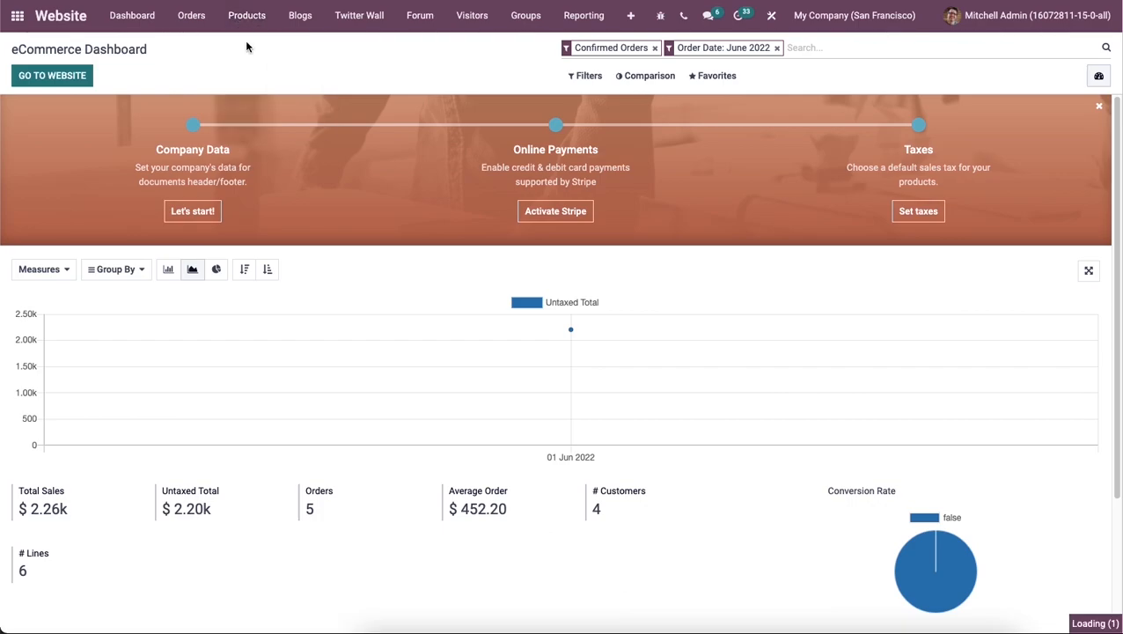
click(246, 14)
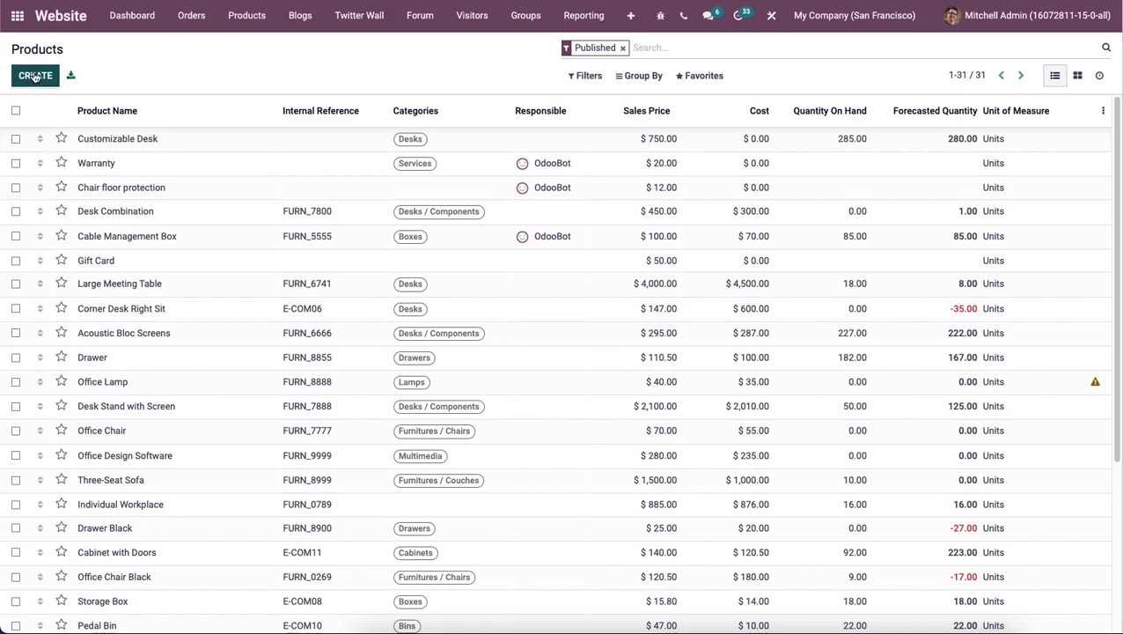
Start a new product named 'Table Top' and upload a wooden-boards photo as its image
click(35, 75)
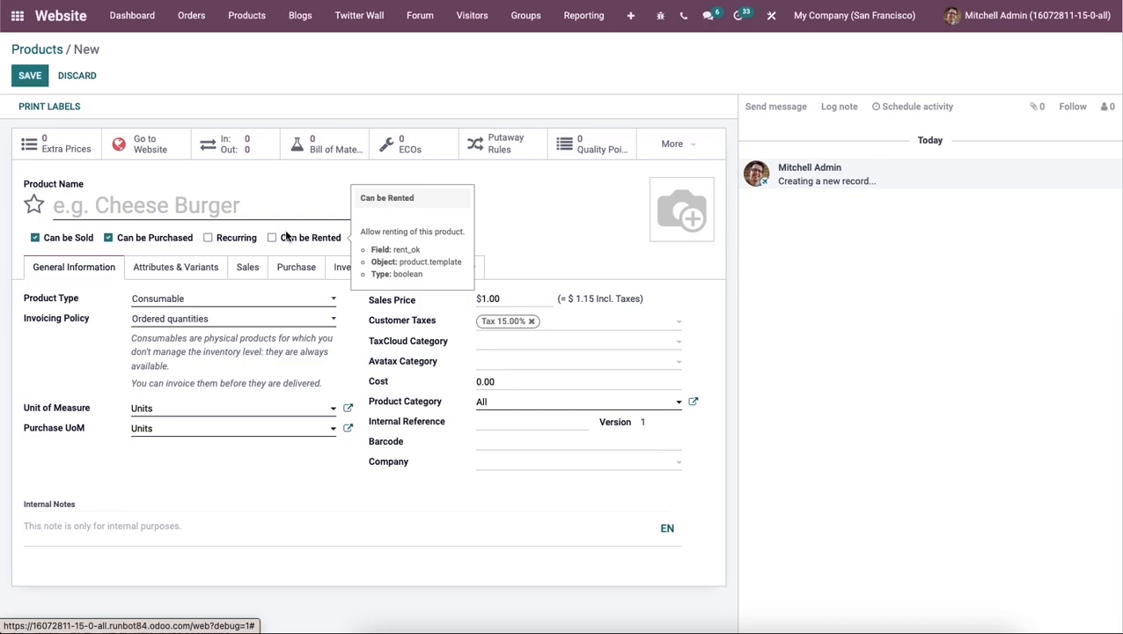
mouse_move(255, 267)
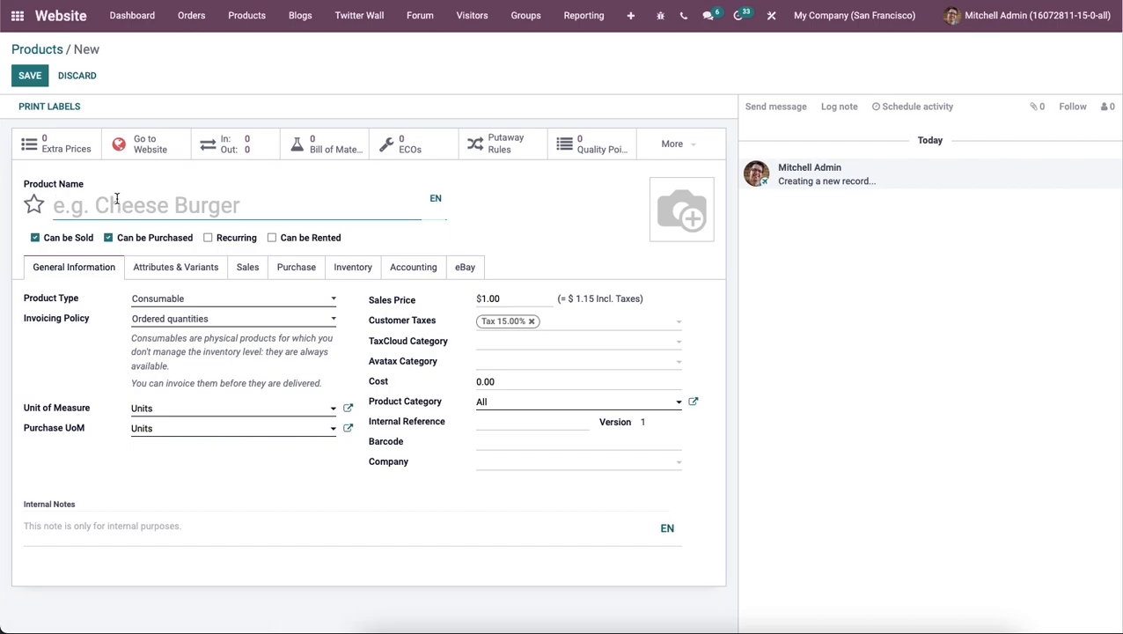
text(Table T)
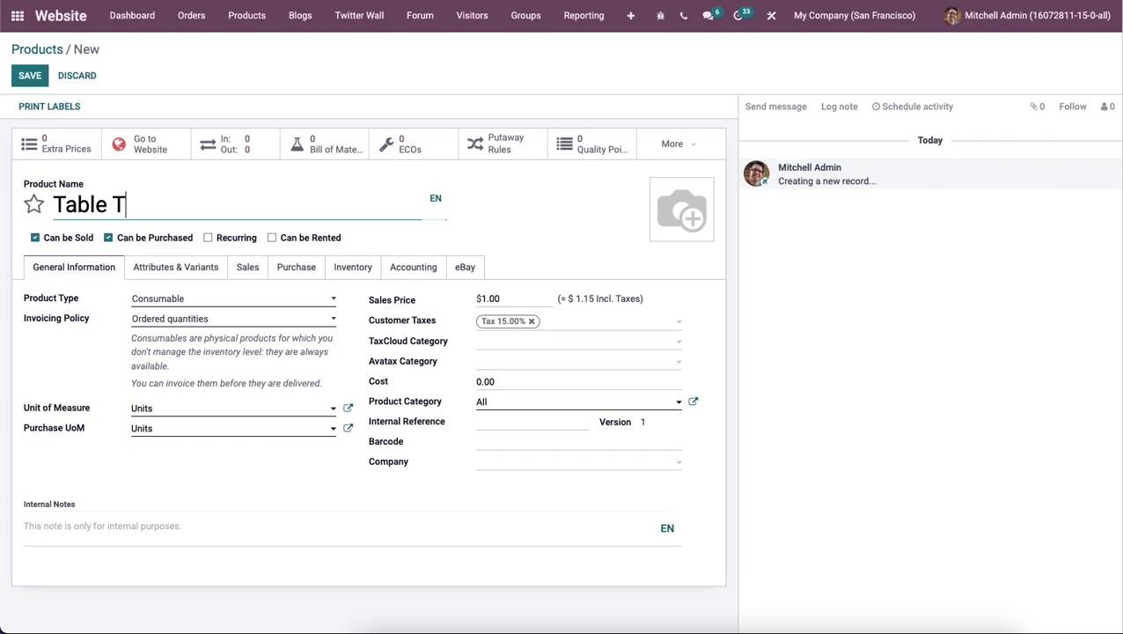
text(op)
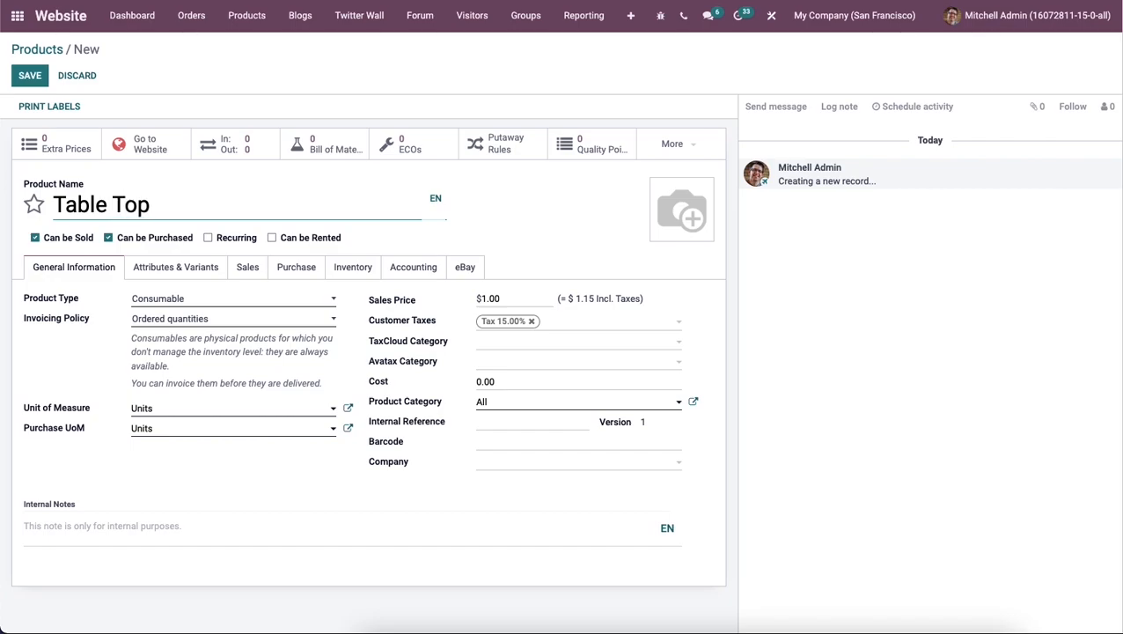
mouse_move(418, 247)
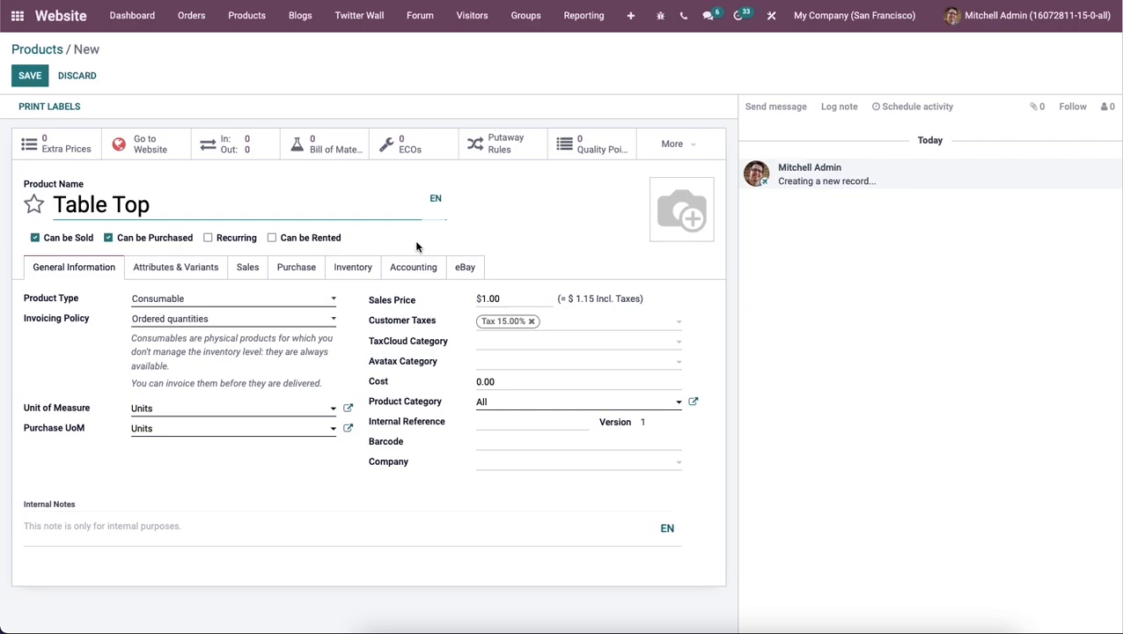
mouse_move(681, 208)
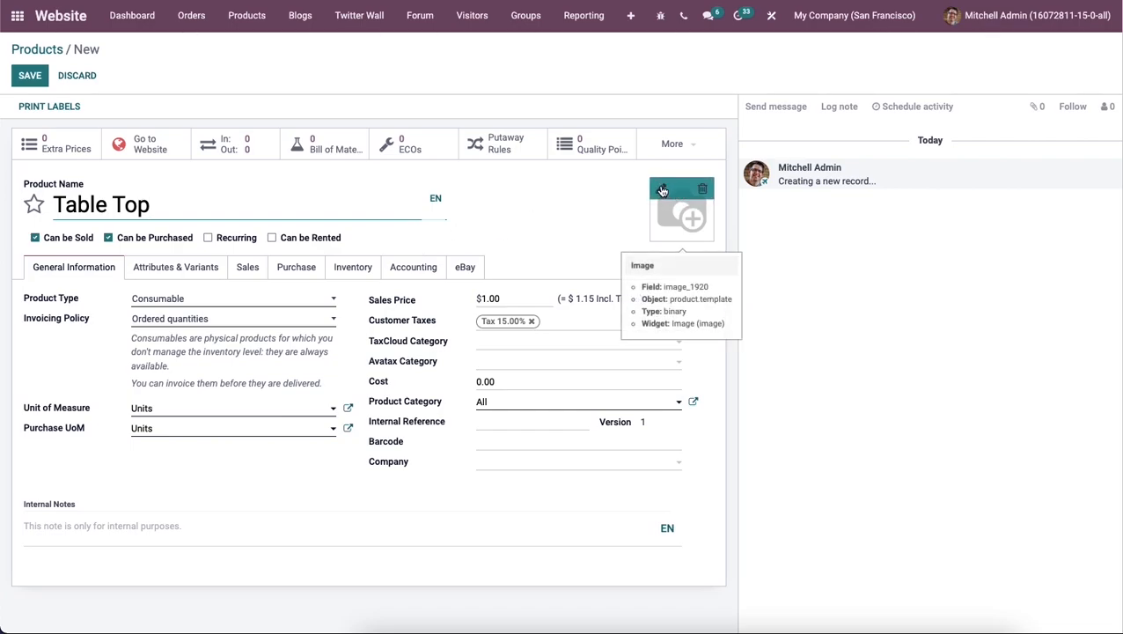
click(663, 190)
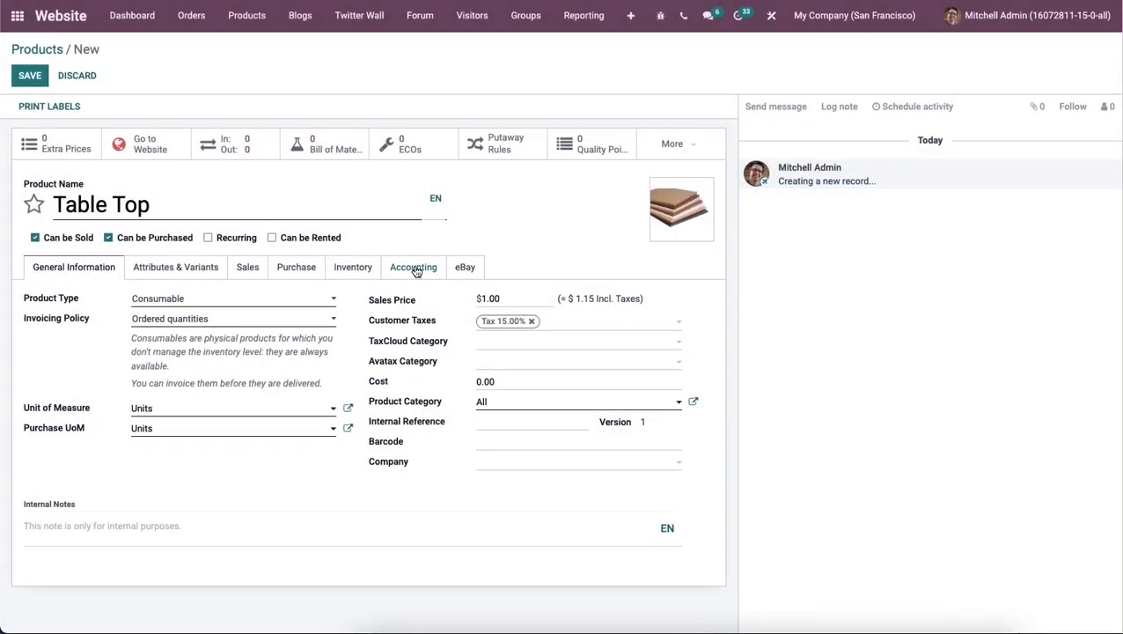
mouse_move(186, 297)
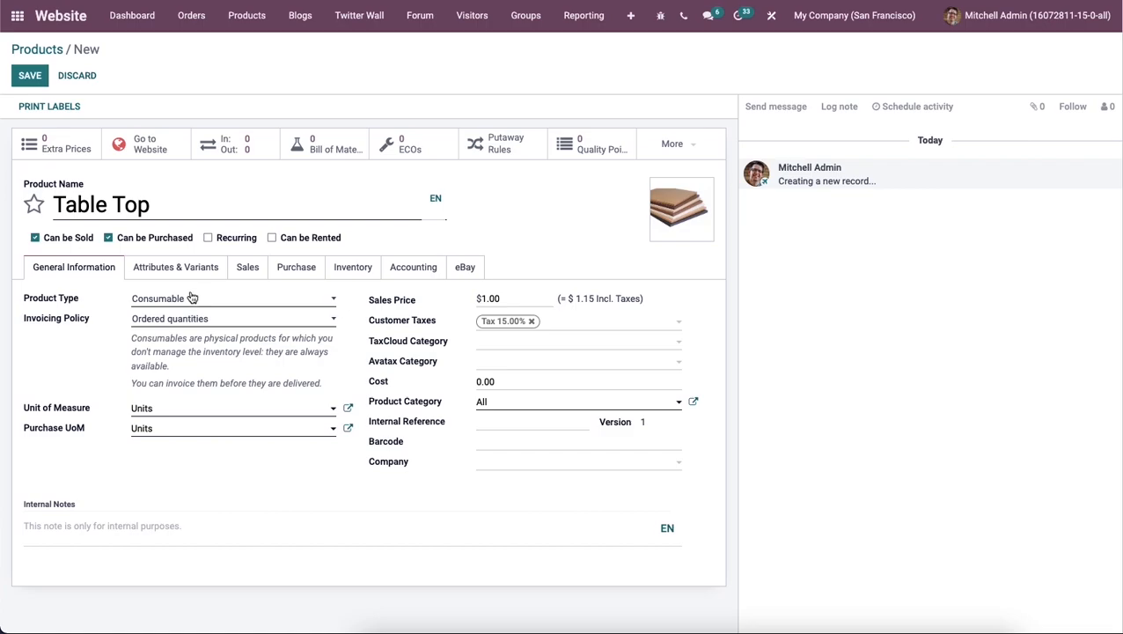
Review the invoicing policy and give Table Top a sales price of 1200 and cost of 1000.00
click(233, 298)
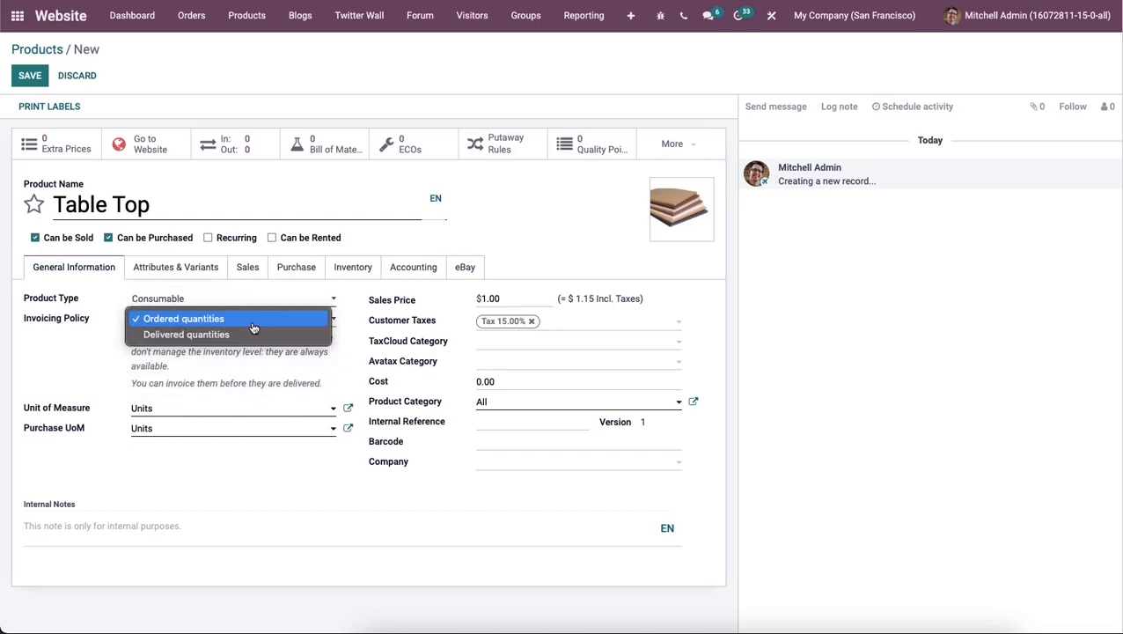
mouse_move(253, 334)
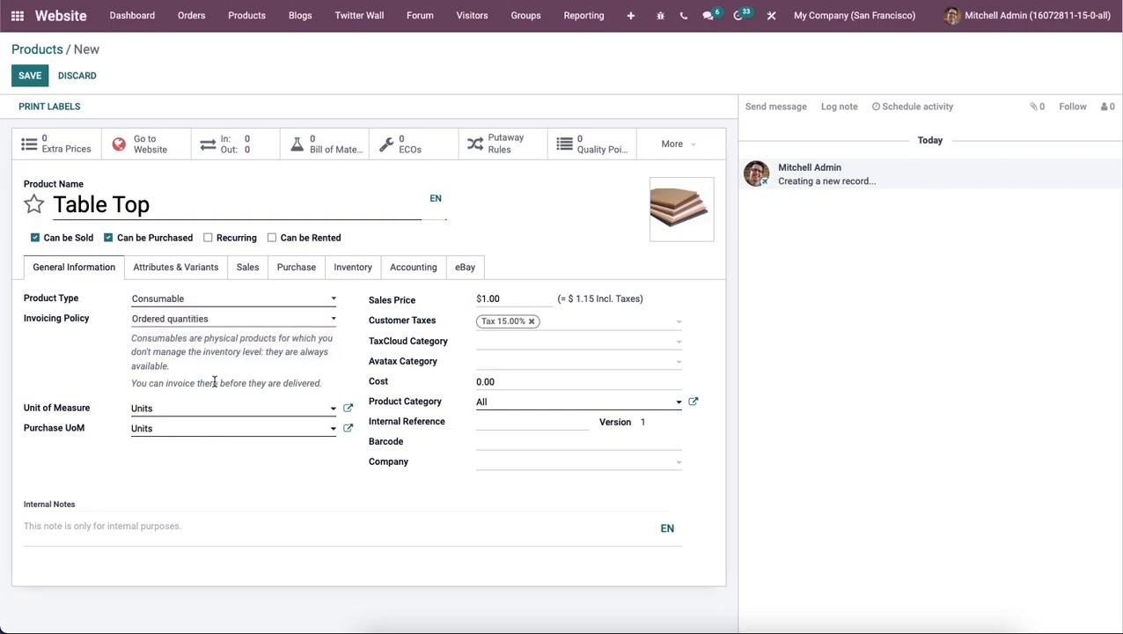
mouse_move(162, 414)
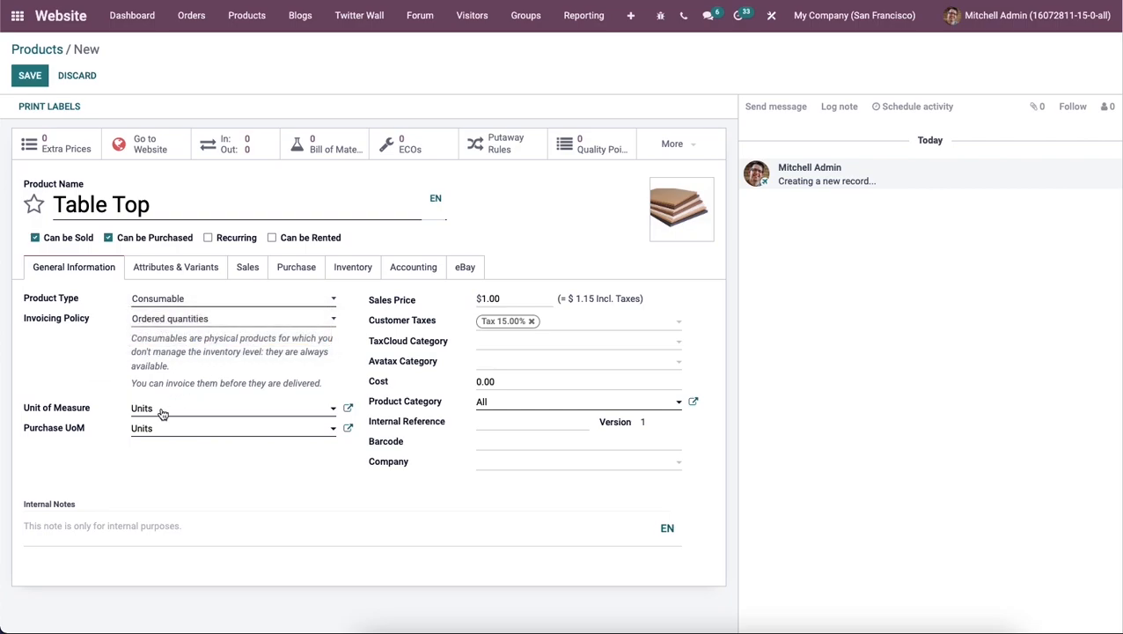
mouse_move(173, 435)
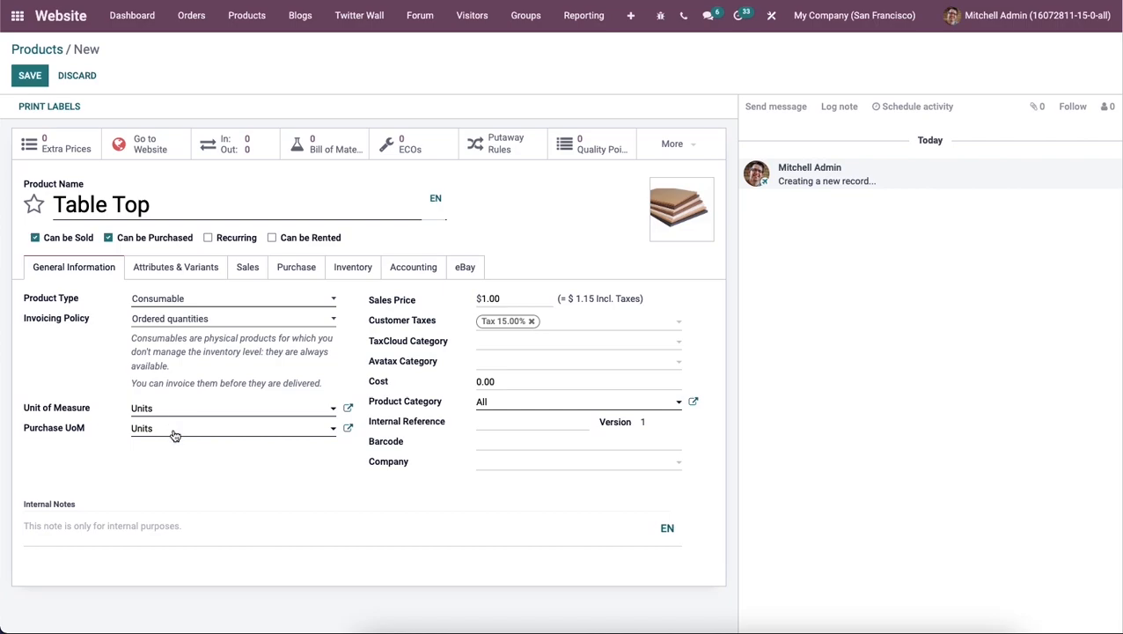
mouse_move(474, 306)
text(200)
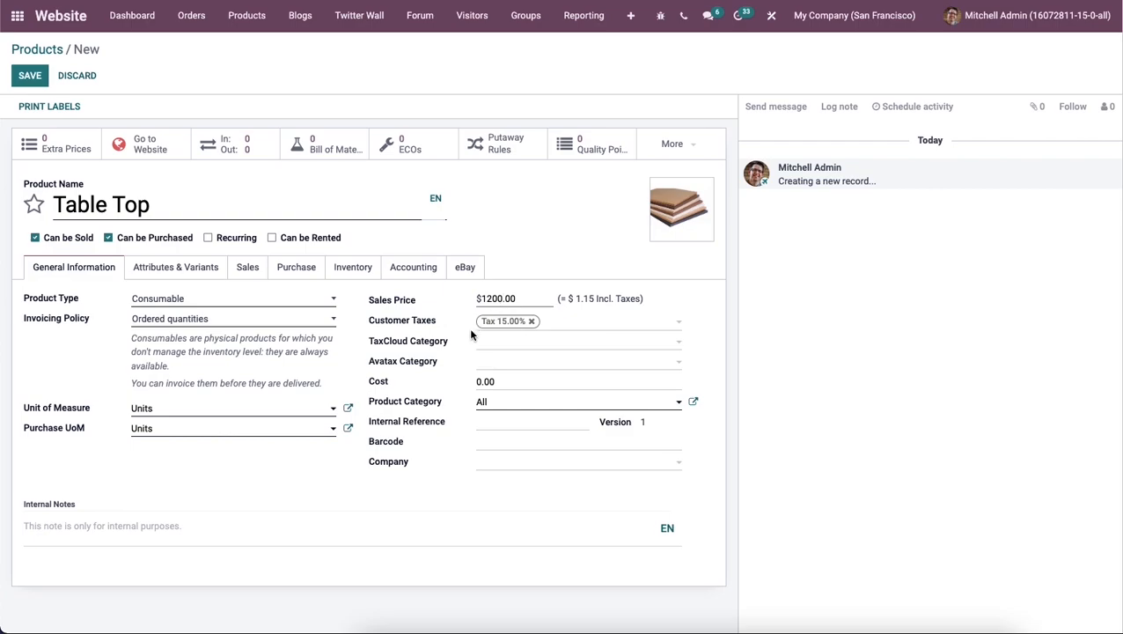
click(528, 380)
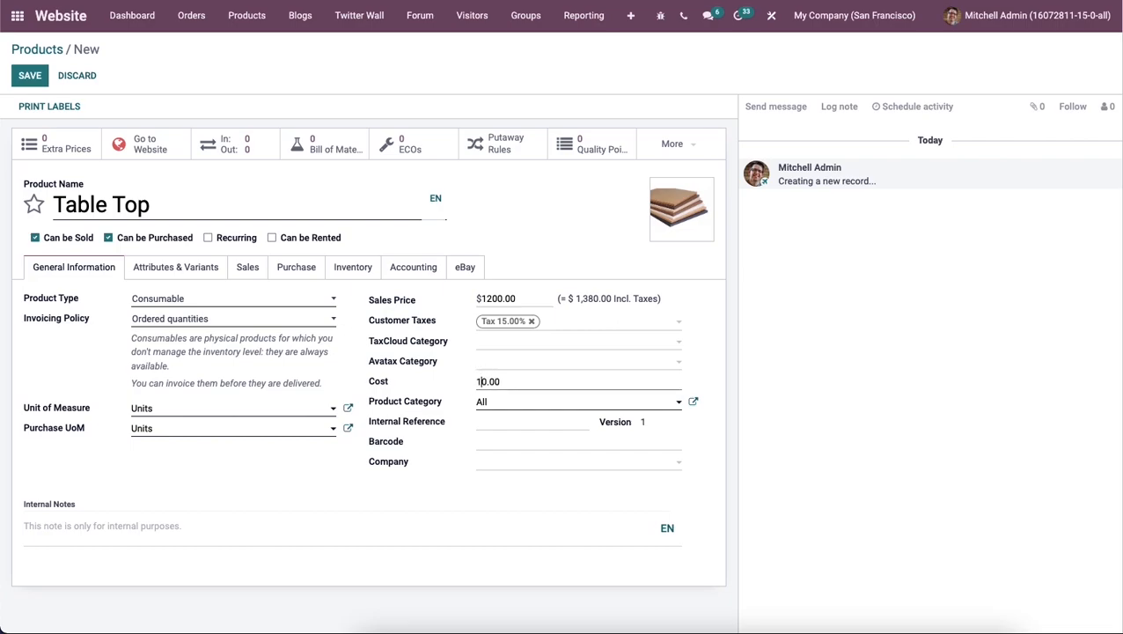
text(1000.00)
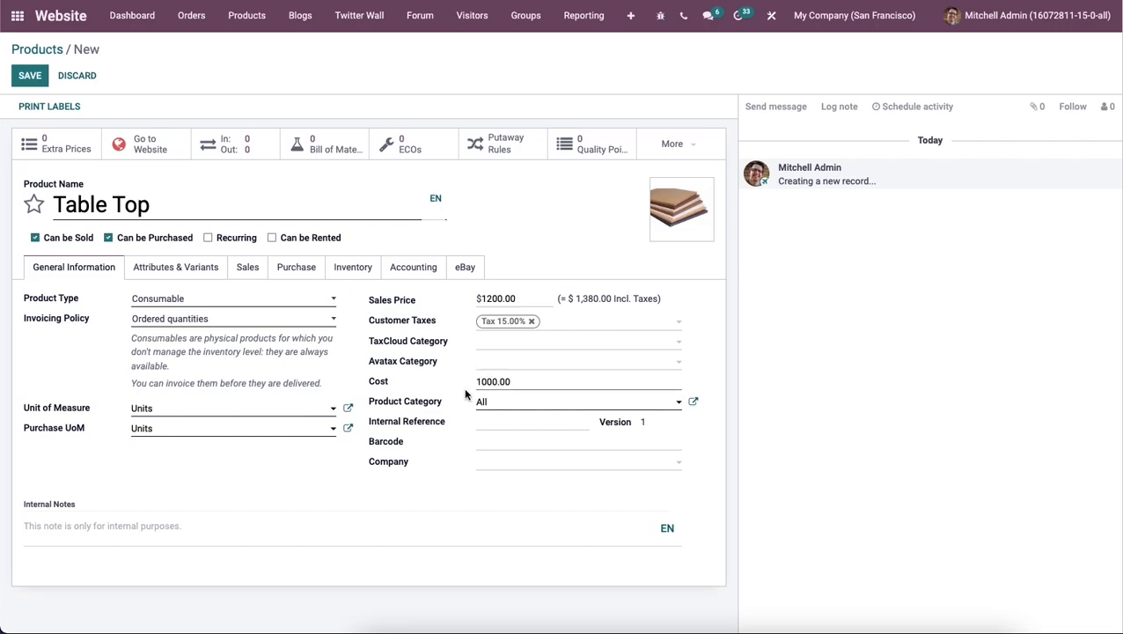
click(176, 268)
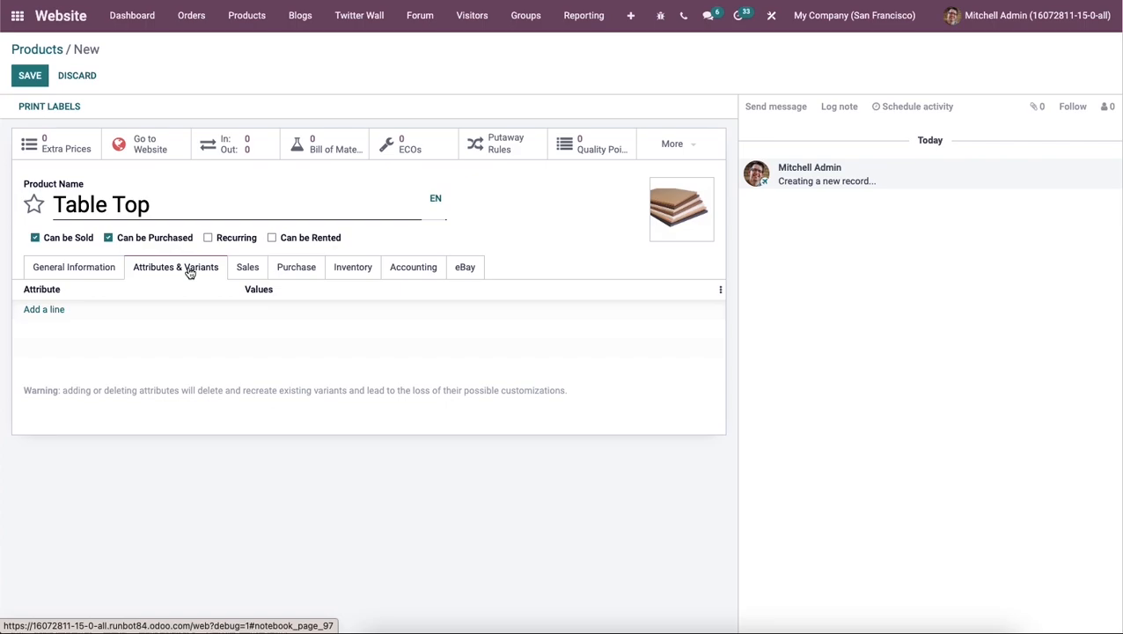
mouse_move(44, 310)
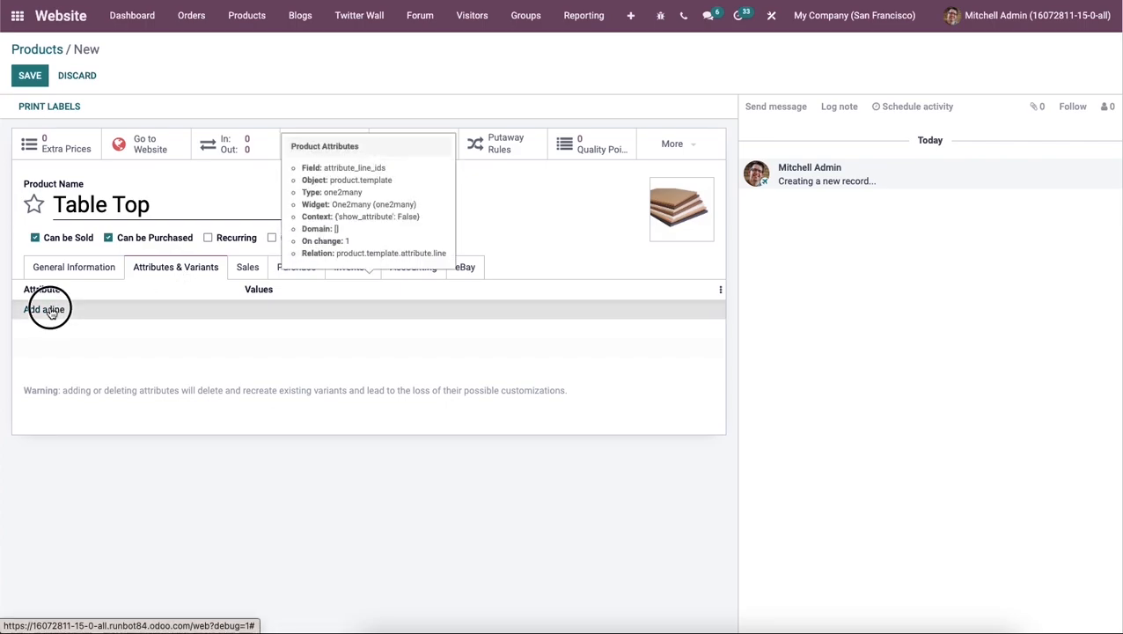
Add a Legs attribute (Steel, Aluminium) and a Color1 attribute (White, Black)
click(44, 310)
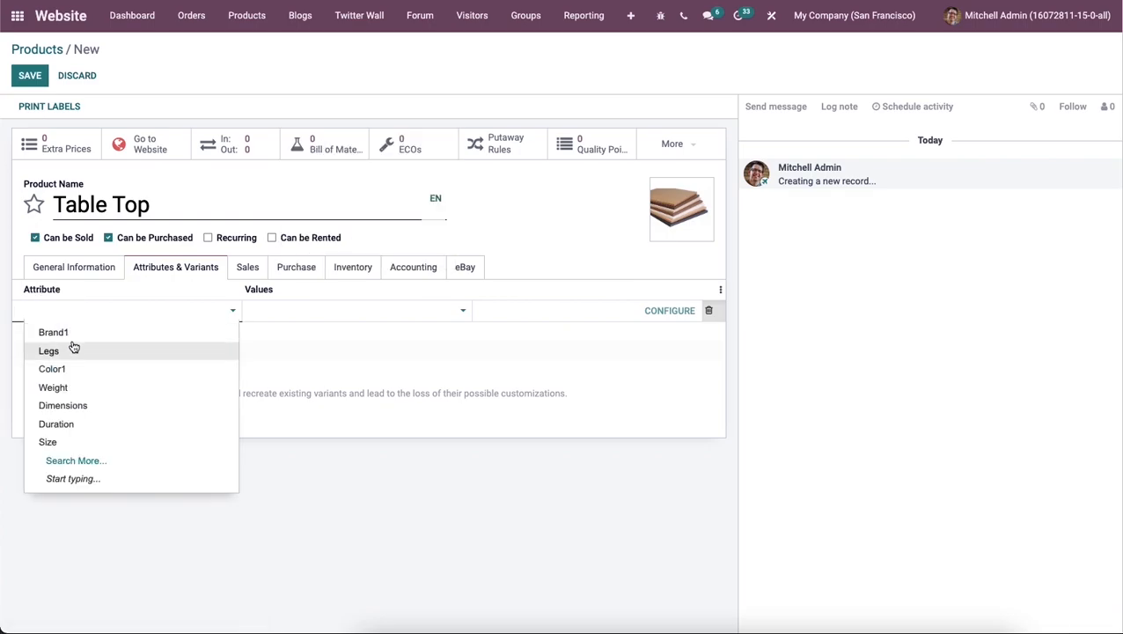
click(49, 351)
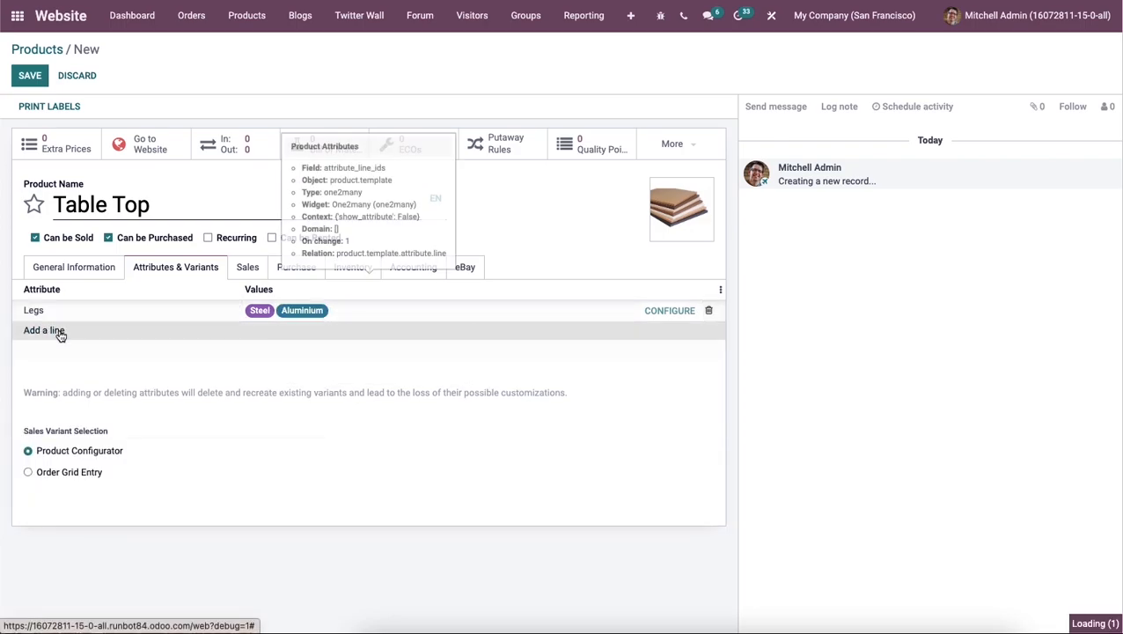
click(42, 331)
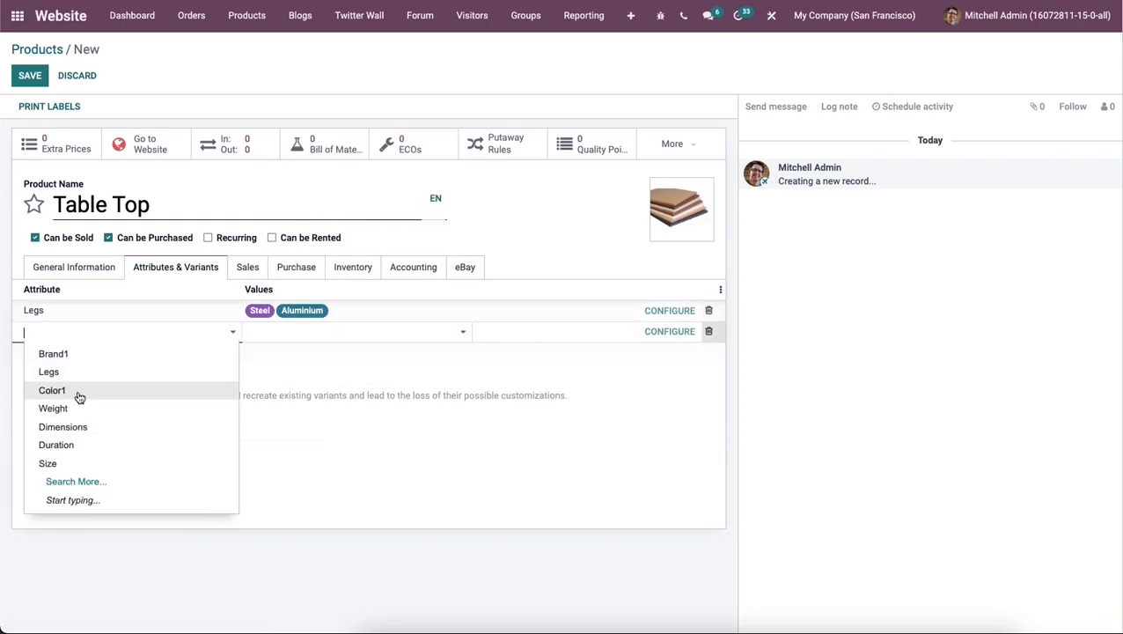
click(51, 391)
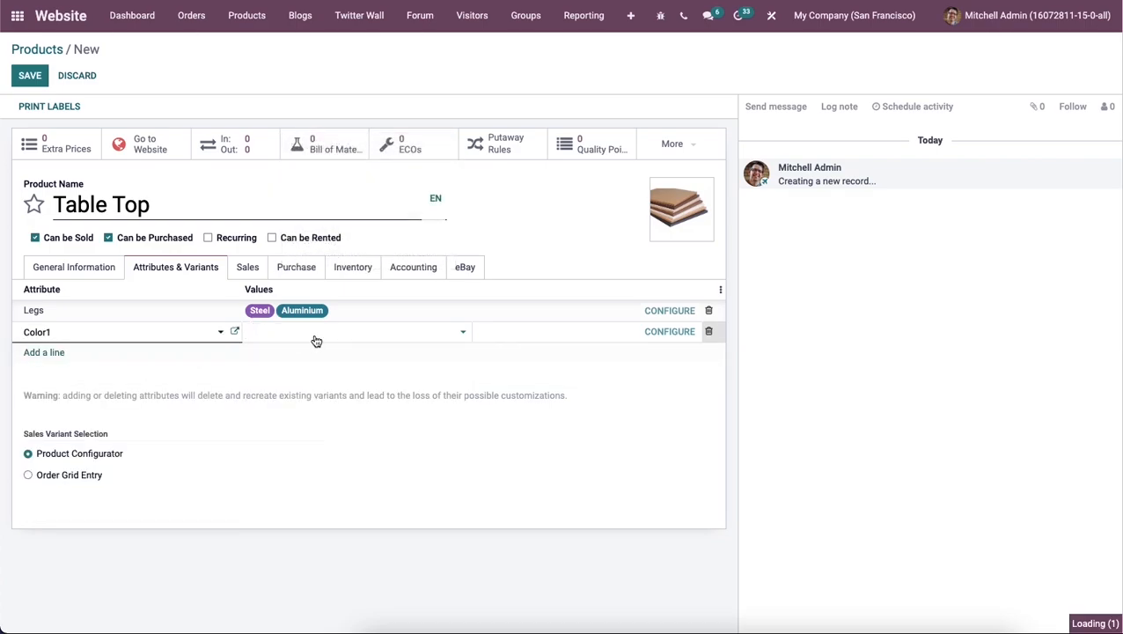
click(353, 331)
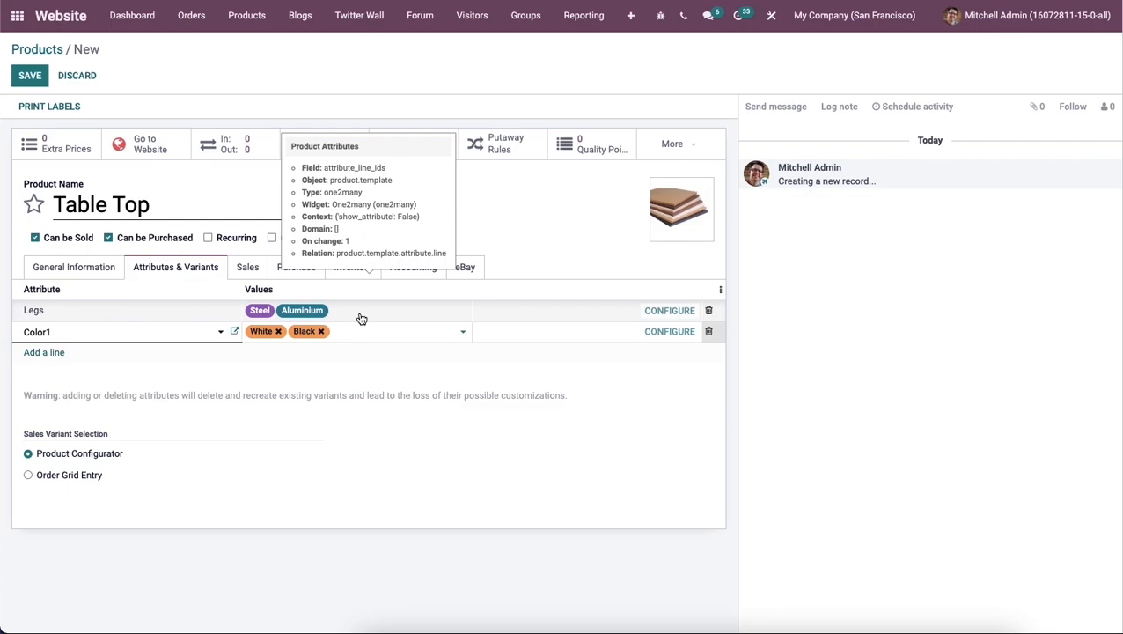
mouse_move(380, 315)
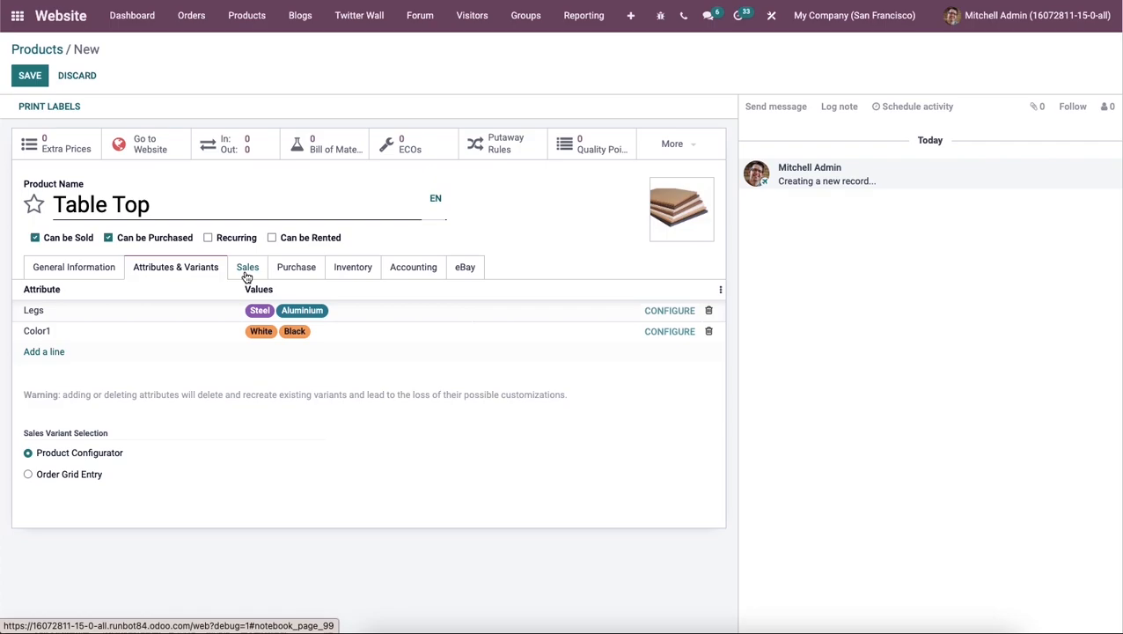
In the sales settings, add Table Kit and Table Leg as accessory products
click(246, 268)
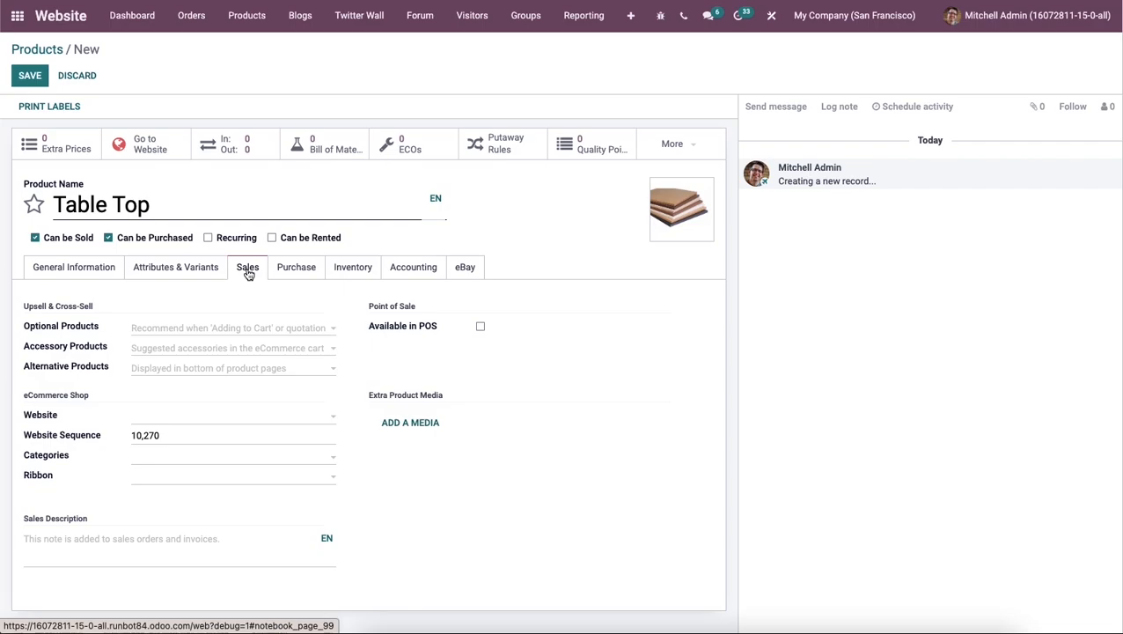
mouse_move(60, 326)
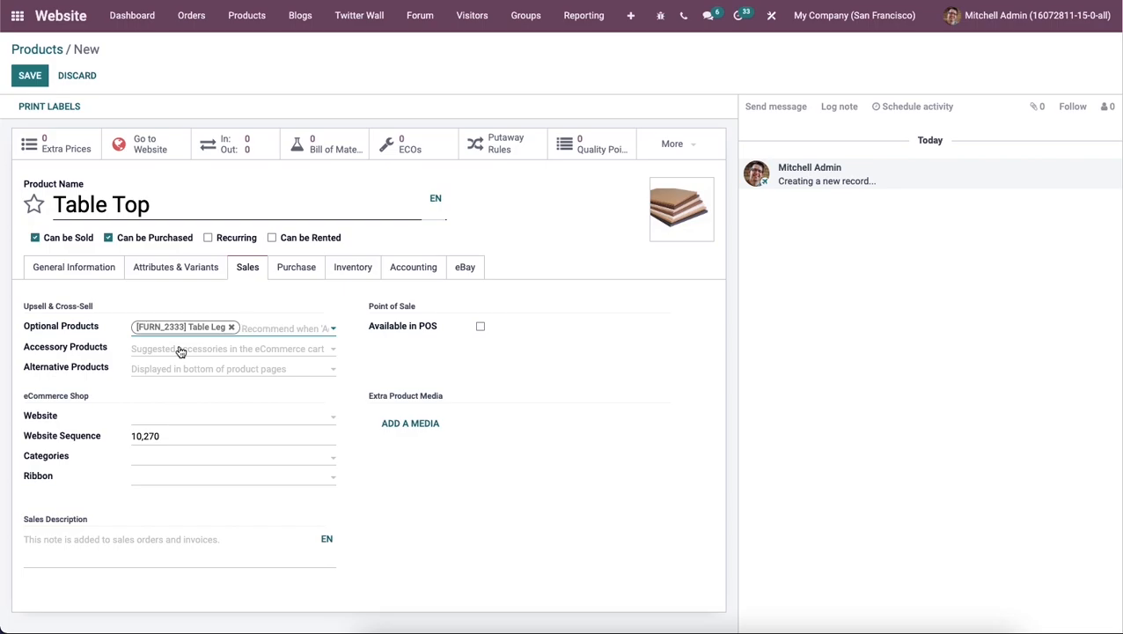
click(232, 348)
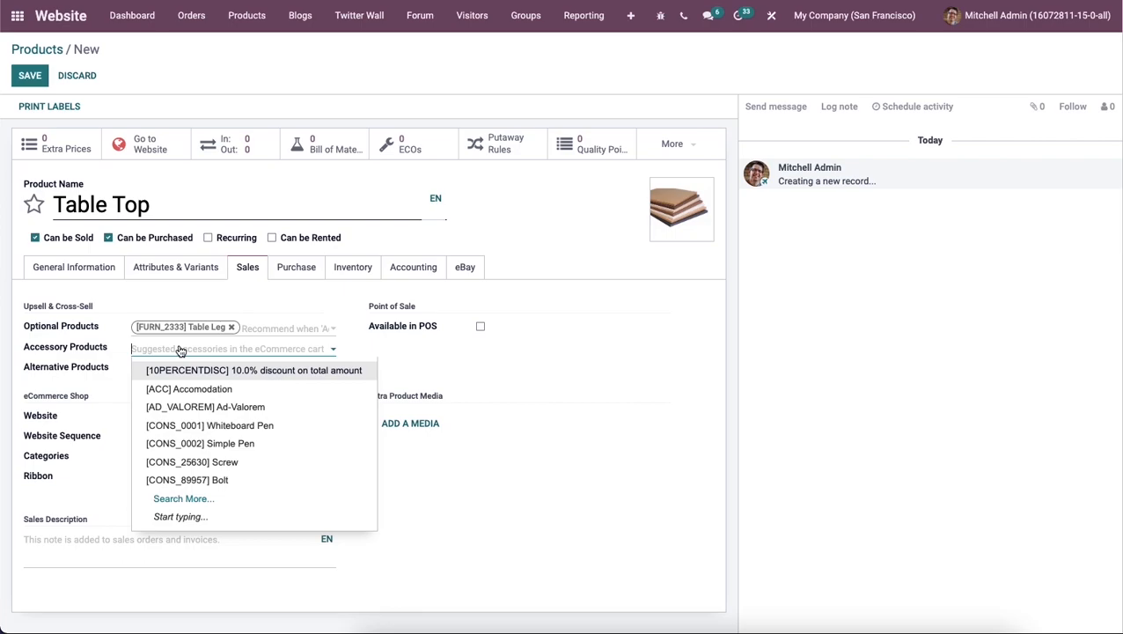
text(tabble)
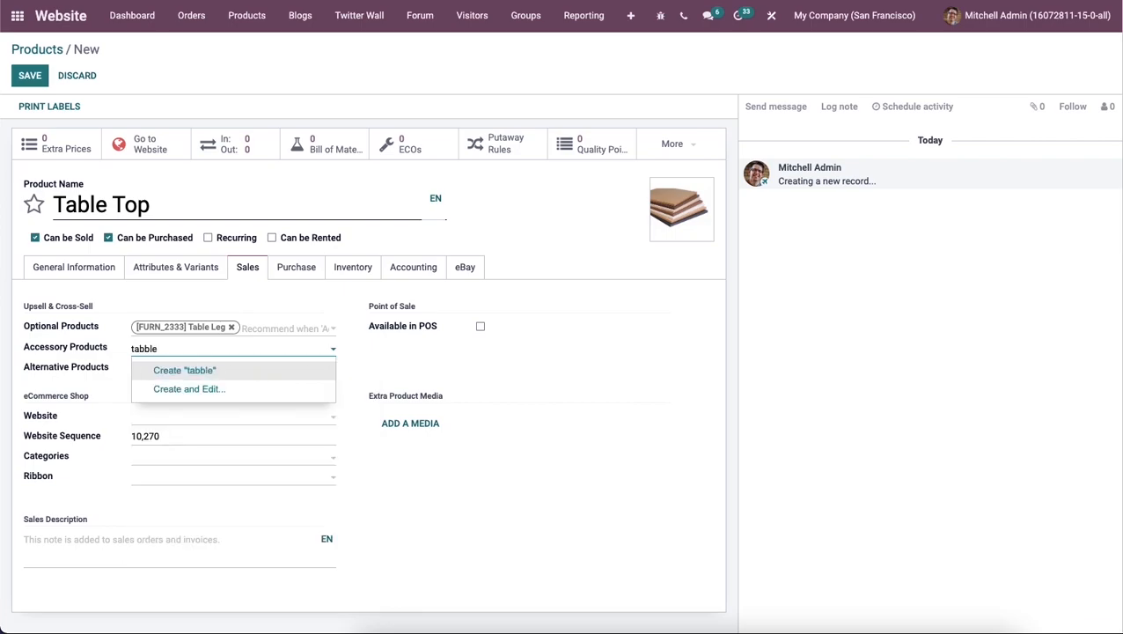
key(BackSpace)
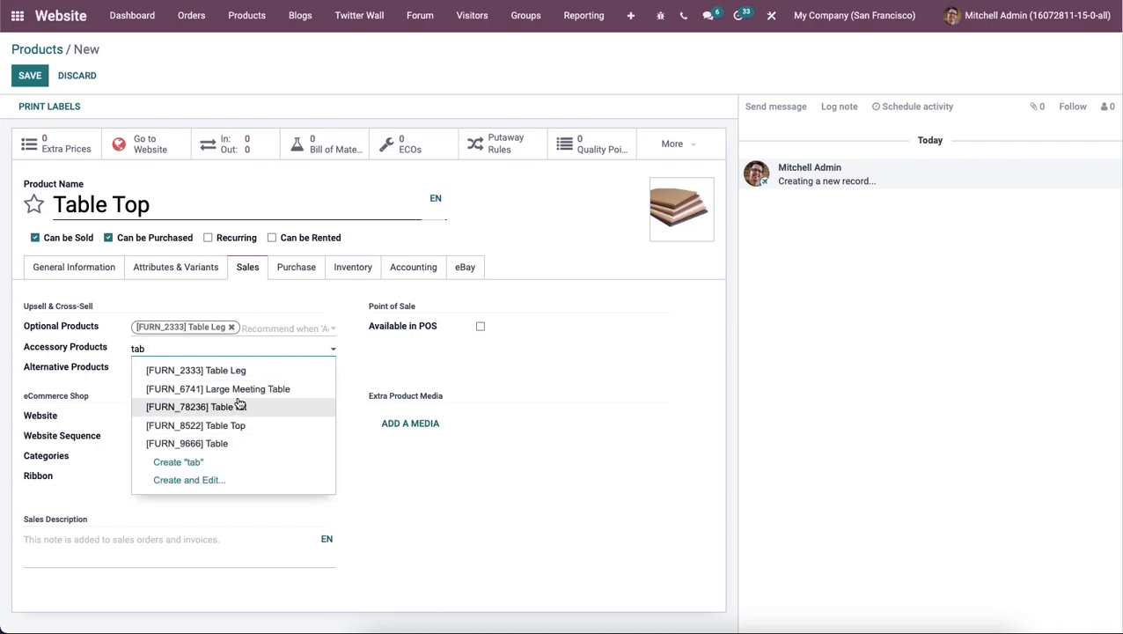
click(195, 405)
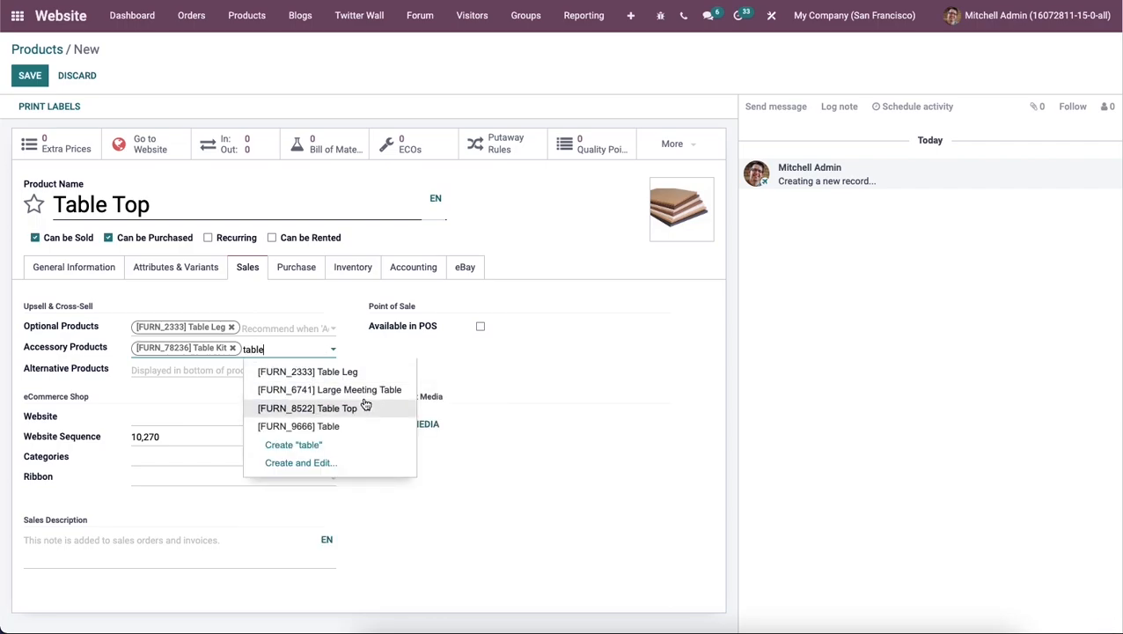
click(306, 370)
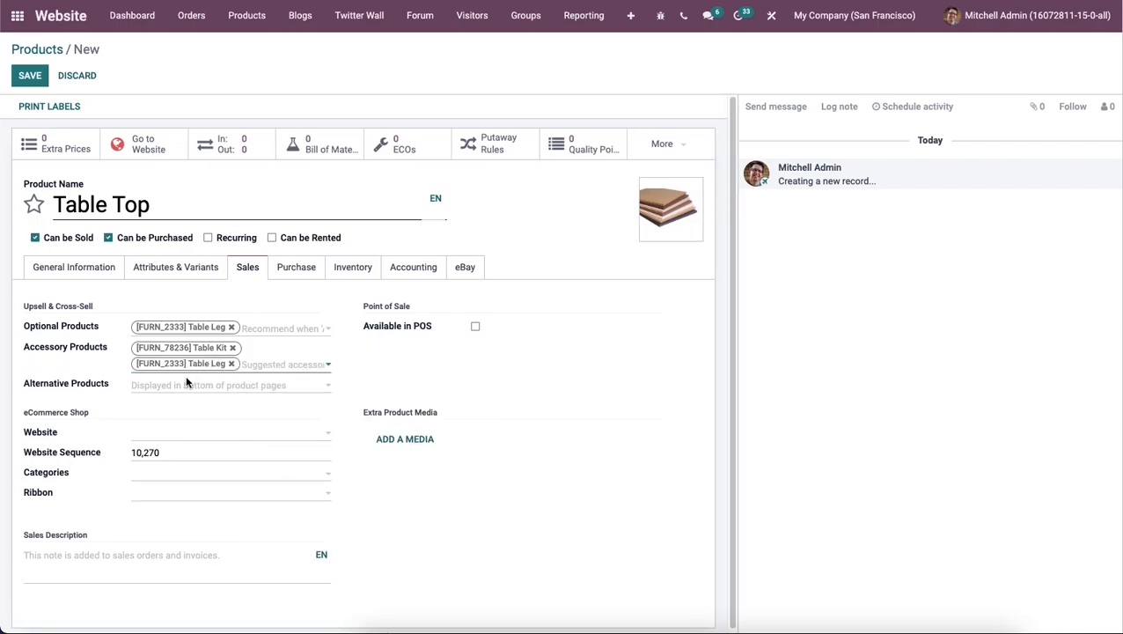
Add Large Meeting Table as an alternative product and give the product the Sale ribbon
click(229, 383)
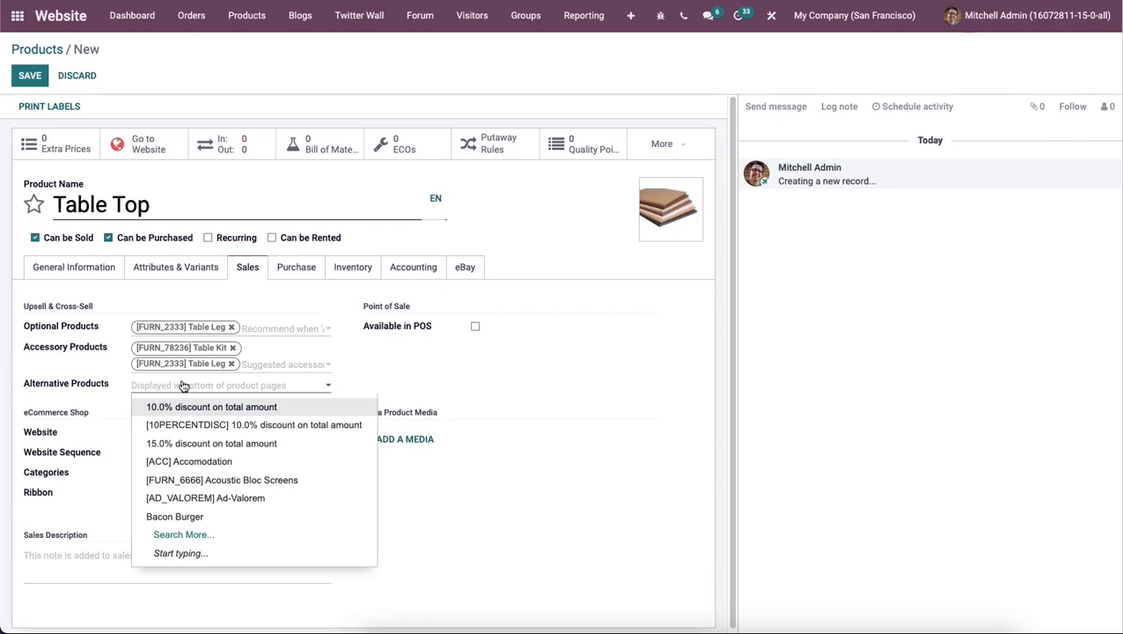
text(table)
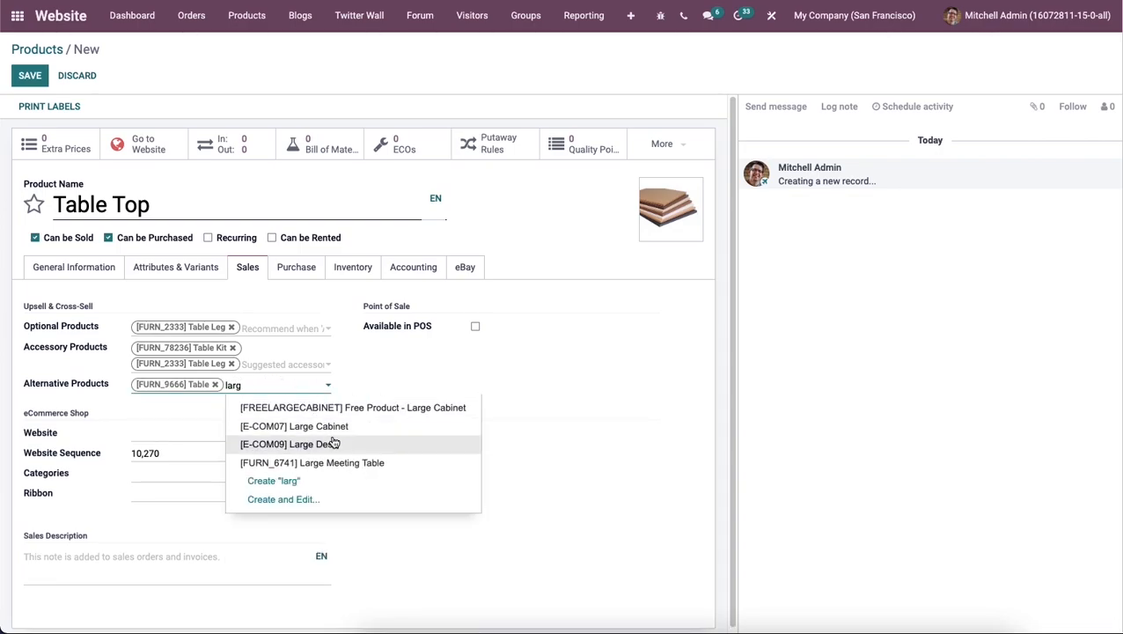
click(311, 461)
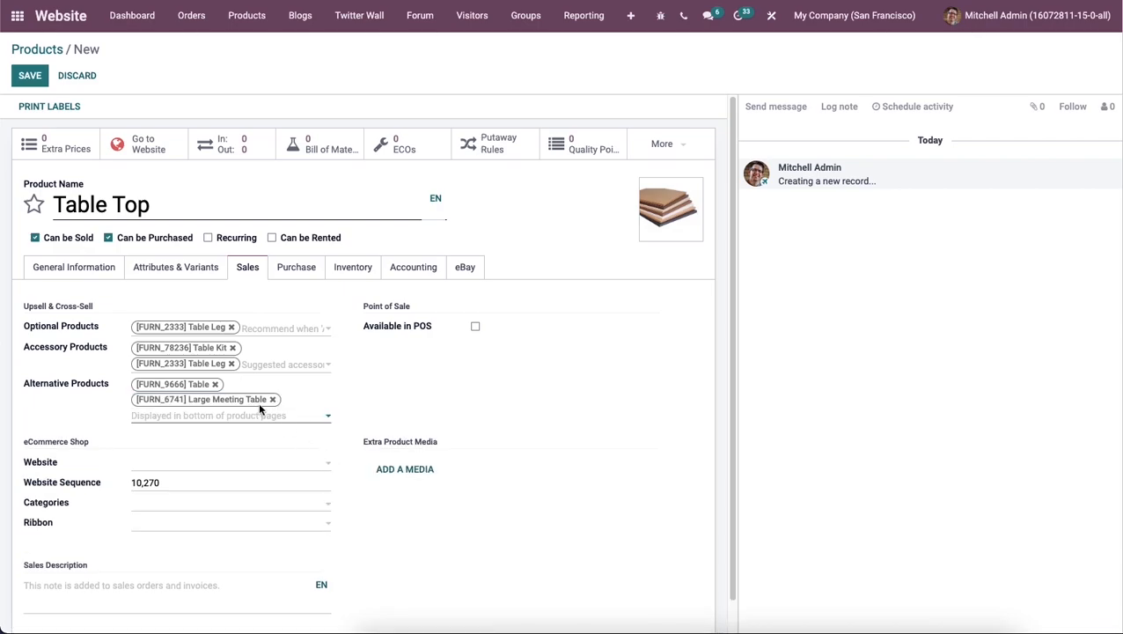
mouse_move(185, 461)
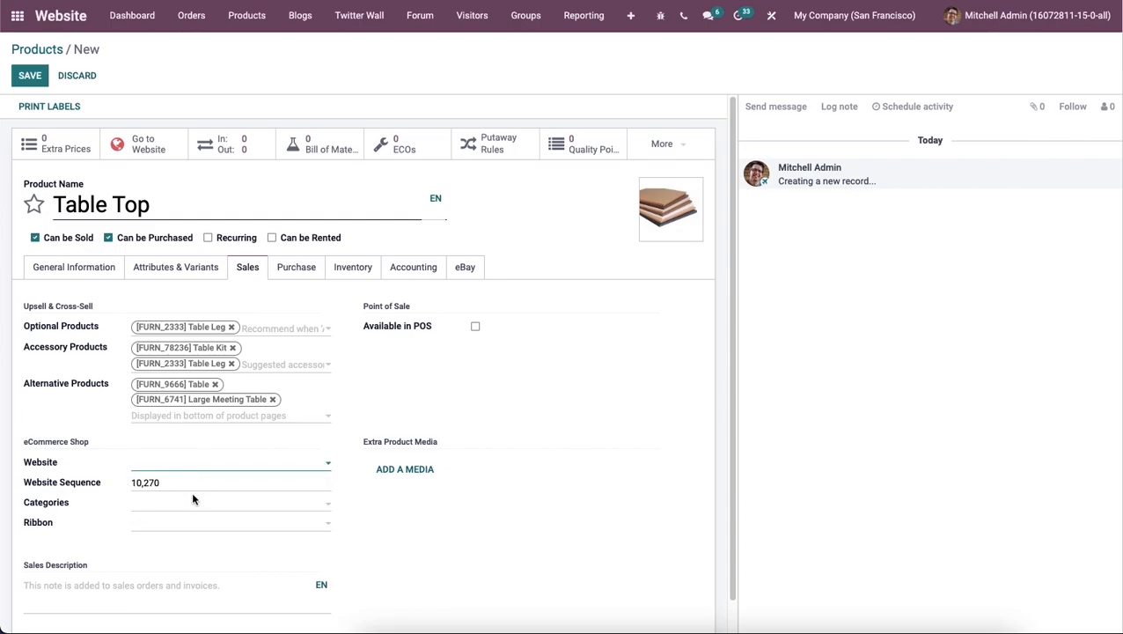
mouse_move(179, 504)
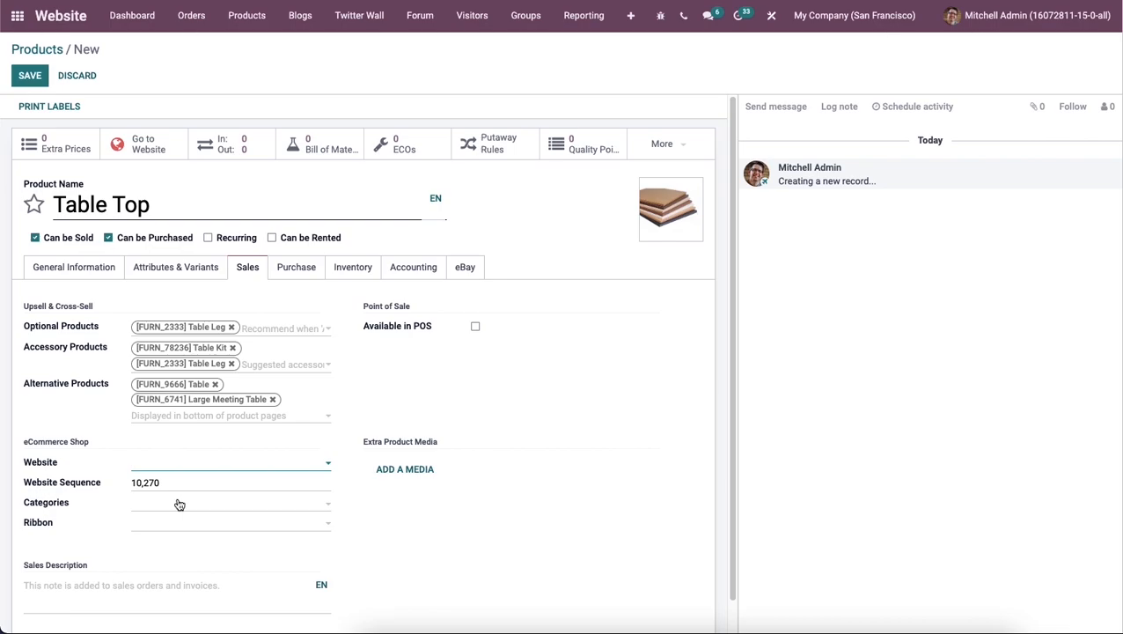
mouse_move(172, 500)
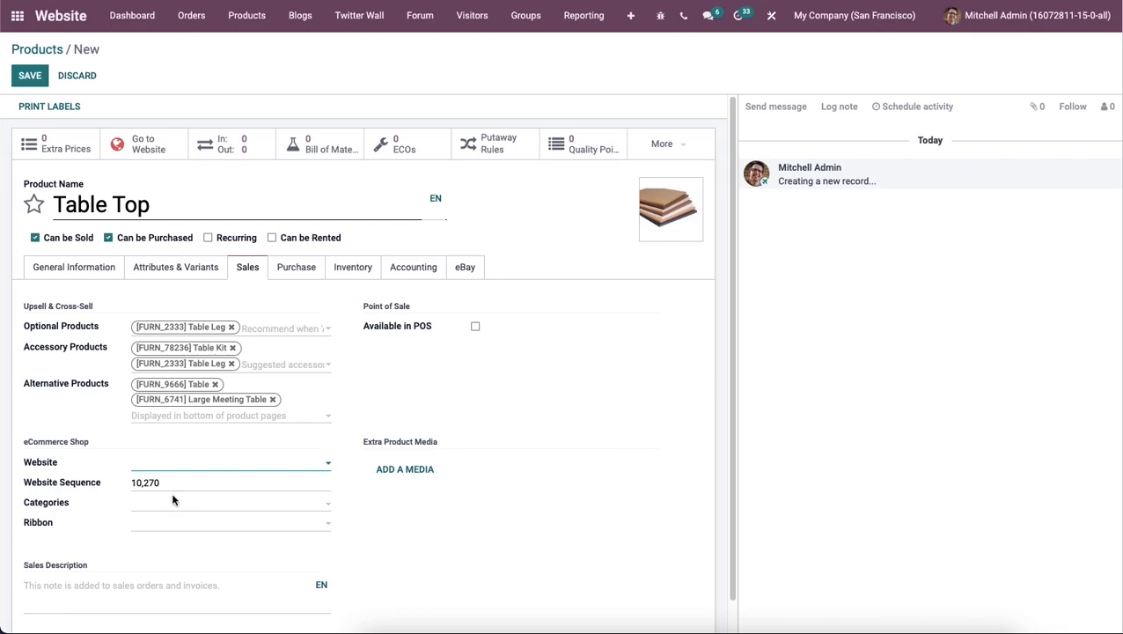
mouse_move(170, 537)
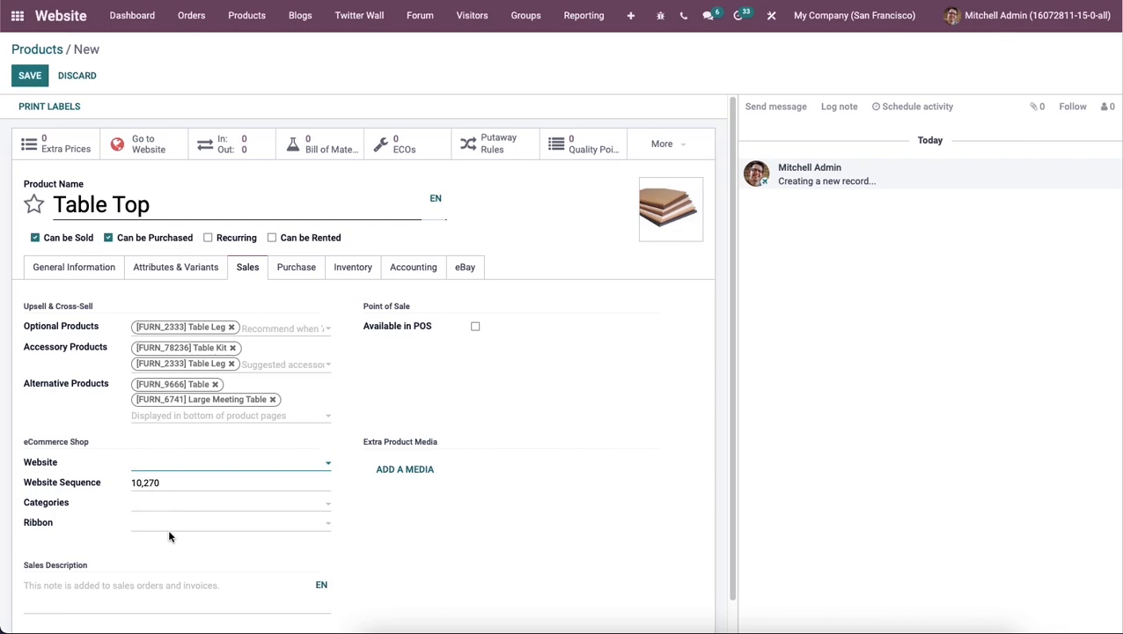
mouse_move(183, 535)
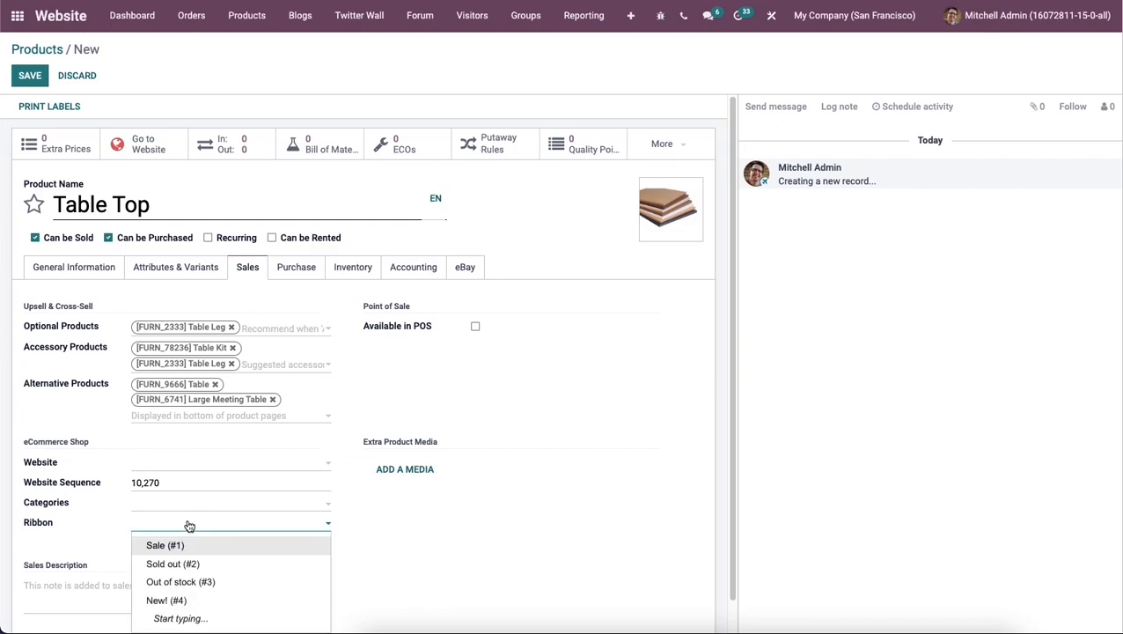
mouse_move(196, 586)
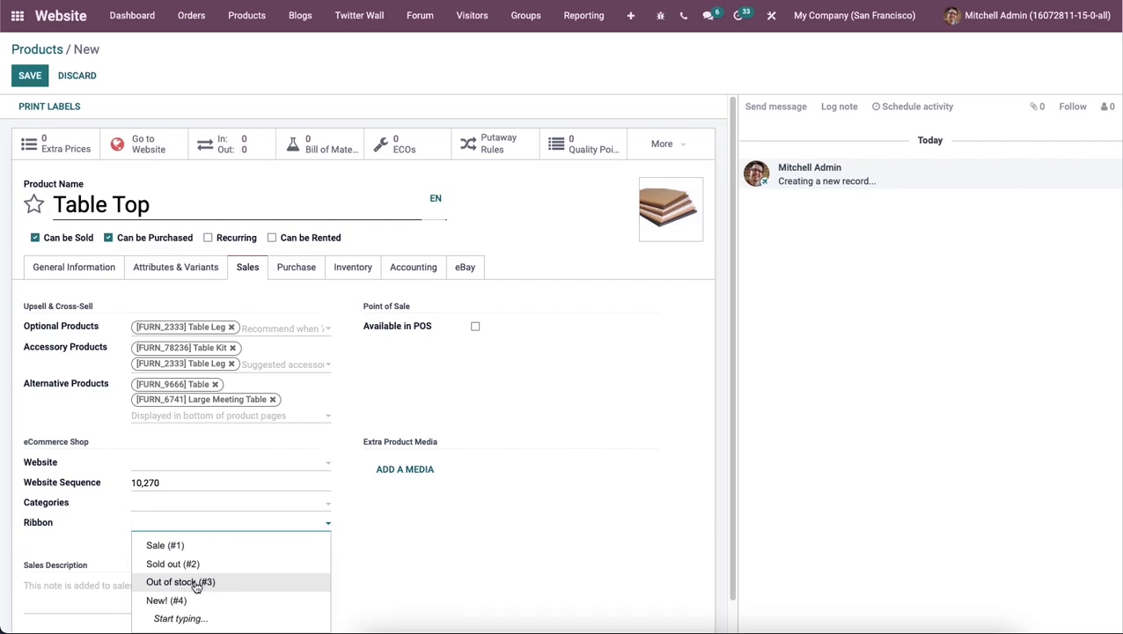
mouse_move(211, 546)
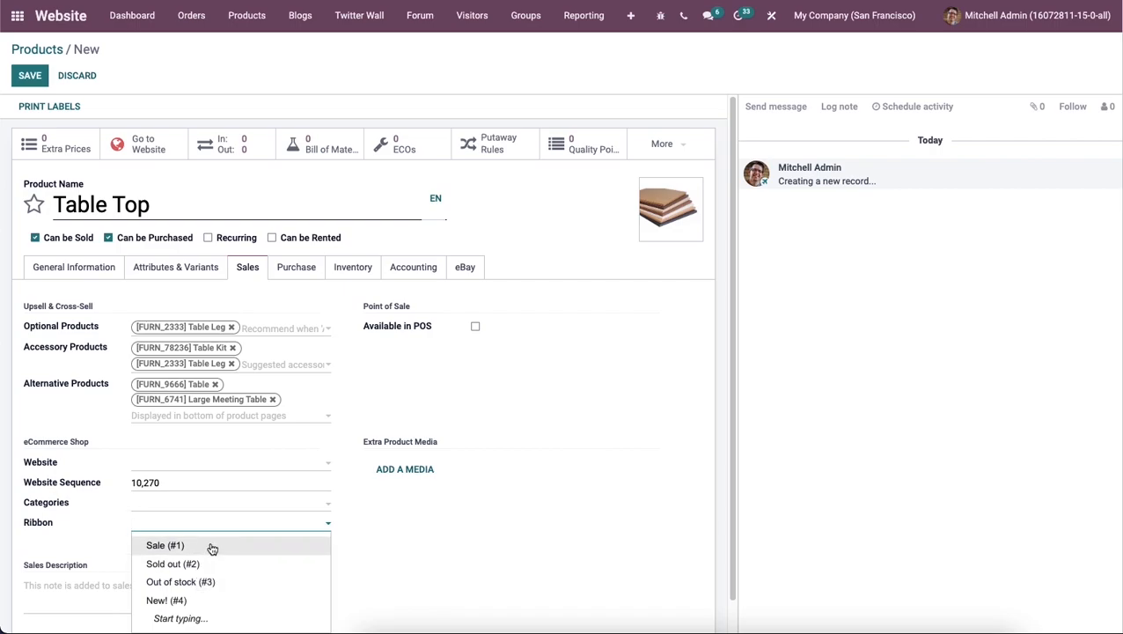
click(164, 546)
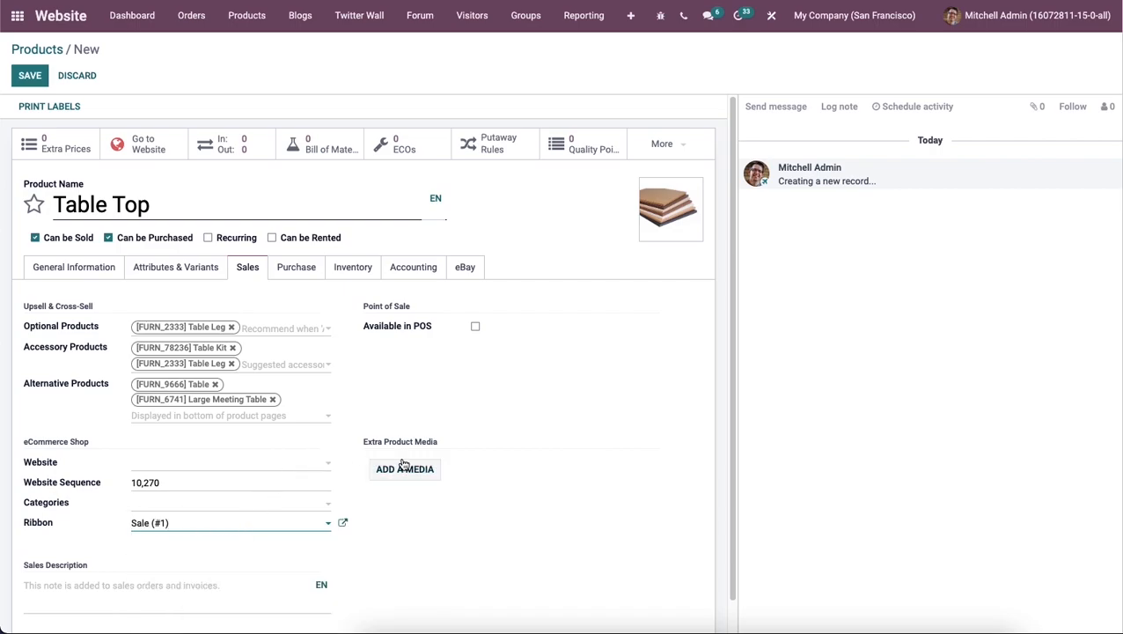
mouse_move(441, 412)
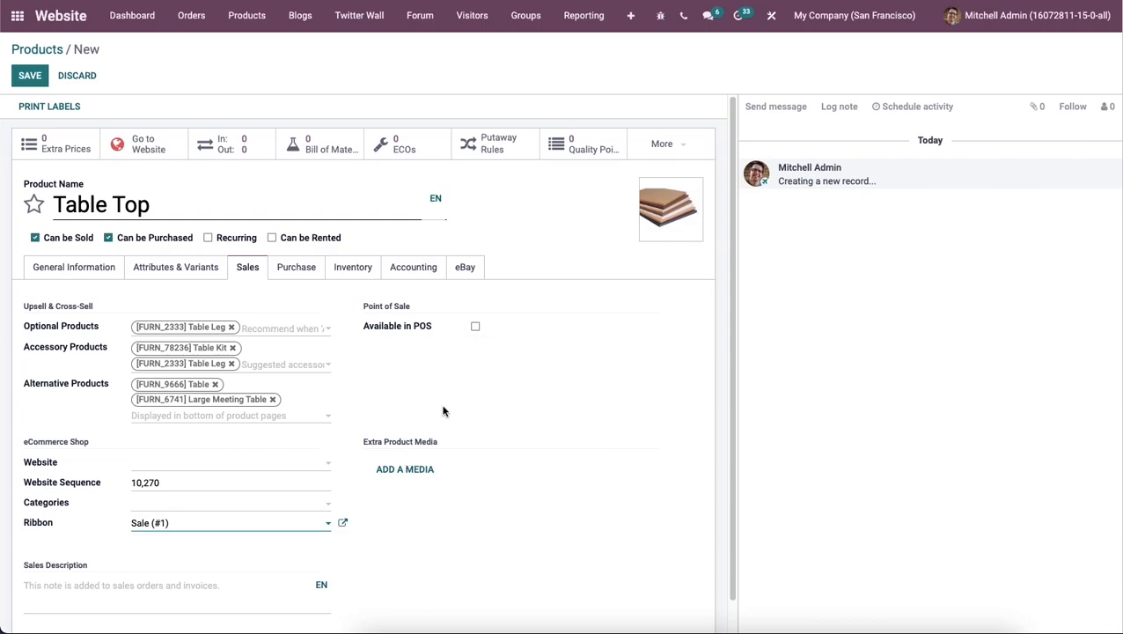
mouse_move(514, 326)
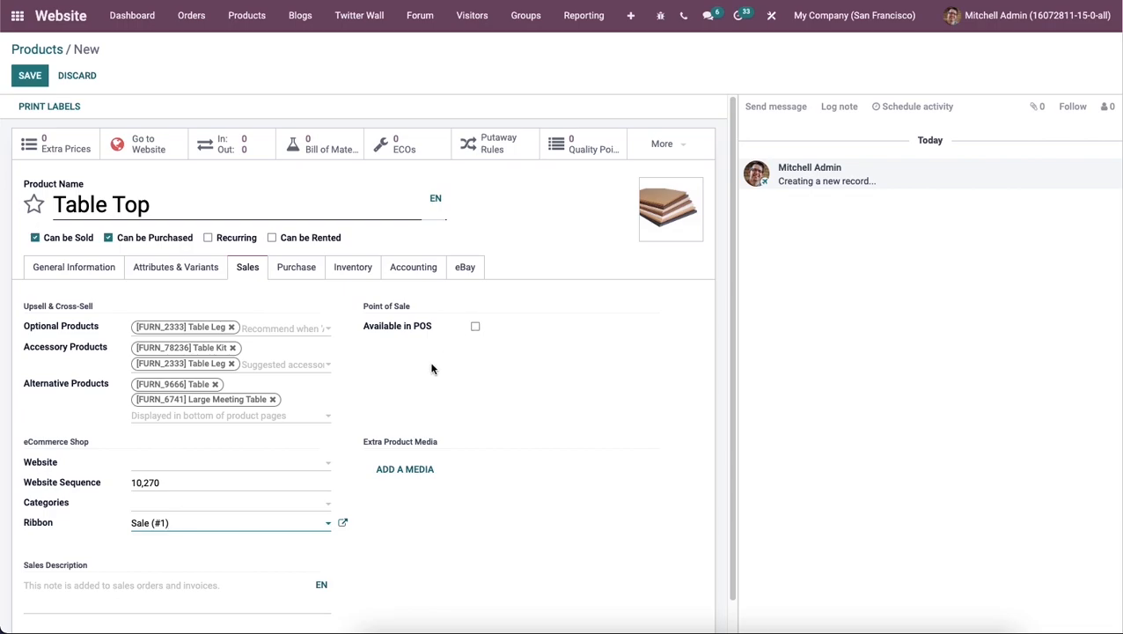
mouse_move(124, 581)
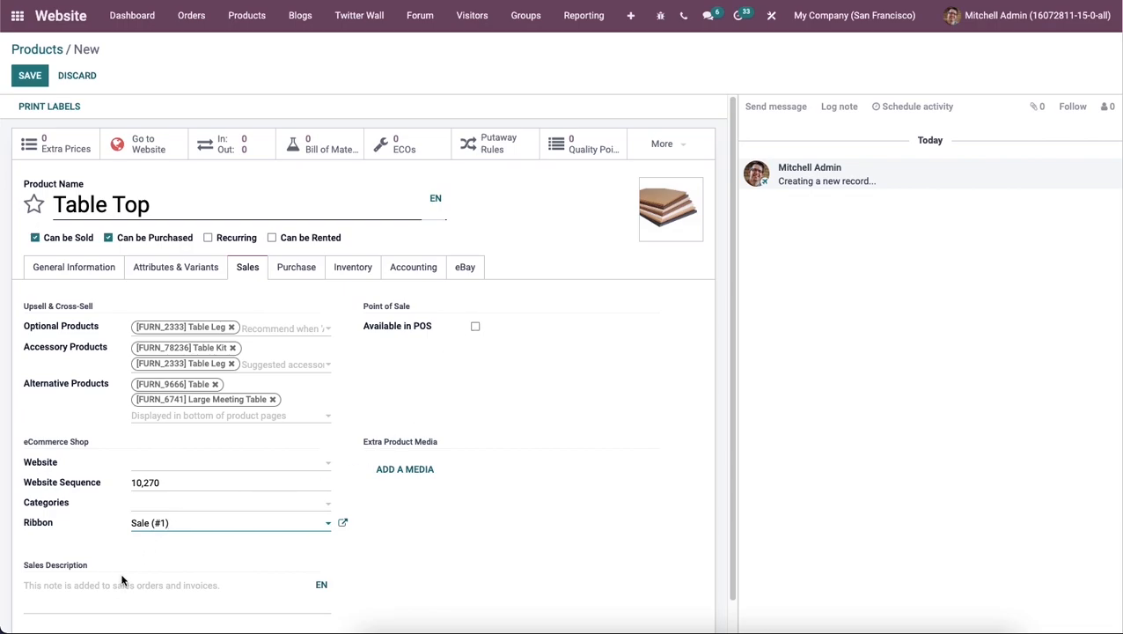
mouse_move(148, 581)
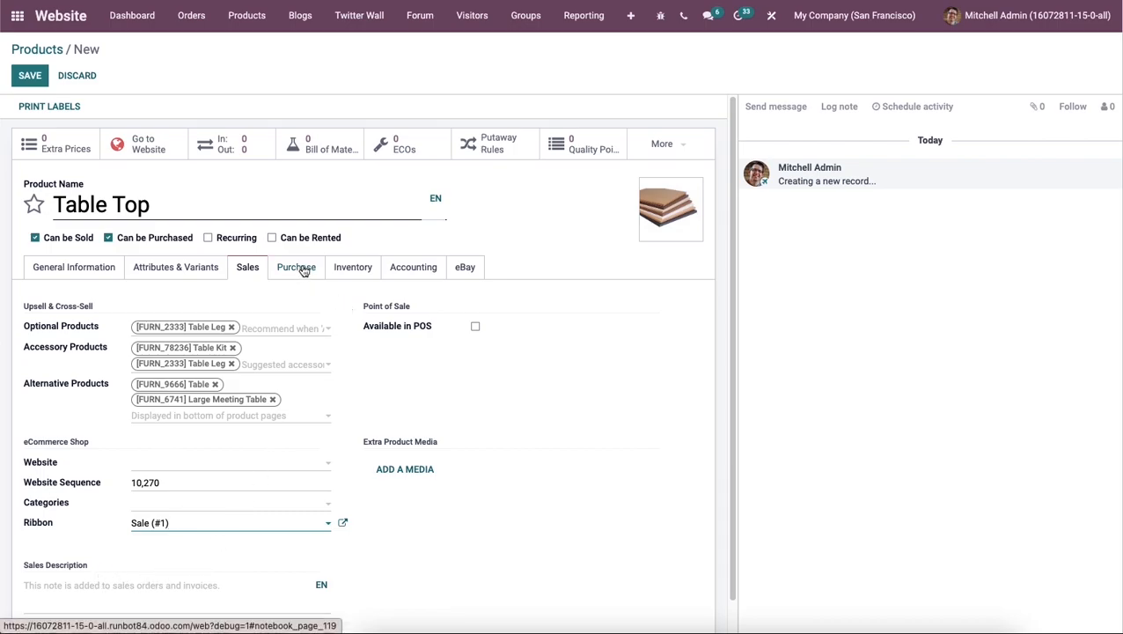
Add a blank USD vendor line in Table Top's purchase settings
click(296, 268)
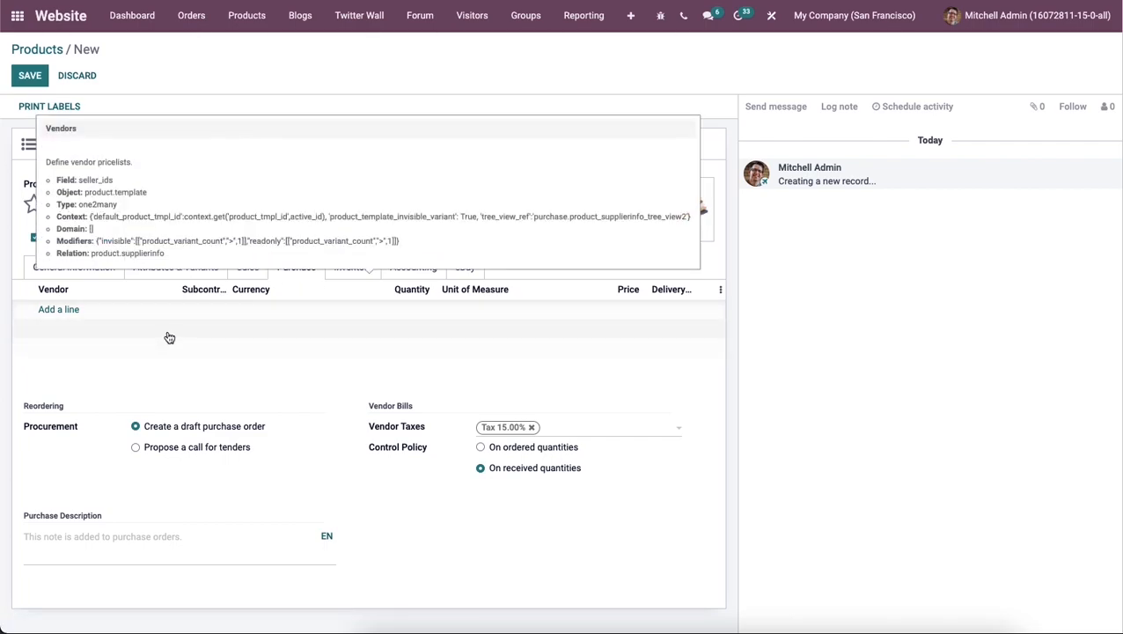
mouse_move(59, 310)
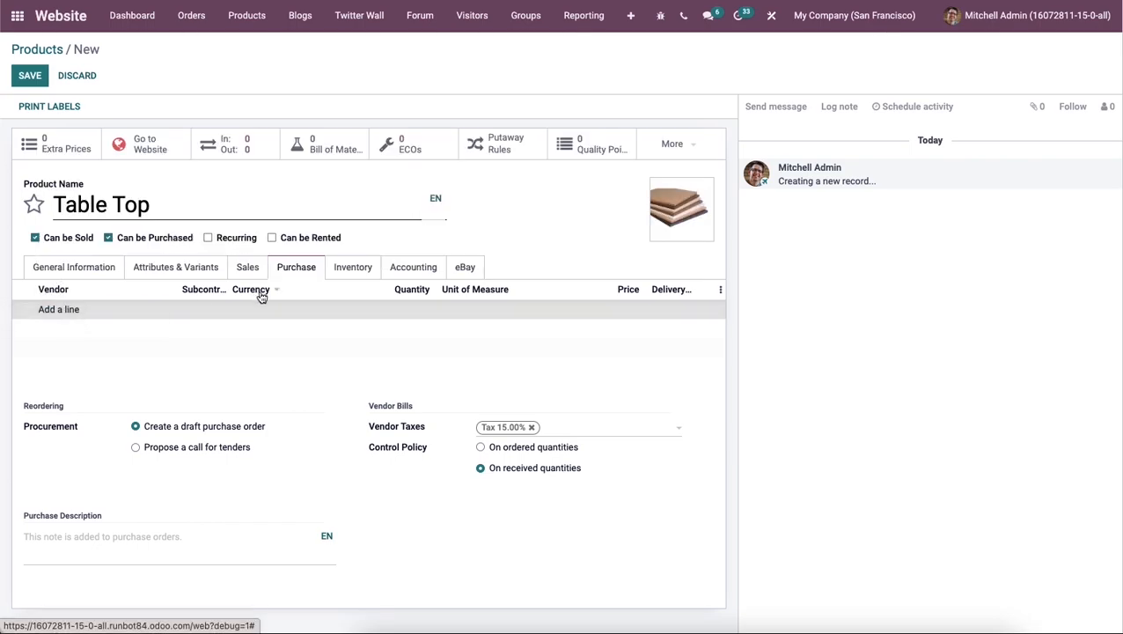
click(58, 309)
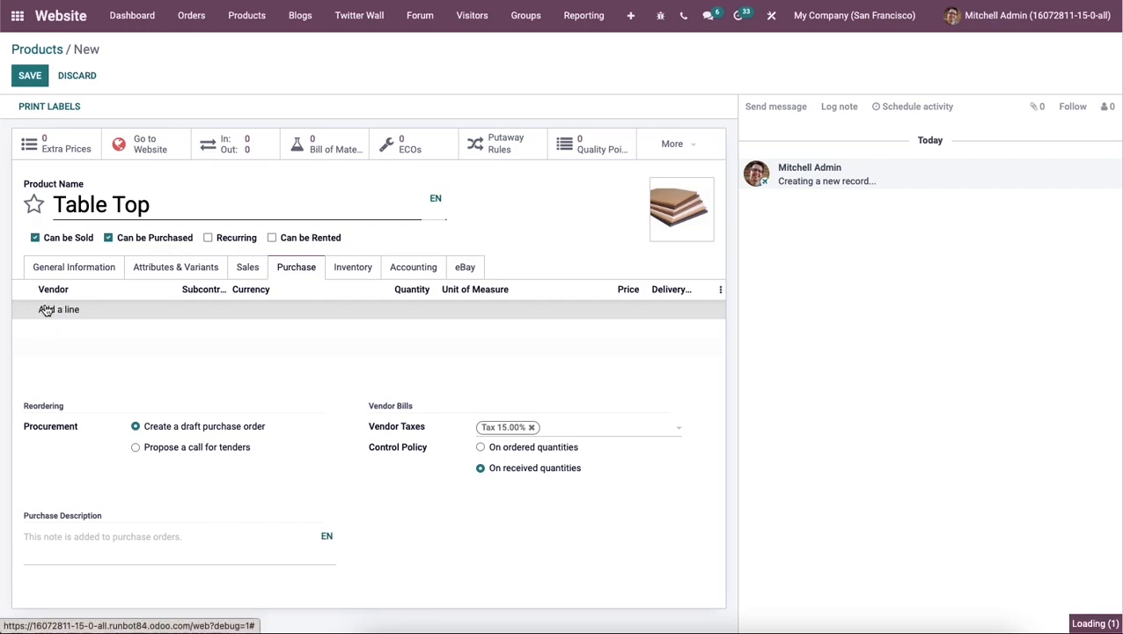
click(60, 310)
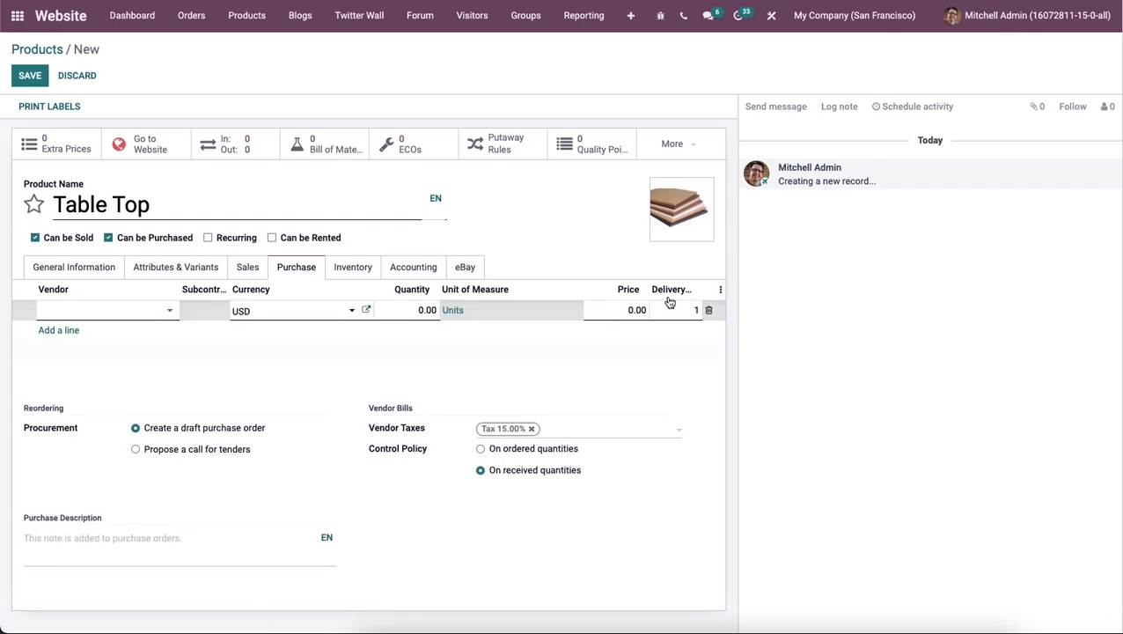
mouse_move(234, 396)
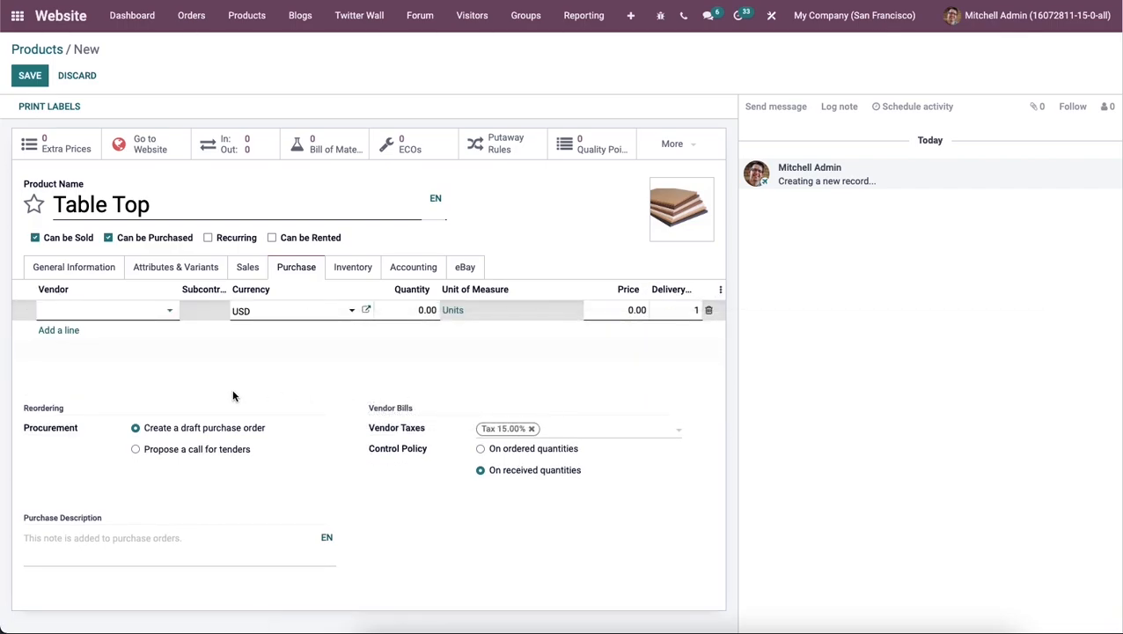
mouse_move(74, 424)
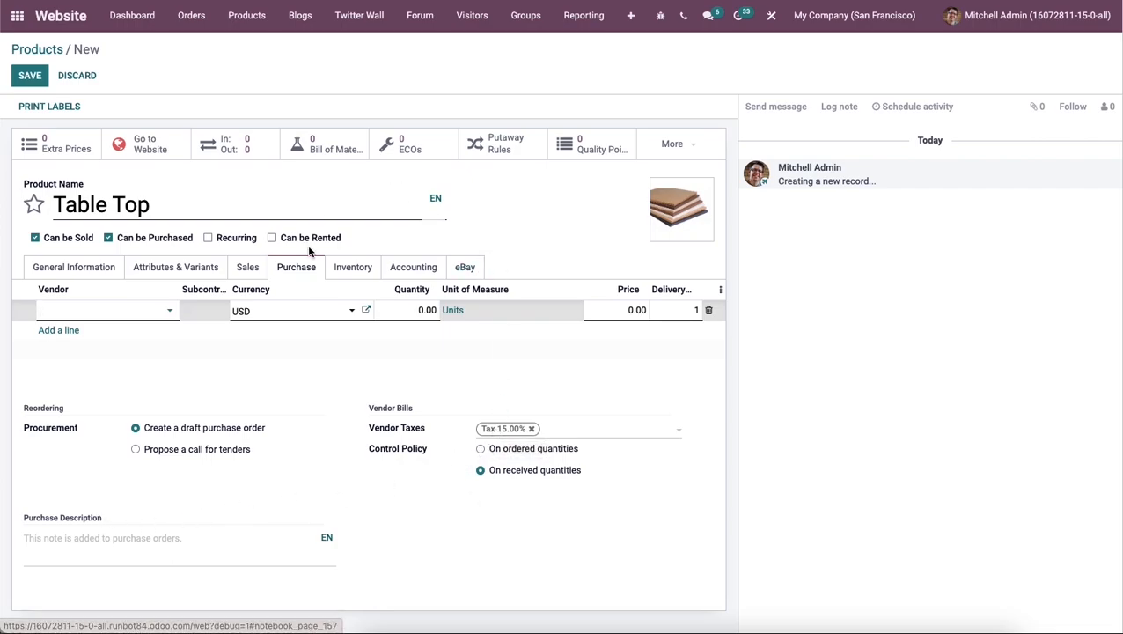
Show Table Top's inventory settings with Buy as the only route
click(352, 268)
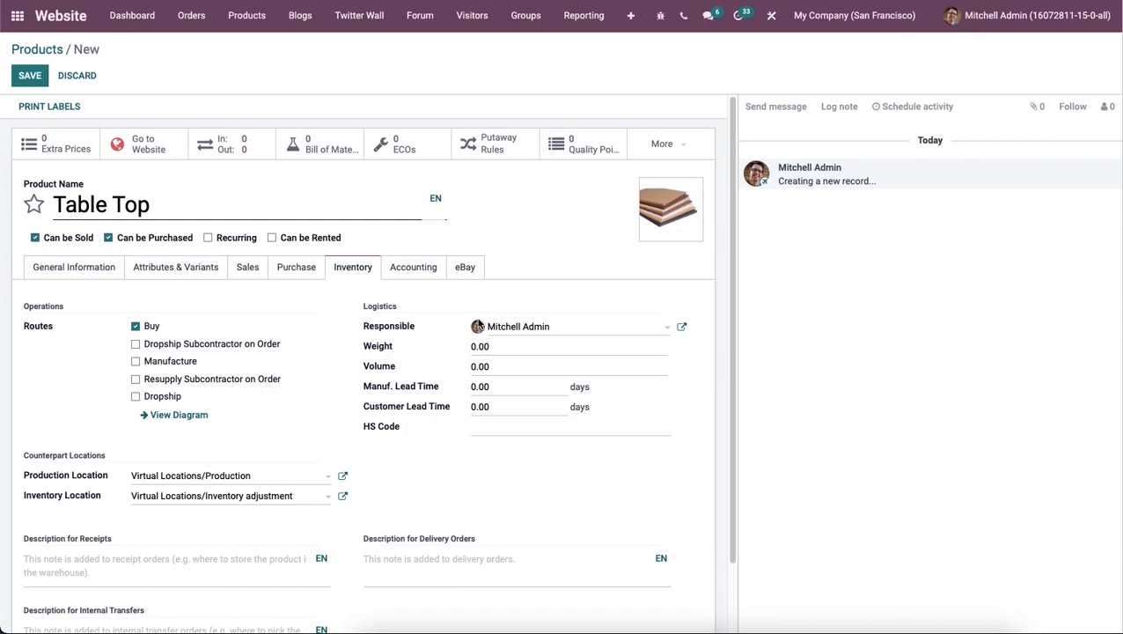
mouse_move(378, 361)
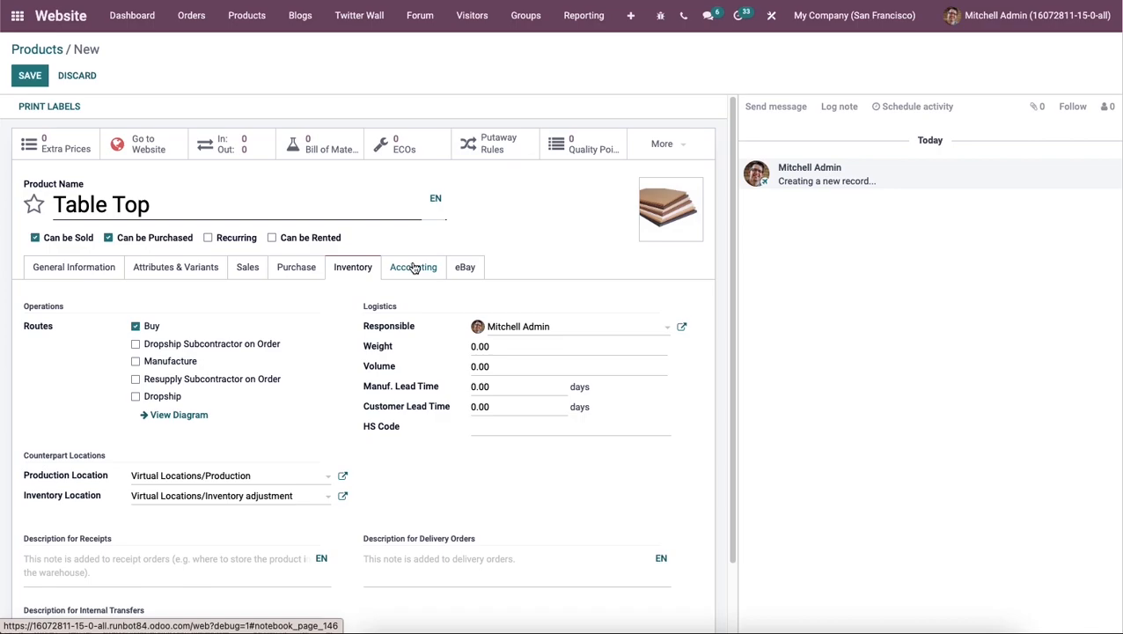
Show Table Top's accounting settings with income and expense accounts empty
click(412, 268)
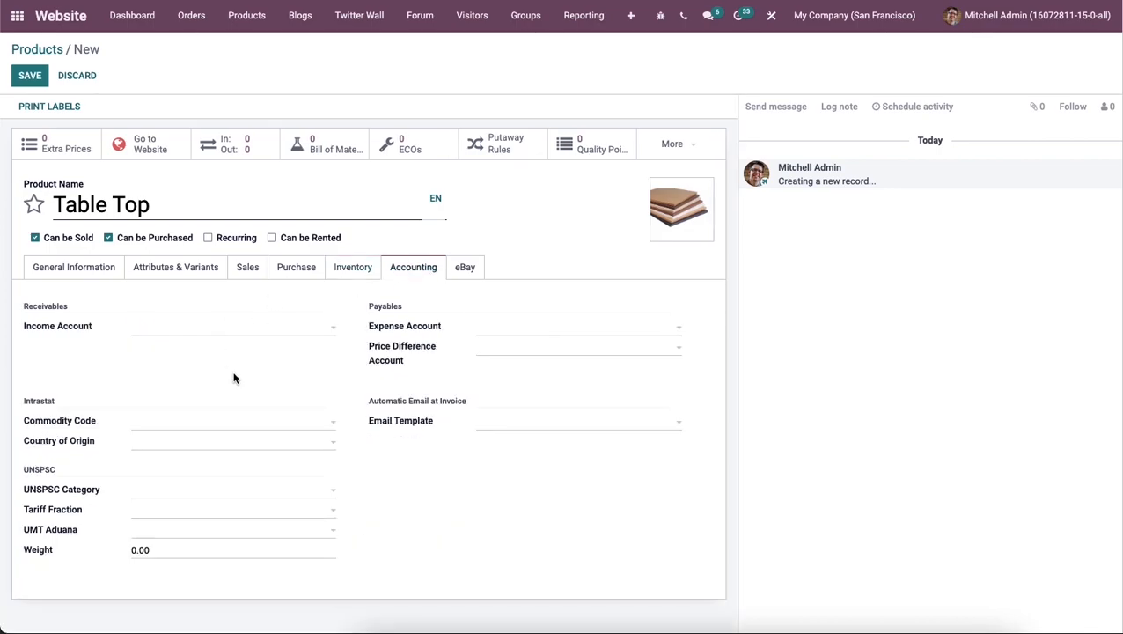
mouse_move(190, 444)
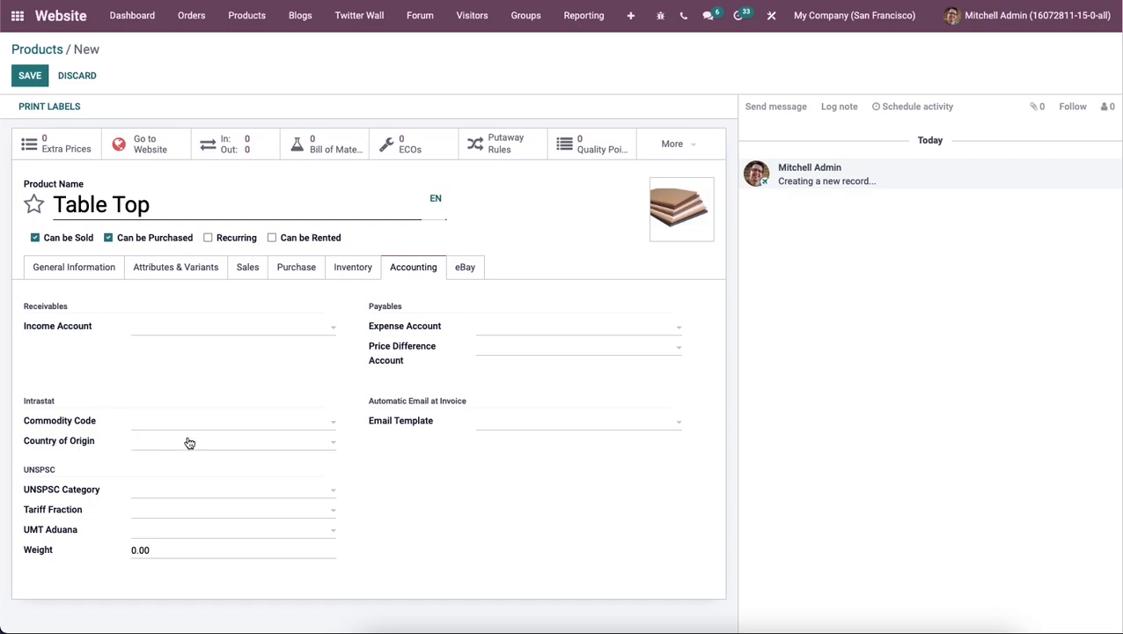
mouse_move(192, 447)
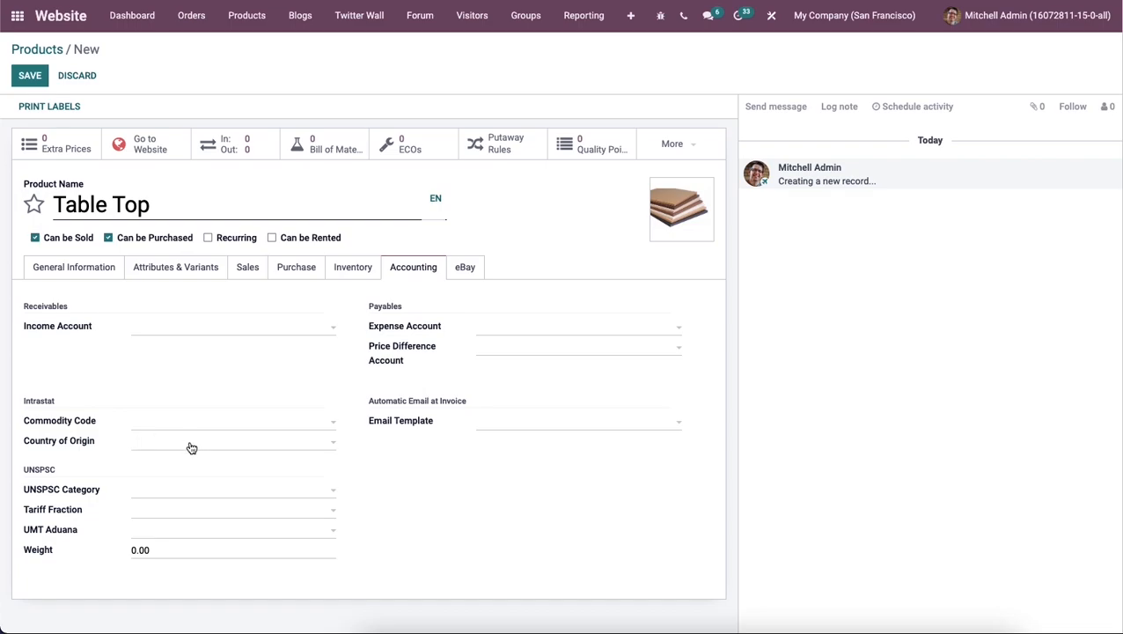
mouse_move(428, 359)
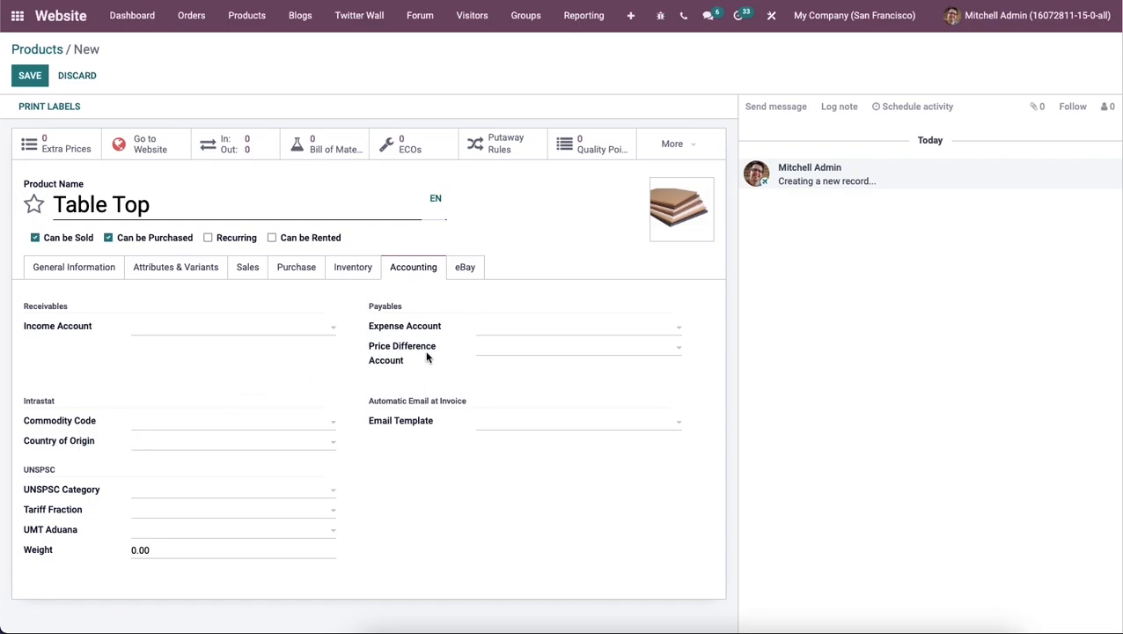
mouse_move(440, 342)
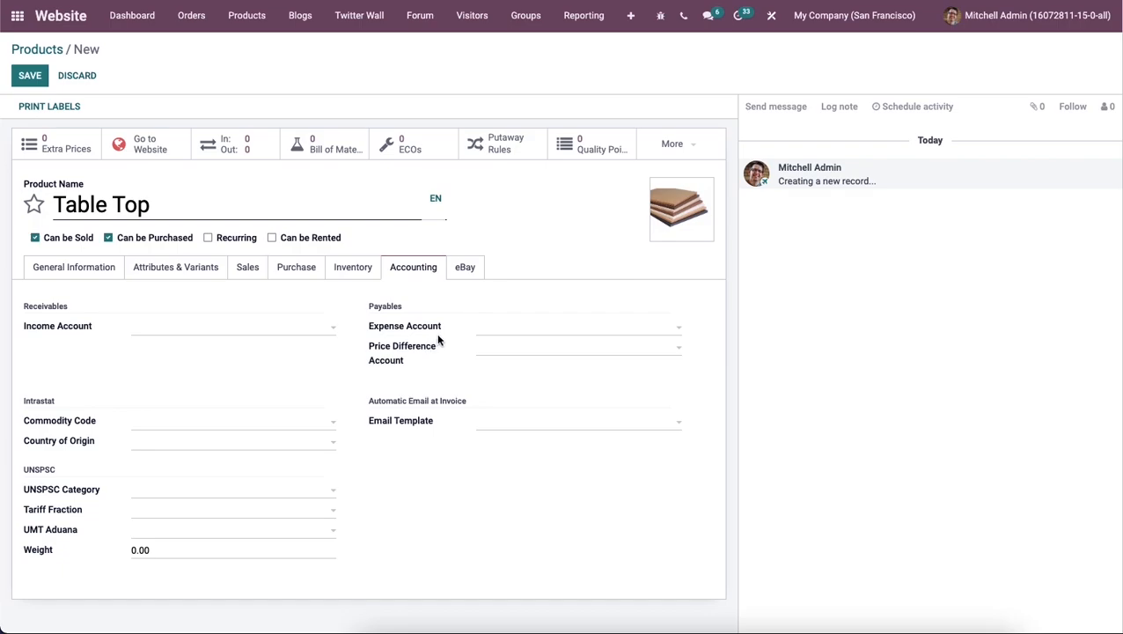
mouse_move(368, 465)
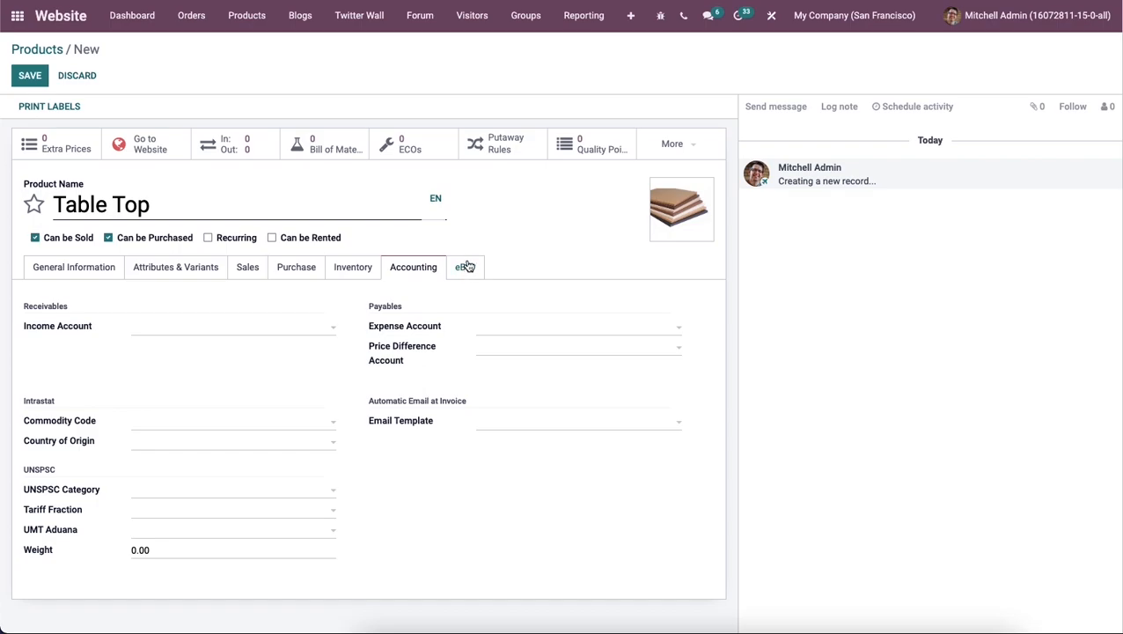
Enable selling Table Top on eBay as a 7-day auction
click(464, 268)
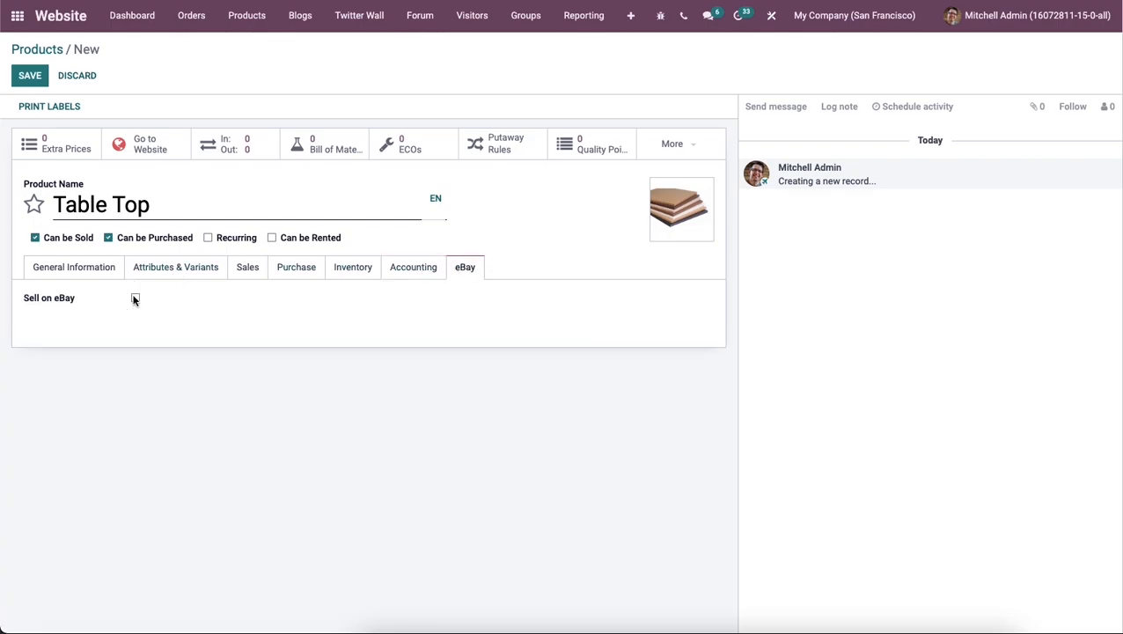
click(134, 298)
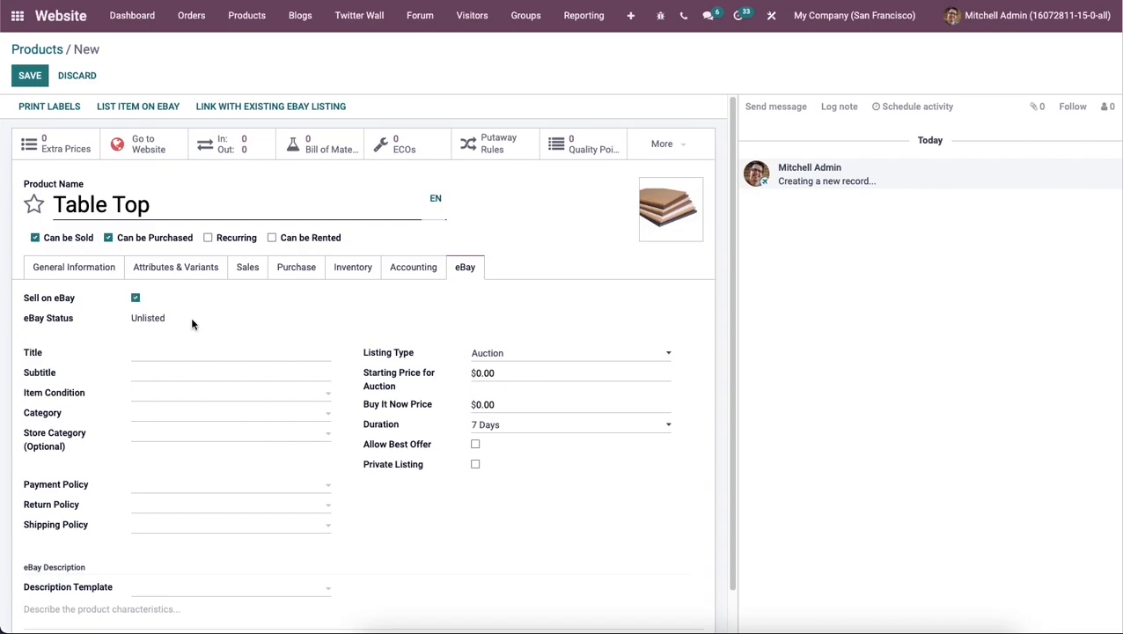
scroll(down, 3)
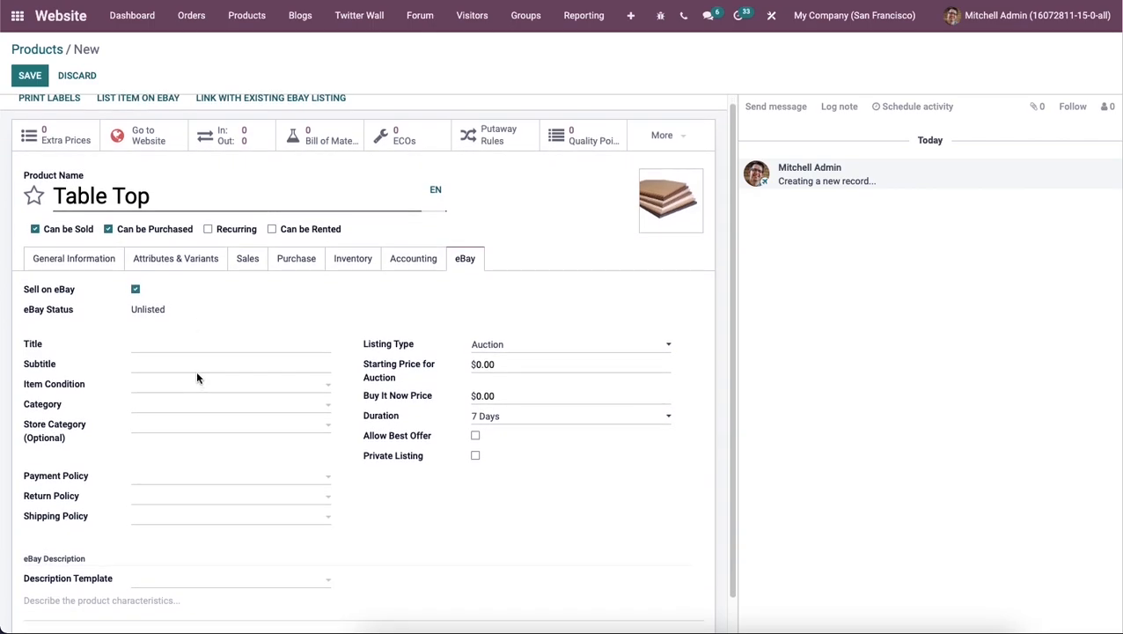
scroll(down, 3)
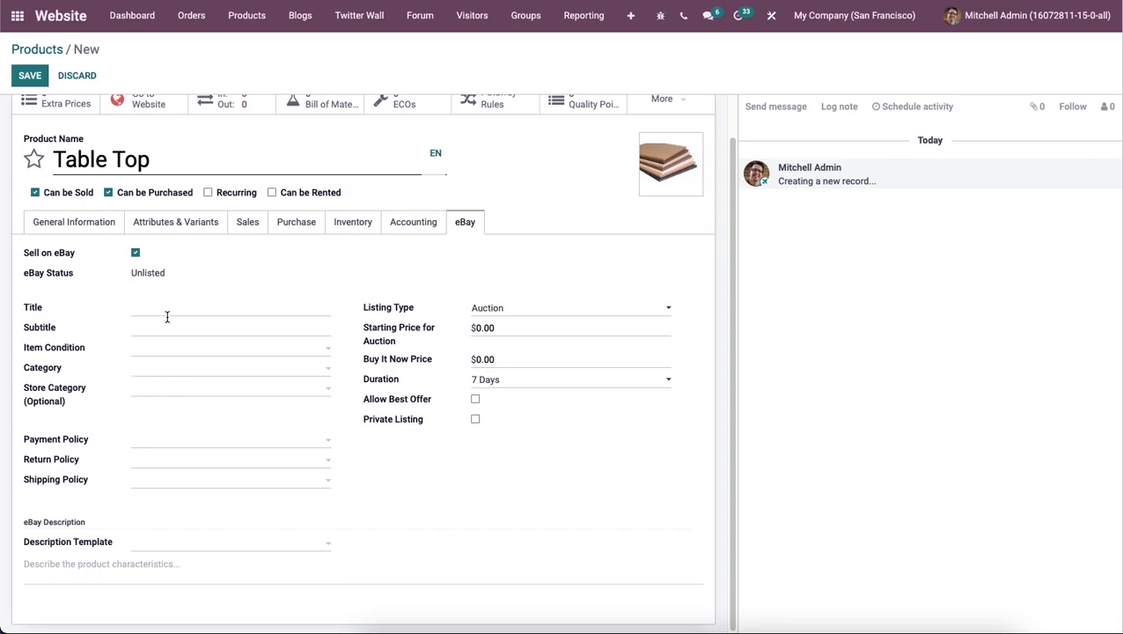
mouse_move(212, 362)
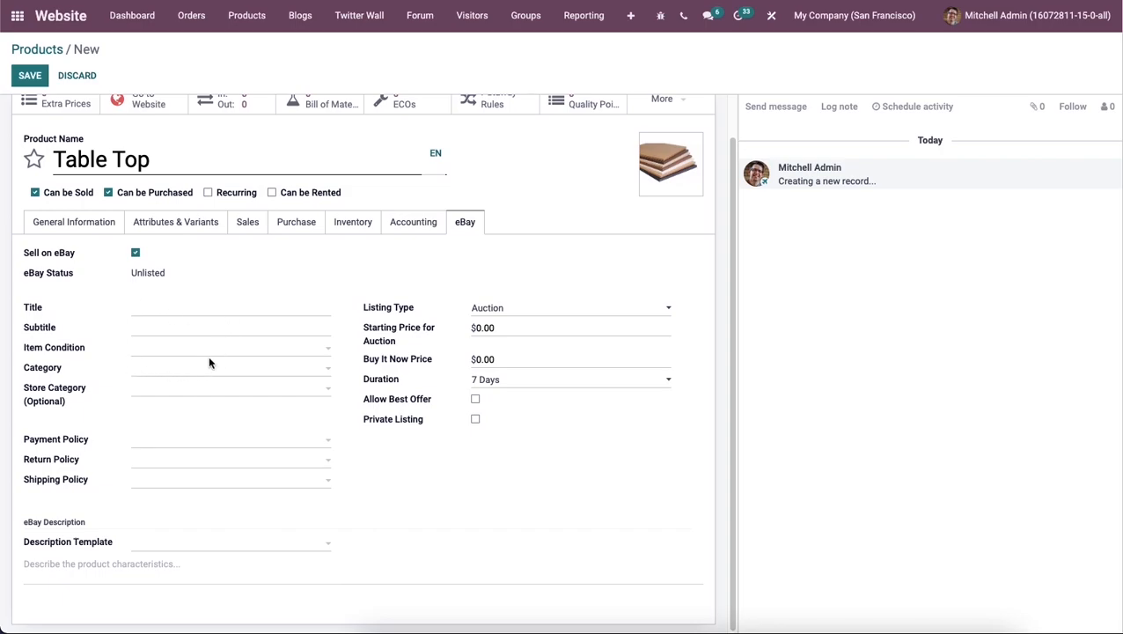
mouse_move(193, 377)
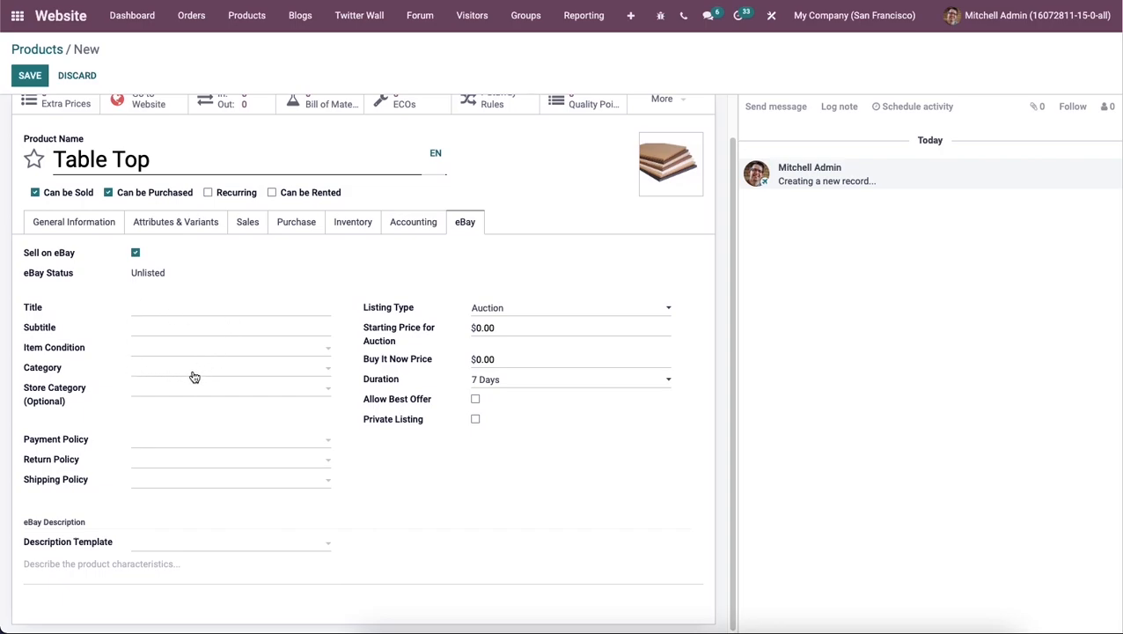
mouse_move(185, 440)
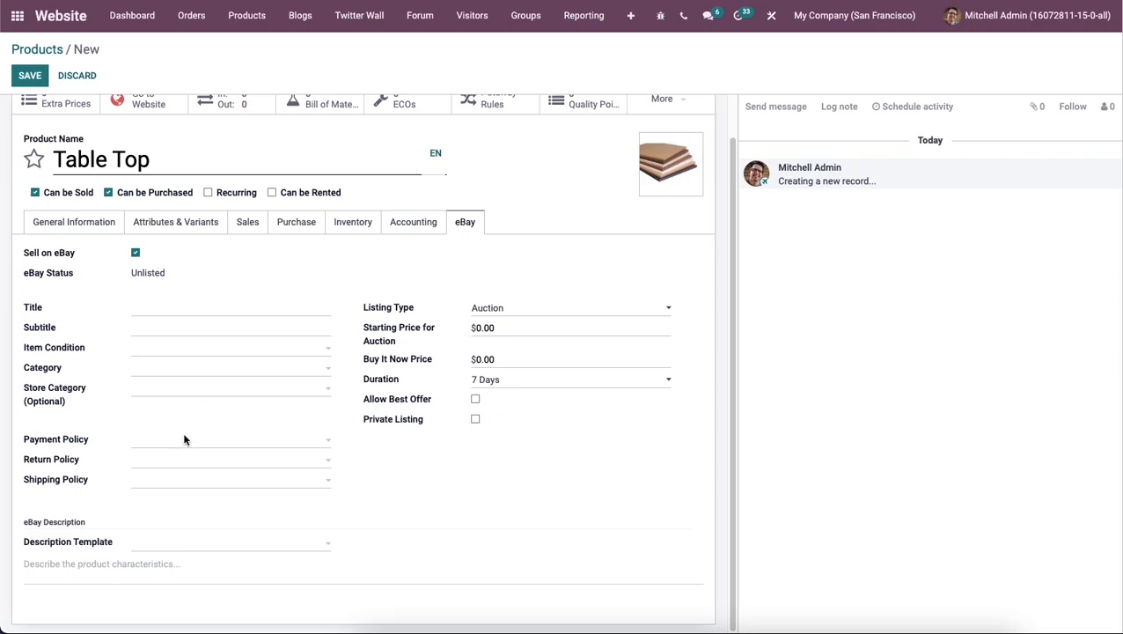
mouse_move(187, 495)
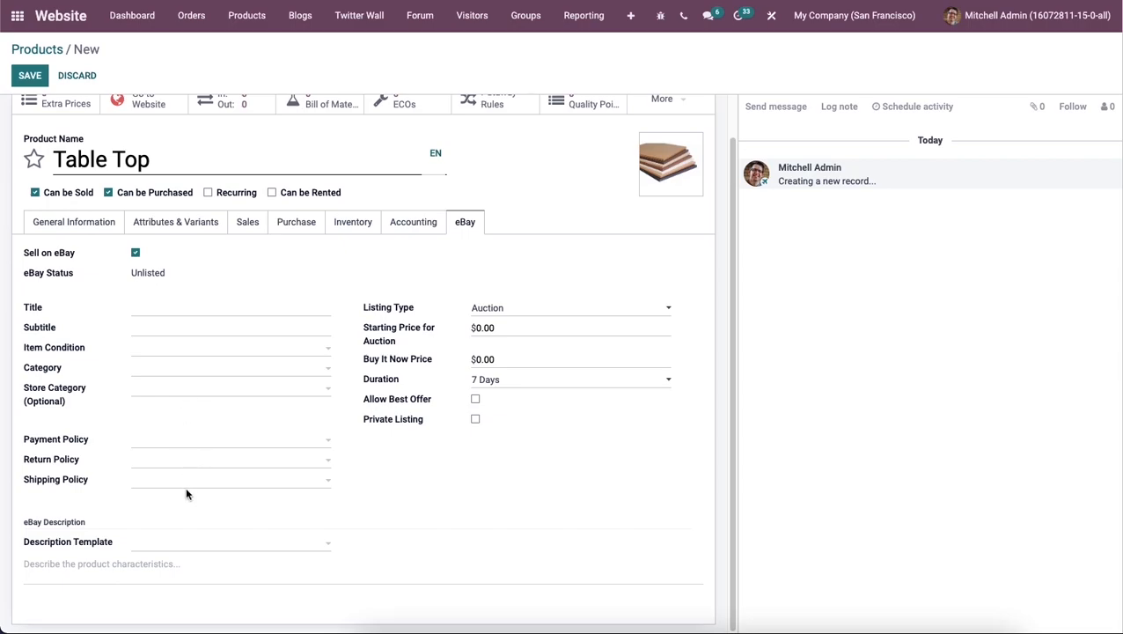
mouse_move(331, 500)
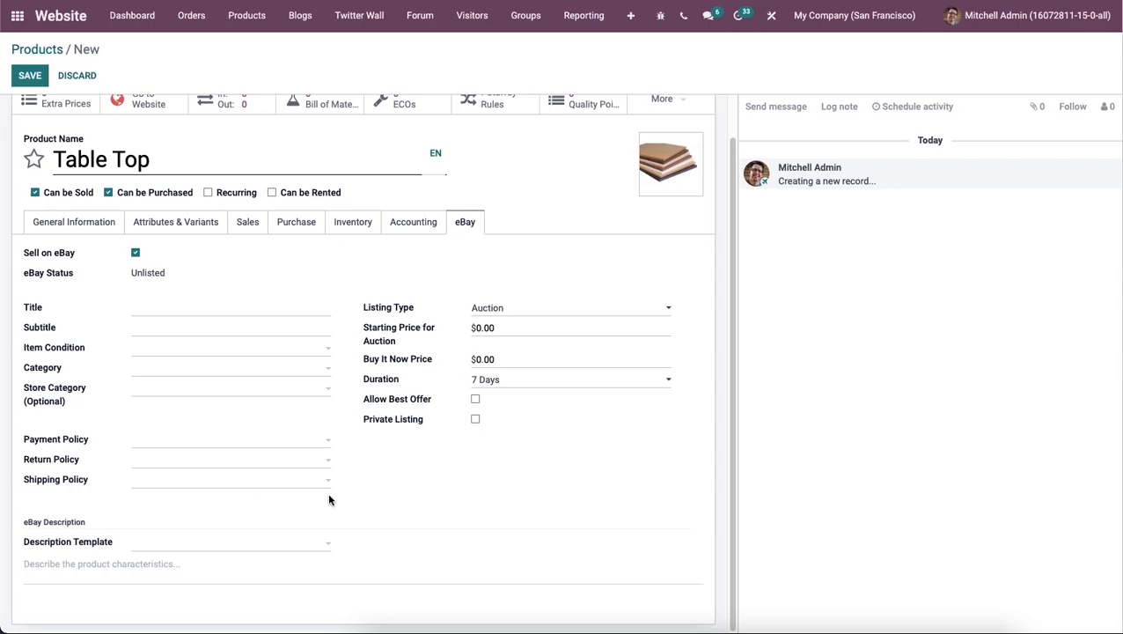
mouse_move(549, 295)
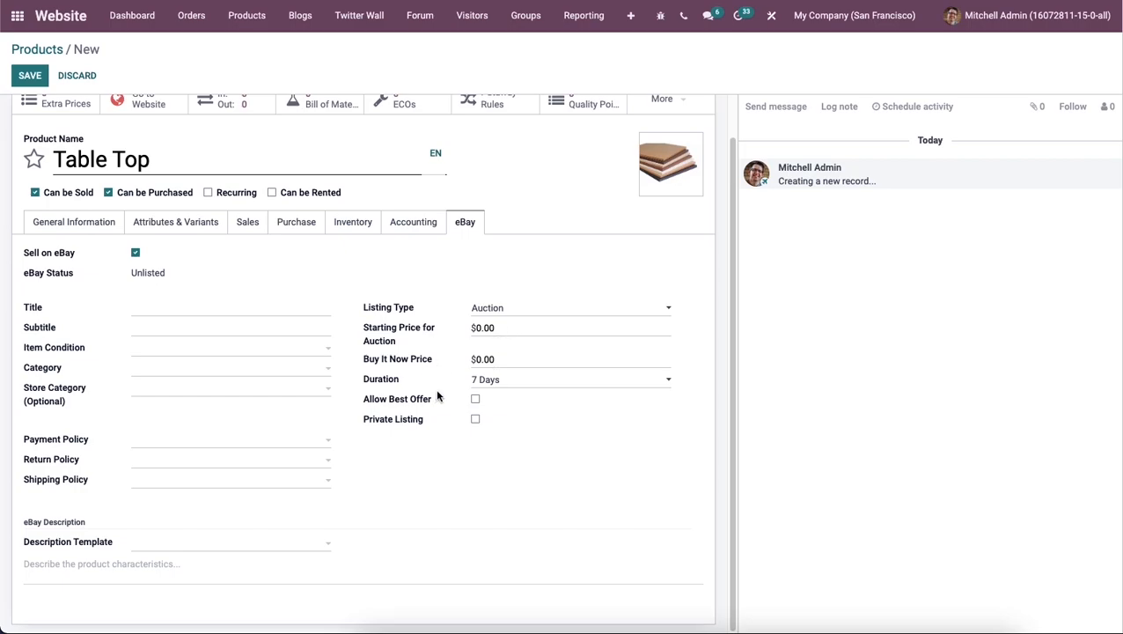
mouse_move(185, 560)
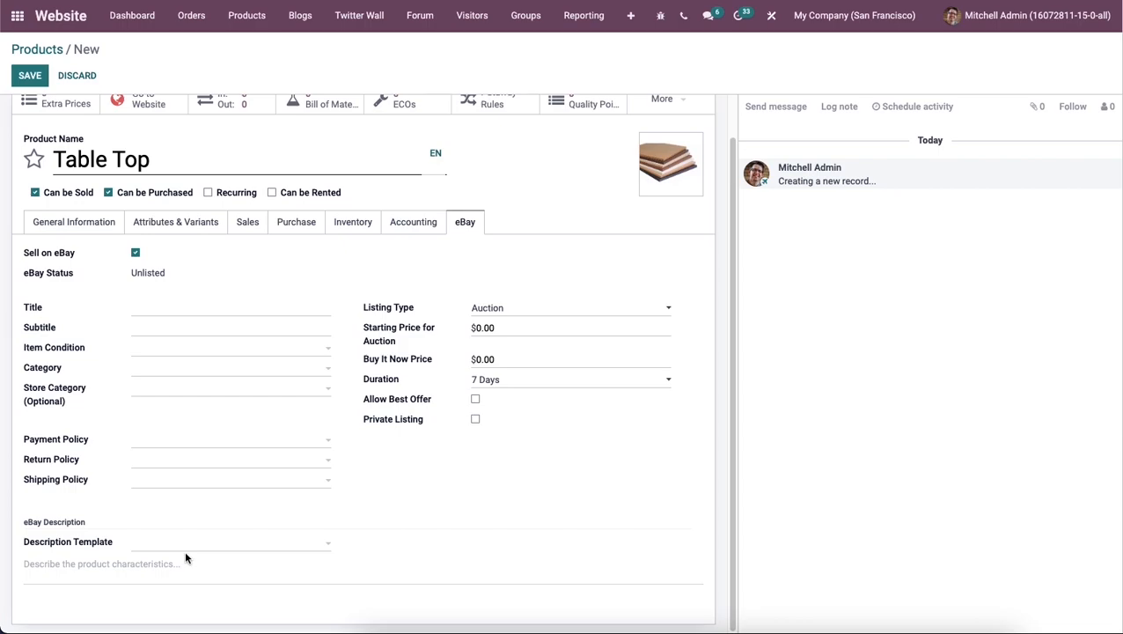
mouse_move(190, 546)
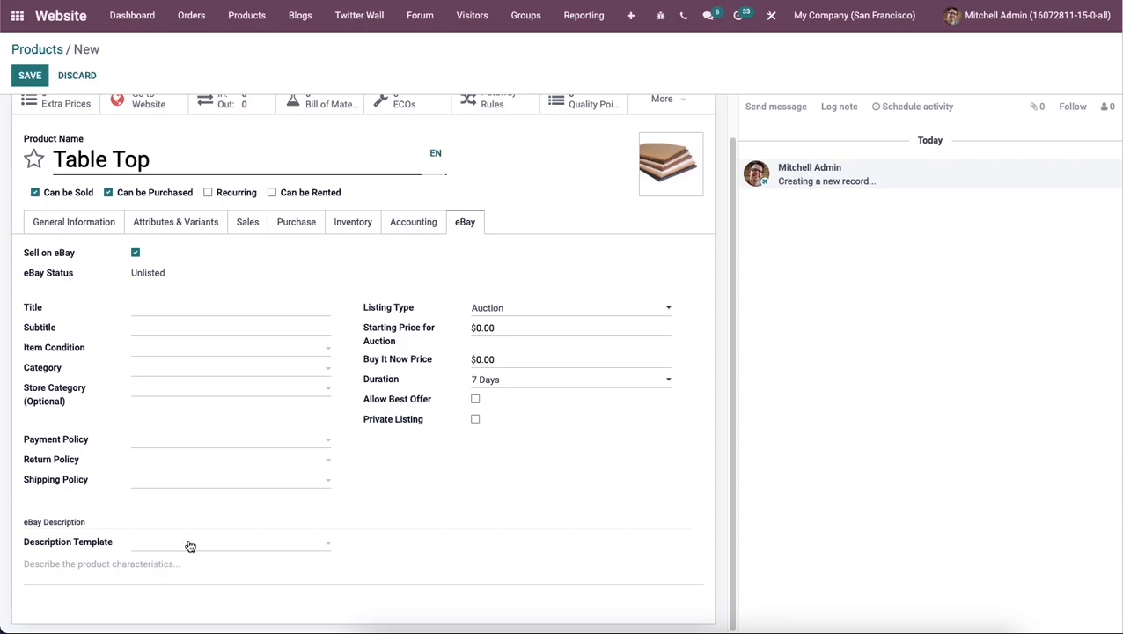
Review the description template choices and toggle Best Offer and Private Listing, leaving them cleared
click(229, 542)
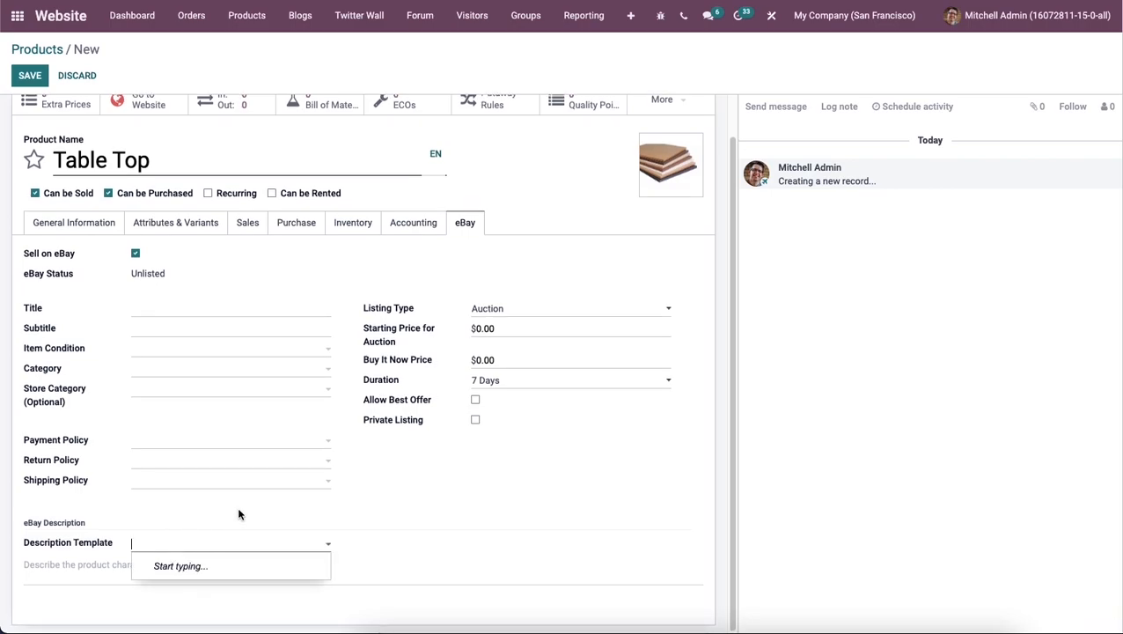
click(395, 457)
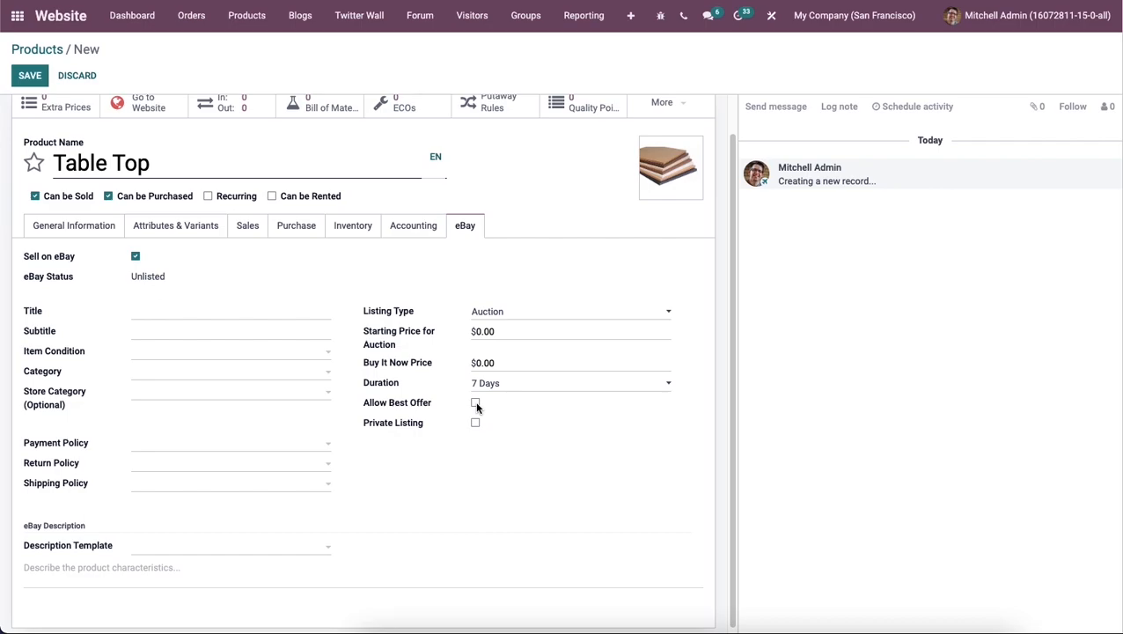
click(476, 423)
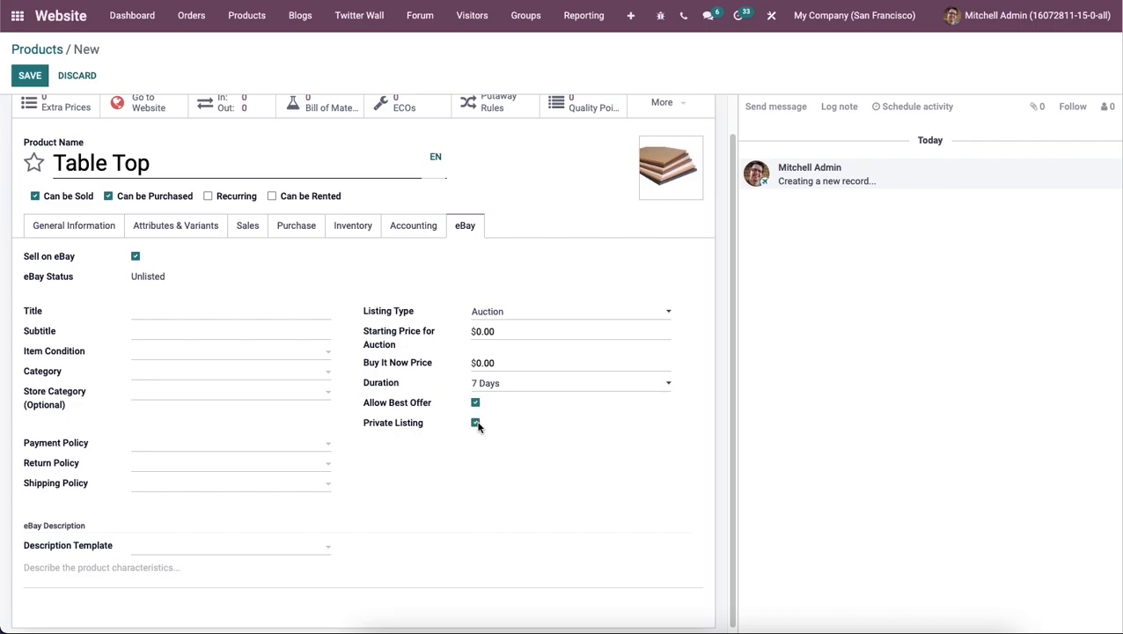
click(475, 423)
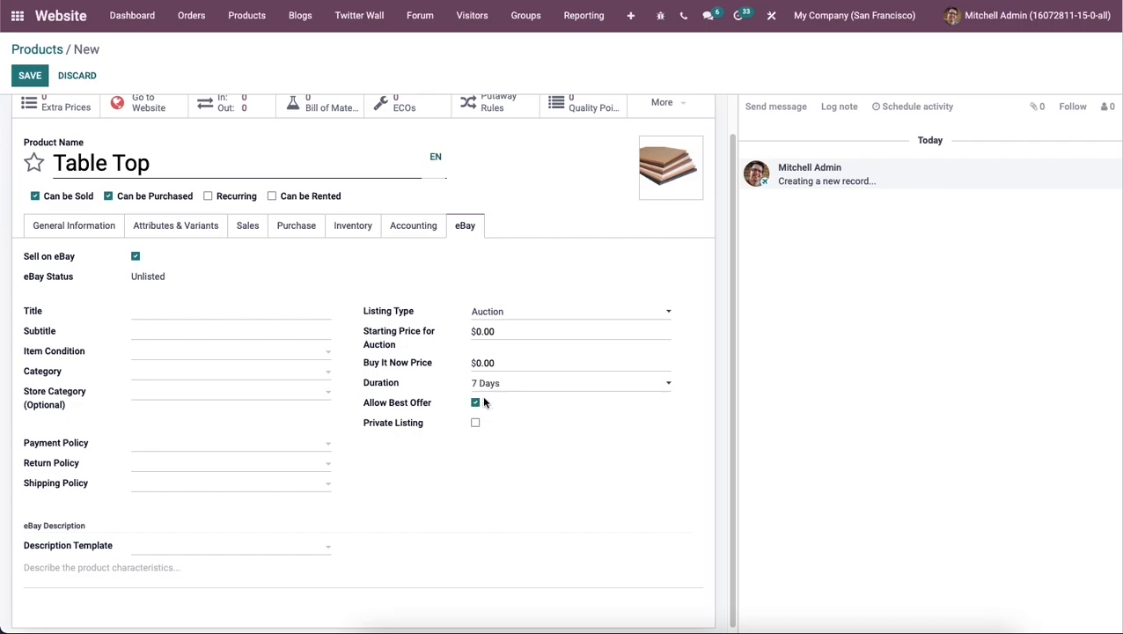
click(476, 401)
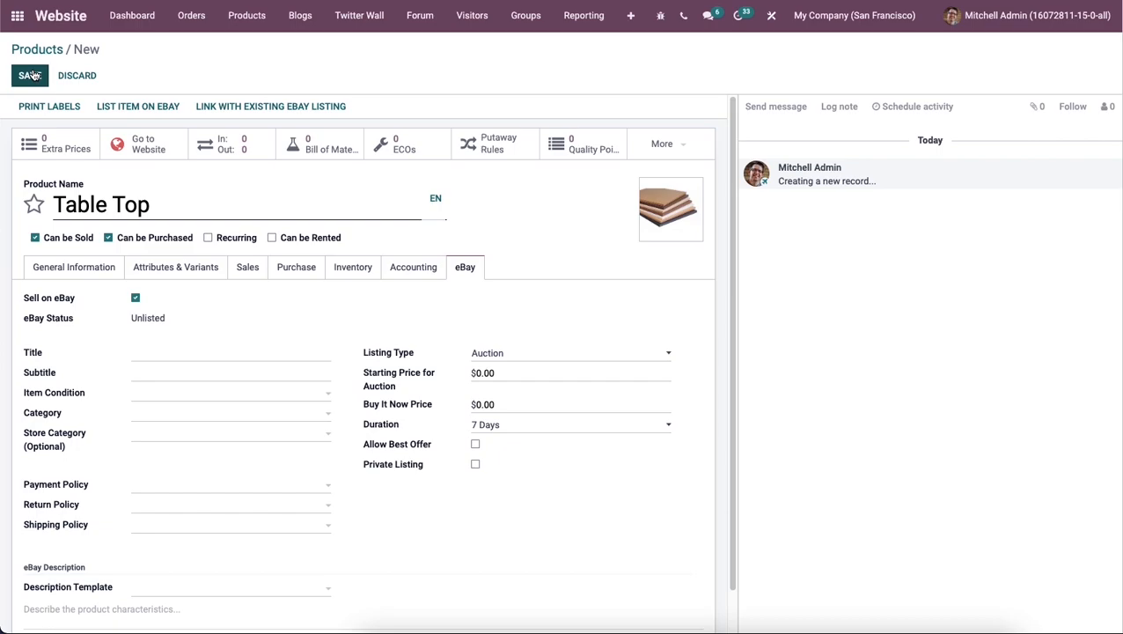
Save the Table Top product, generating its 4 variants
click(28, 74)
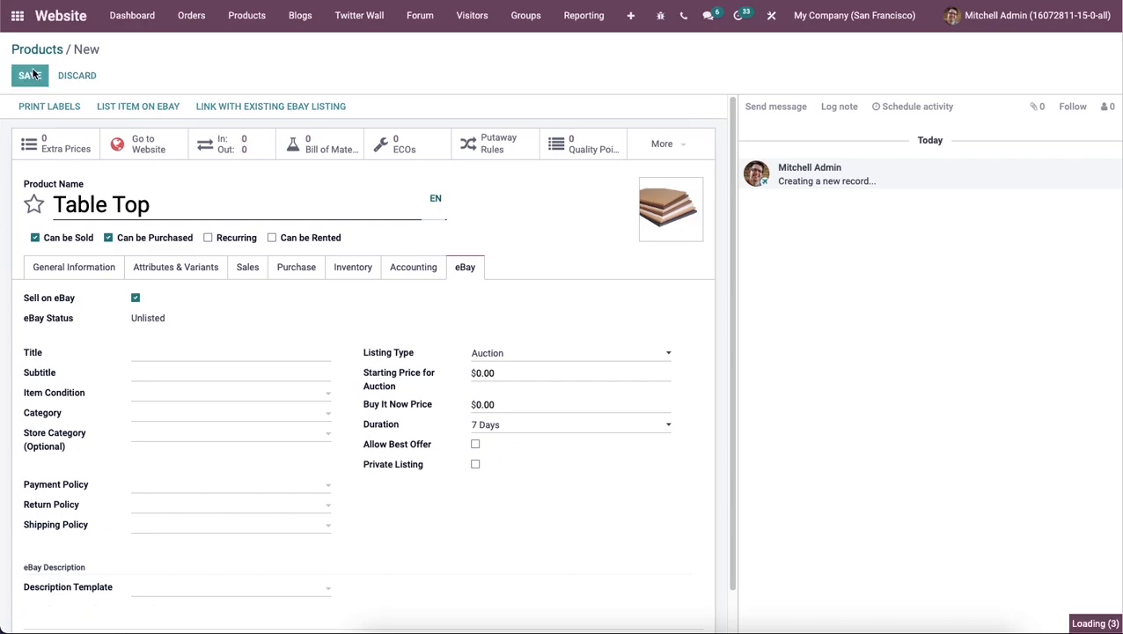
click(28, 74)
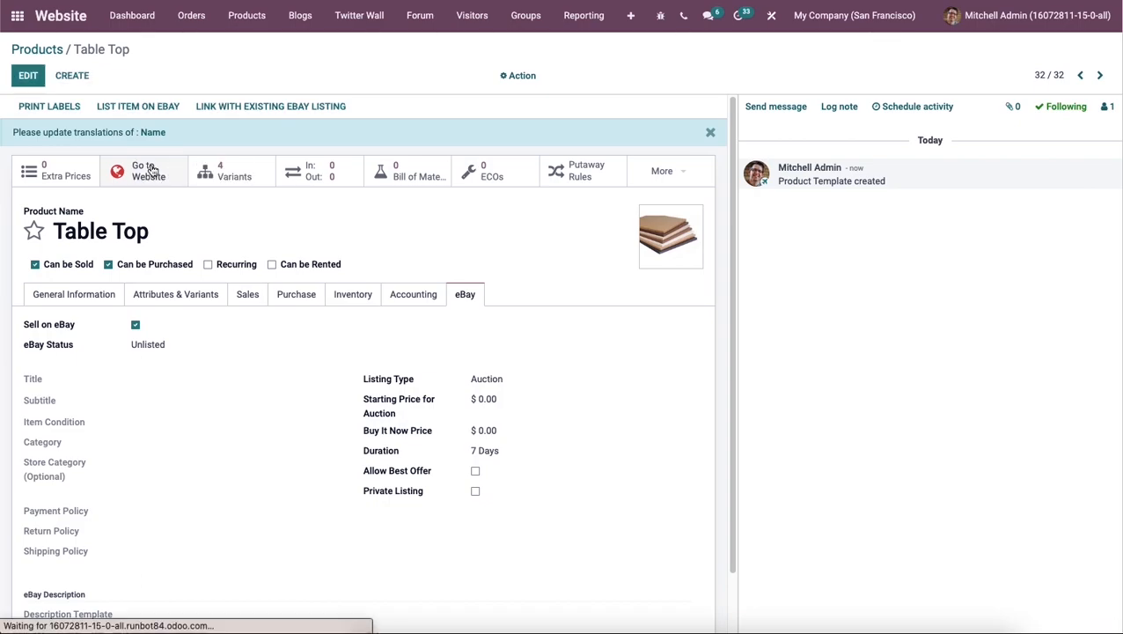
click(142, 171)
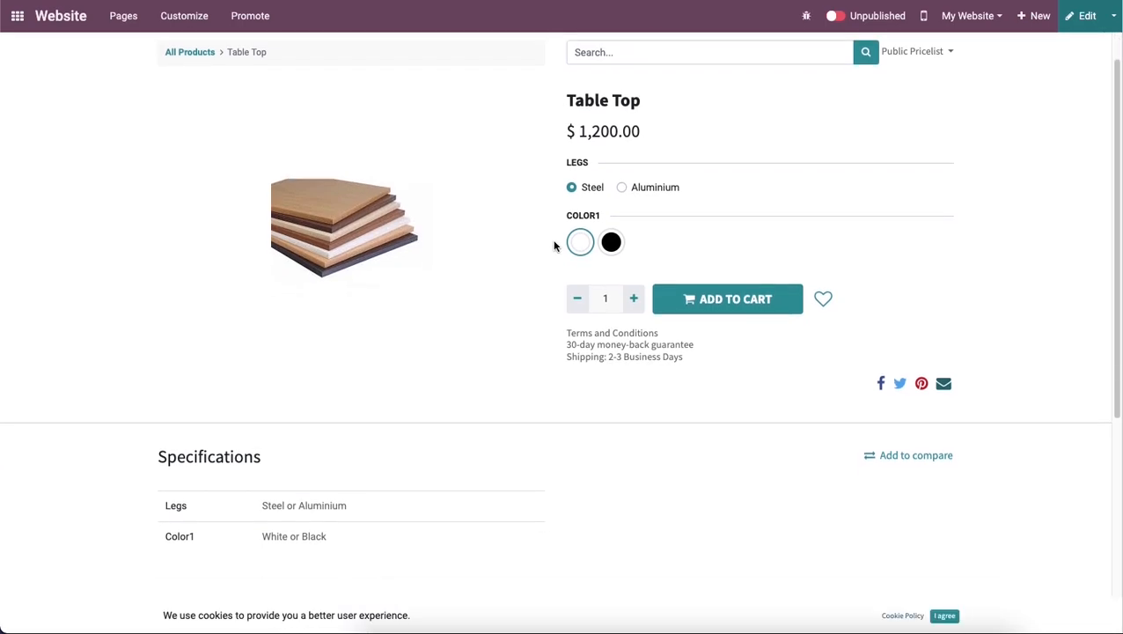
mouse_move(592, 122)
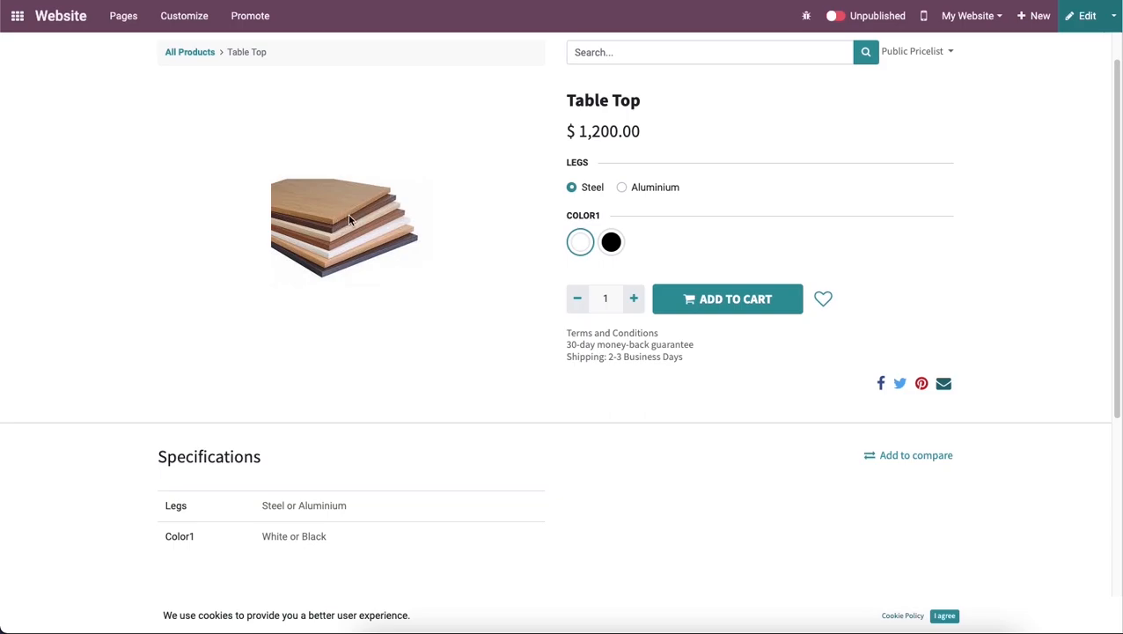
scroll(down, 3)
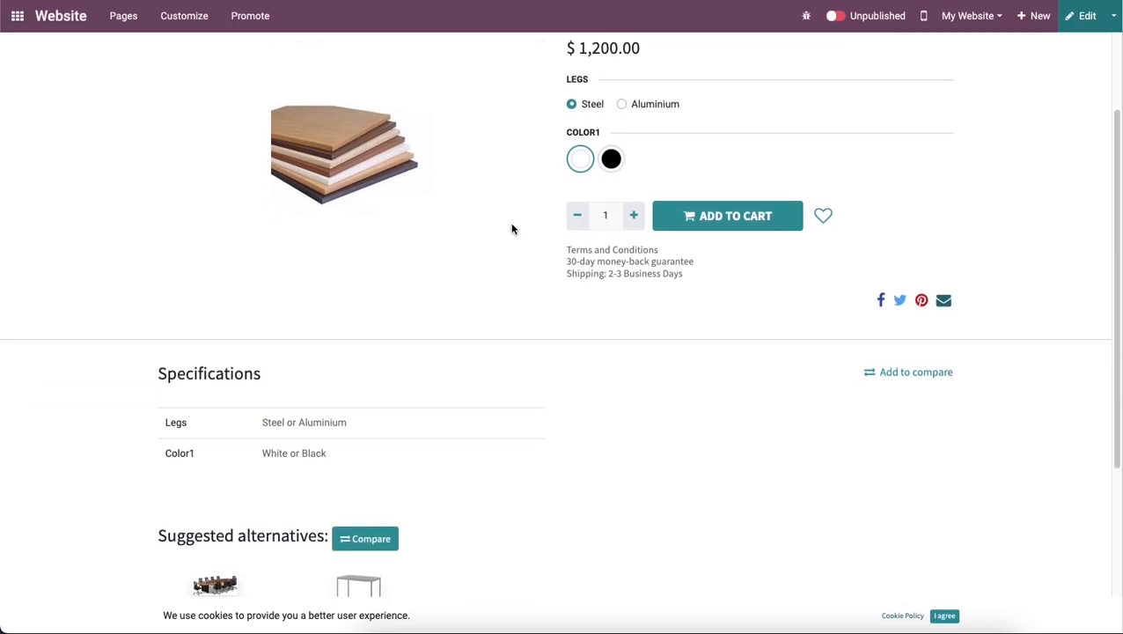
mouse_move(597, 215)
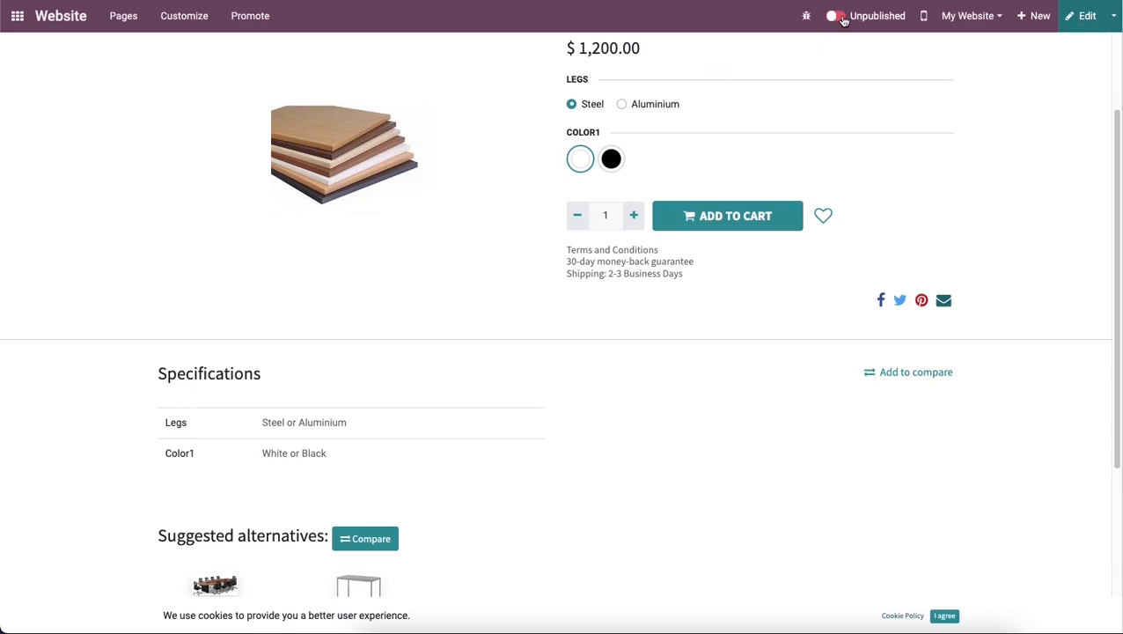
Switch Table Top from Unpublished to Published in the website top bar
click(838, 15)
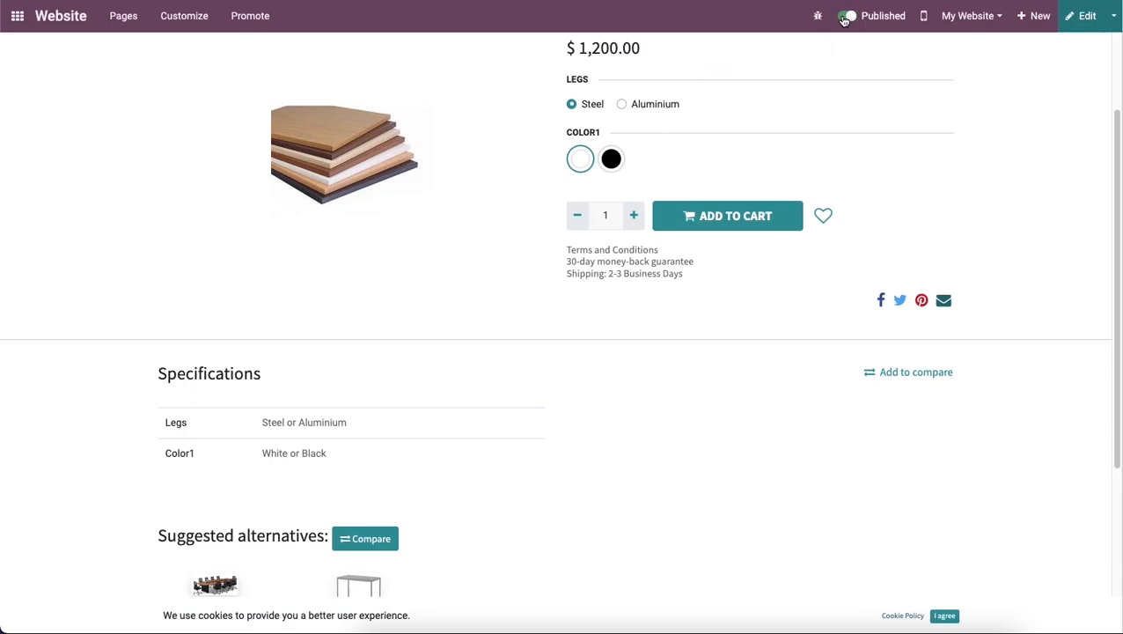
click(847, 16)
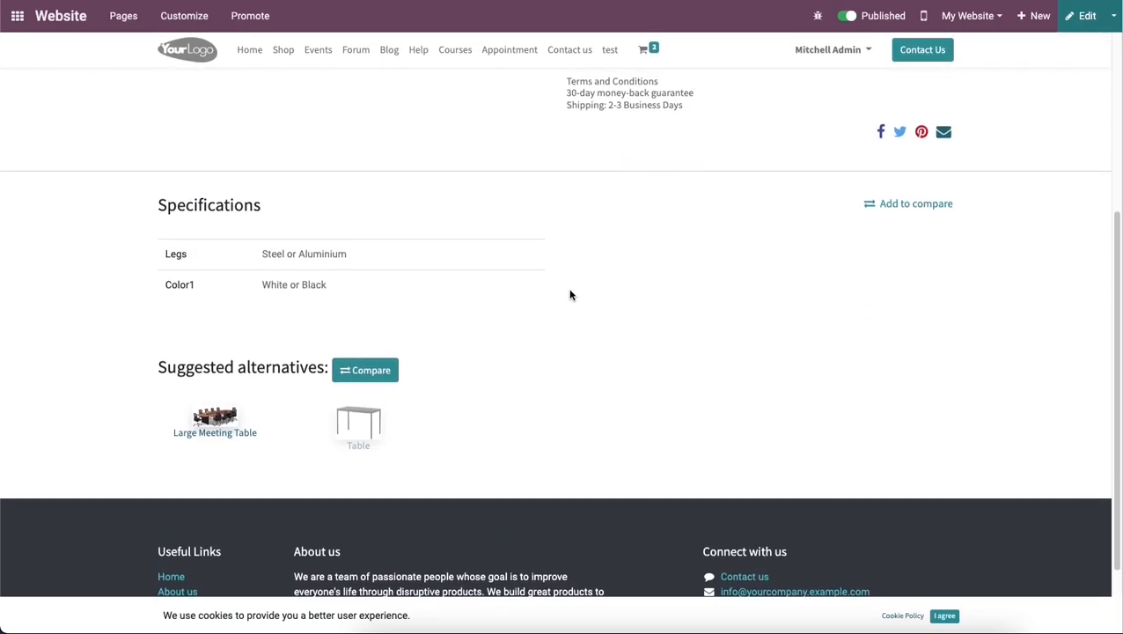
mouse_move(449, 309)
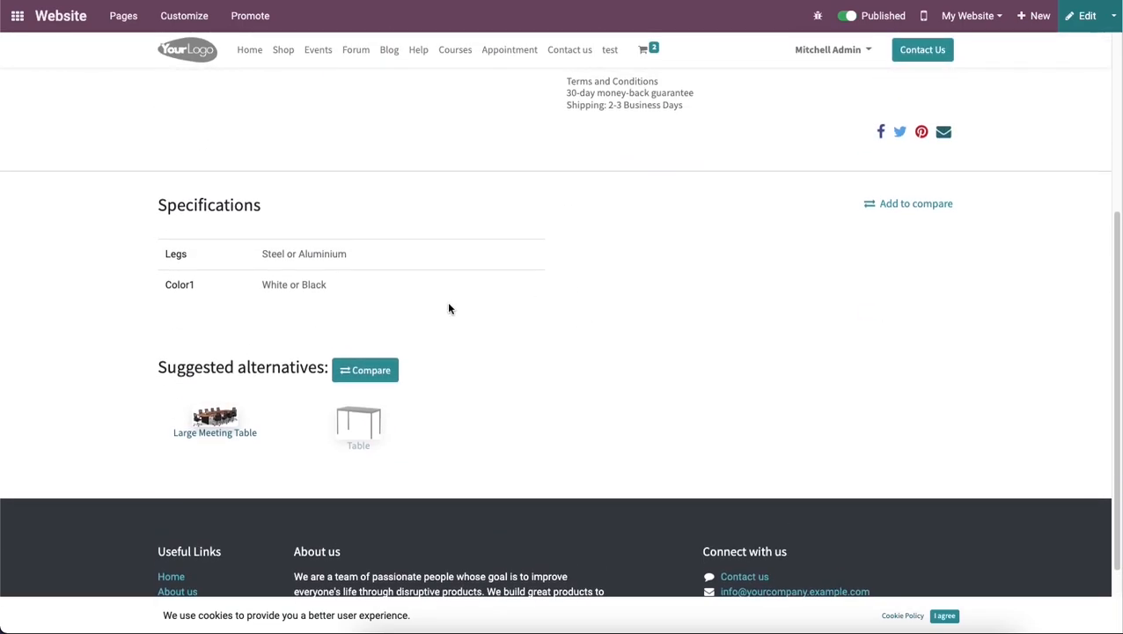
mouse_move(313, 396)
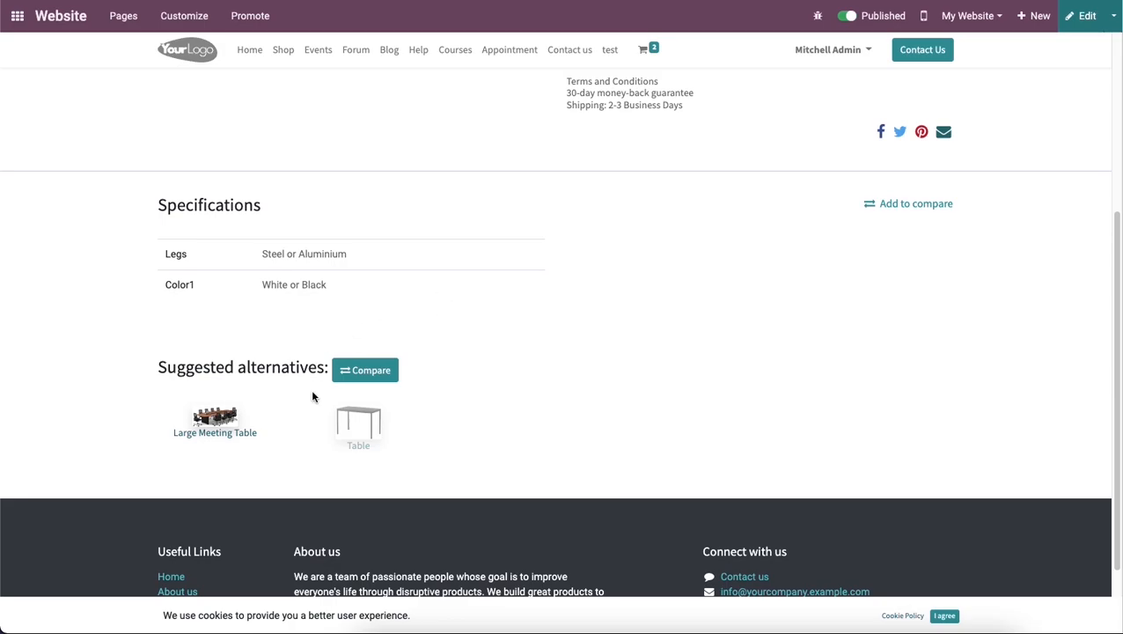
mouse_move(297, 442)
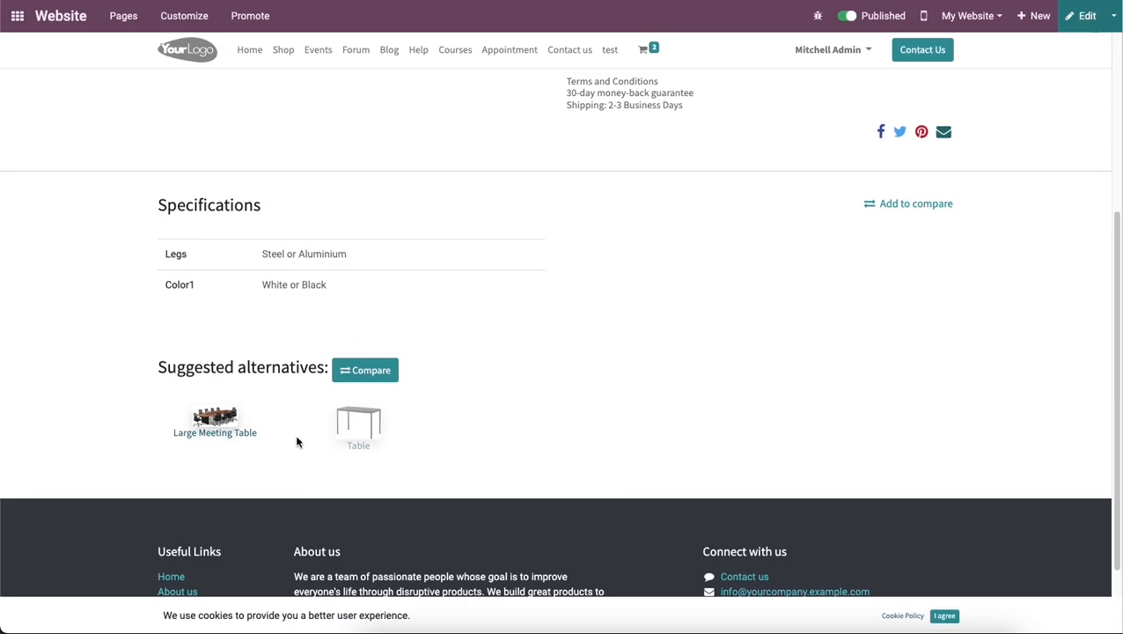
mouse_move(419, 456)
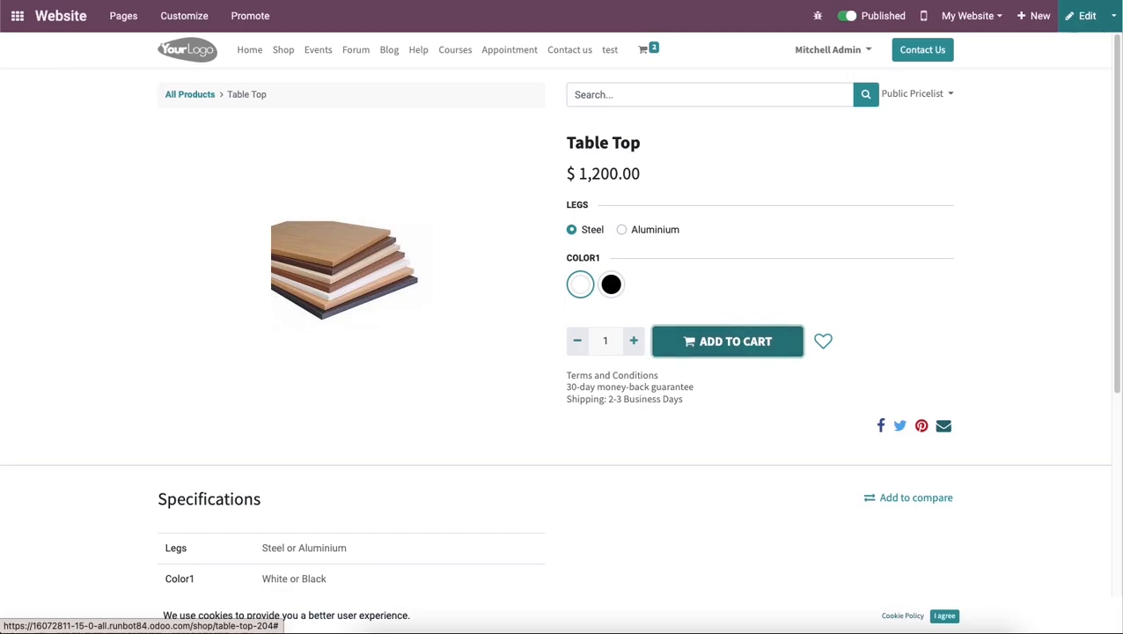
Add Table Top in Steel and White to the cart and continue shopping
click(726, 341)
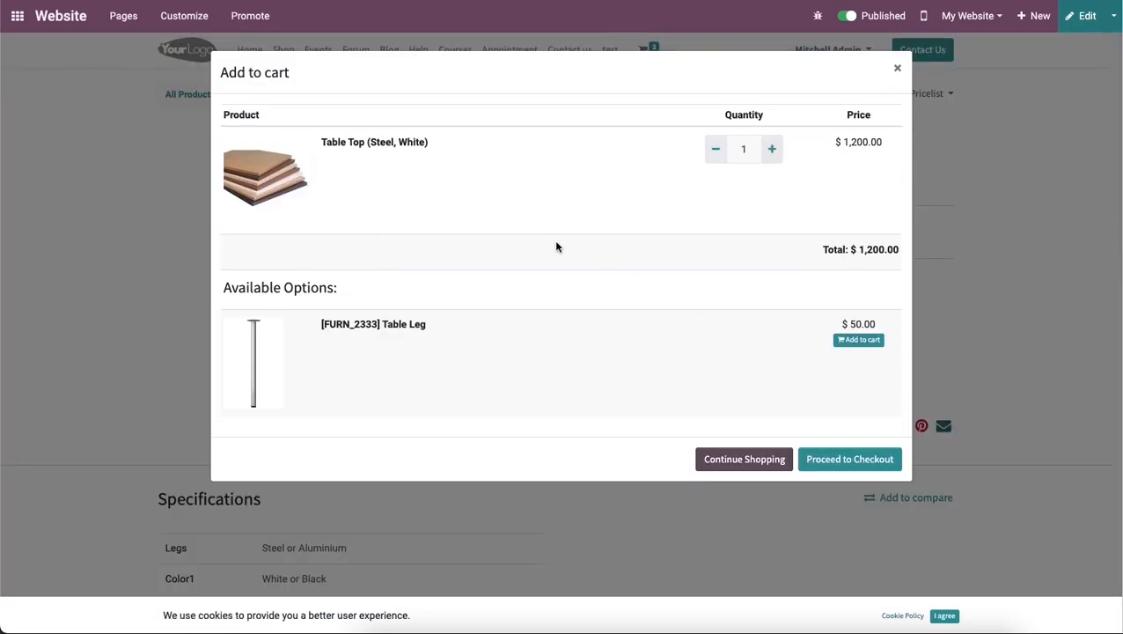
mouse_move(549, 221)
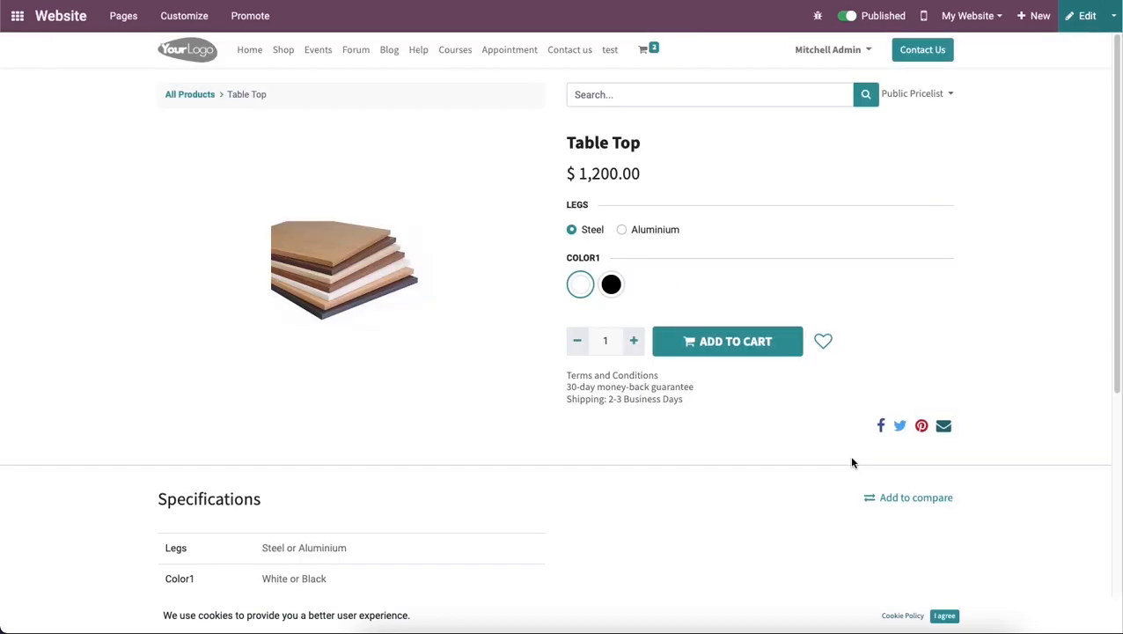
Go to the cart review listing Chair floor protection, Warranty and Table Top, total $1,416.80
click(727, 341)
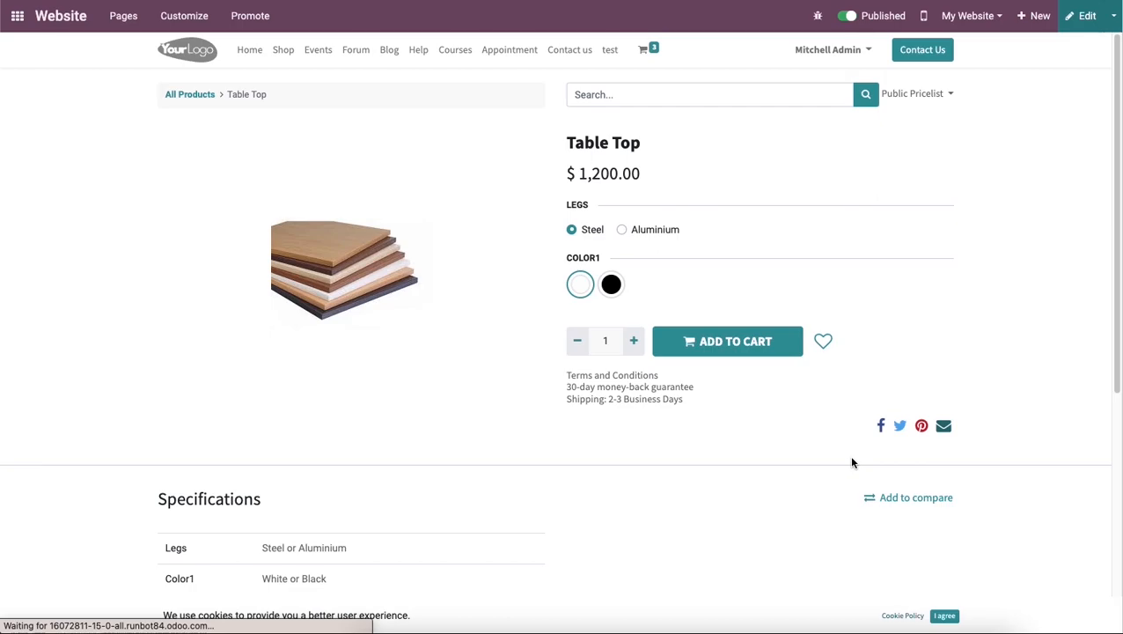
click(727, 341)
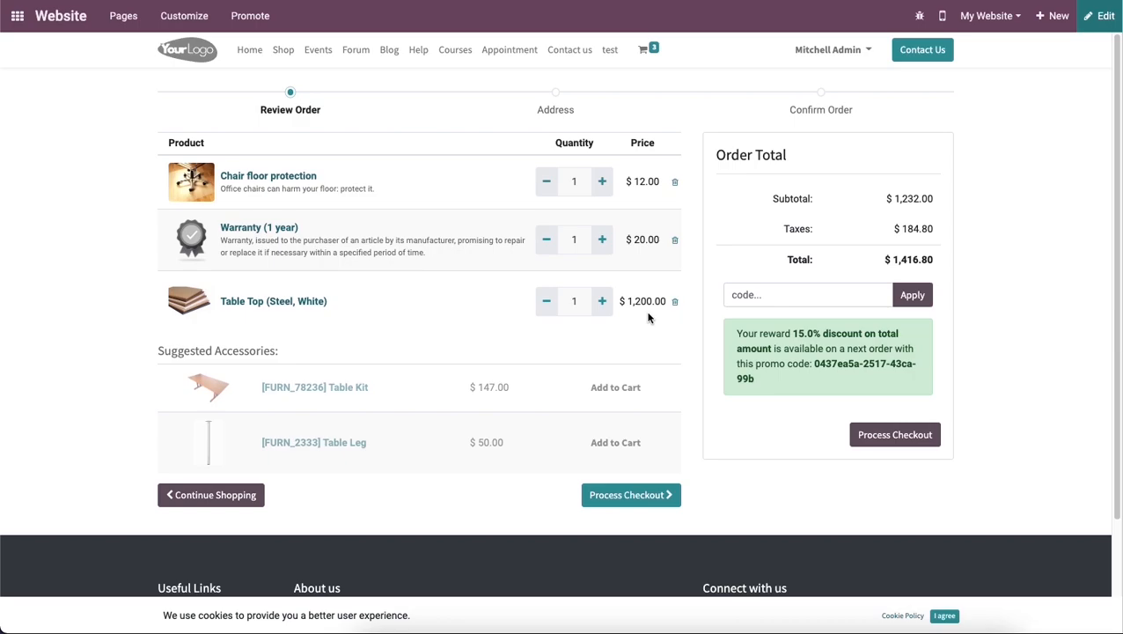
mouse_move(699, 271)
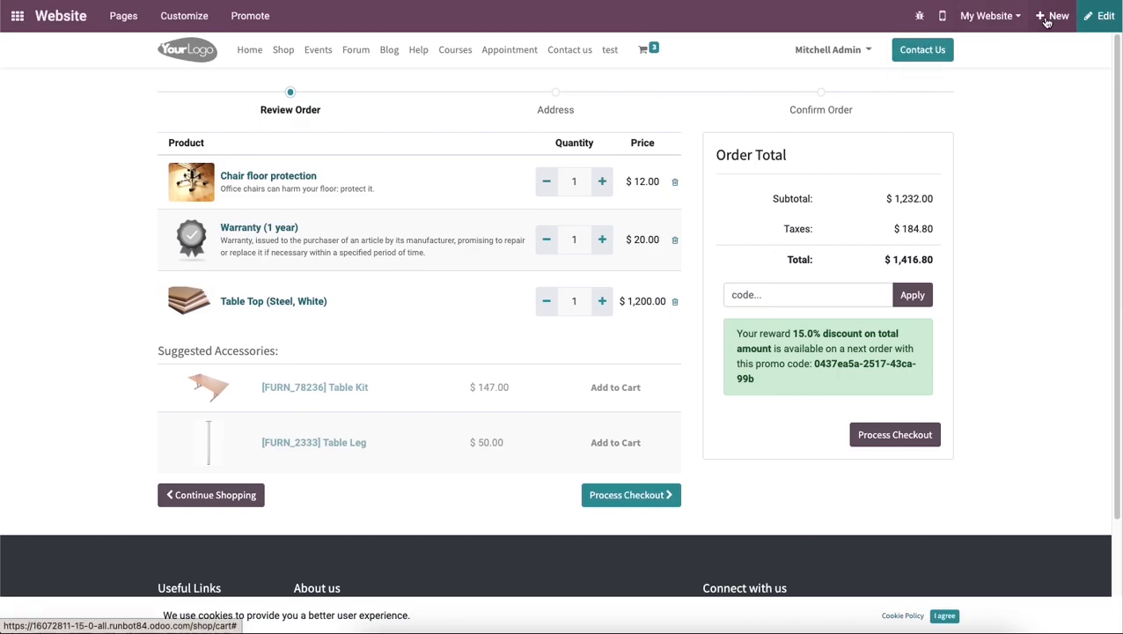
mouse_move(1049, 21)
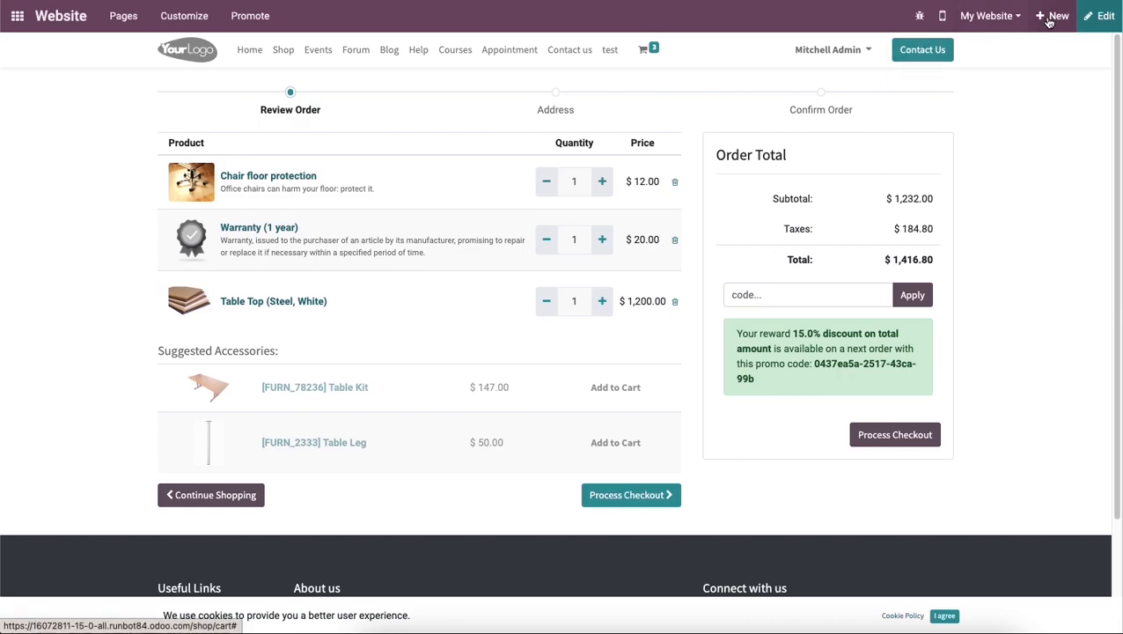
Bring up the + New content chooser offering Page, Event, Product and others
click(1052, 16)
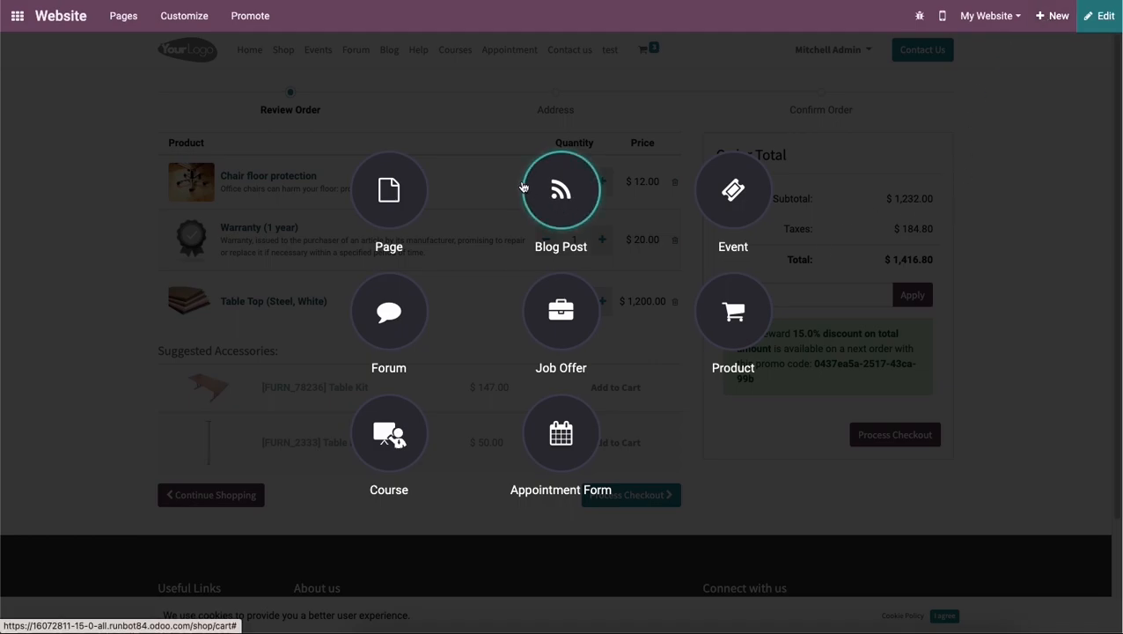
mouse_move(734, 190)
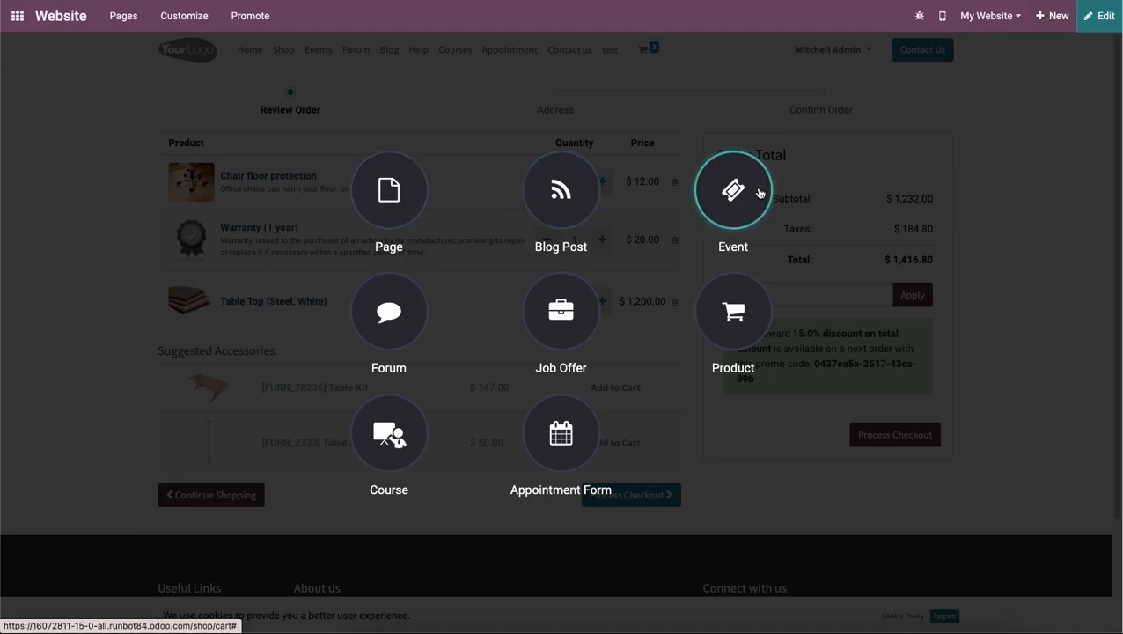
mouse_move(734, 310)
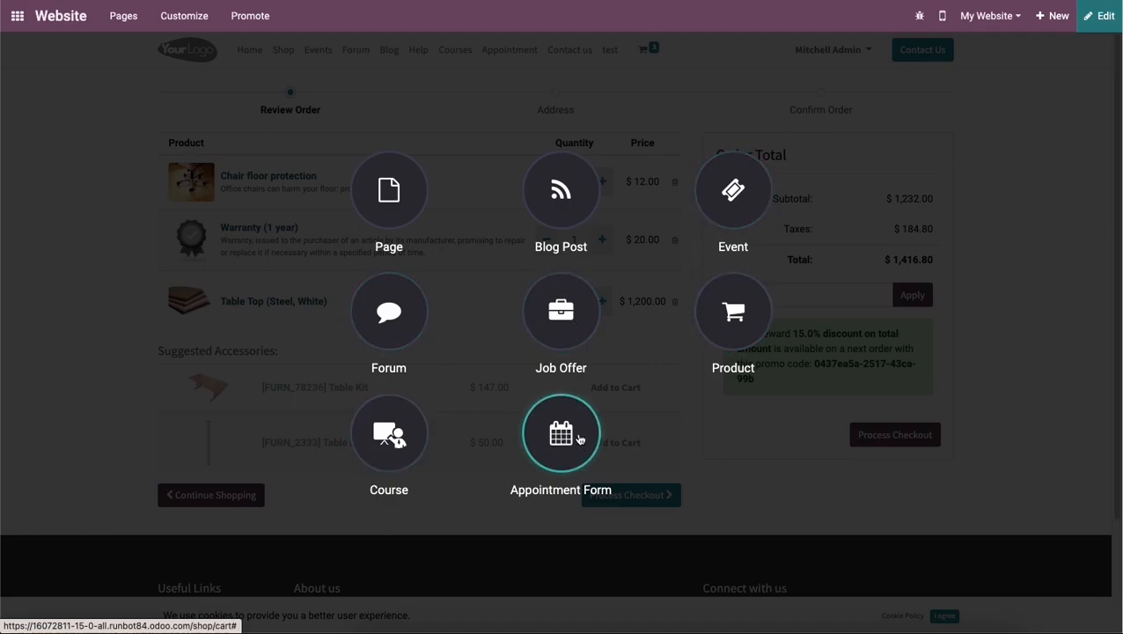
mouse_move(592, 414)
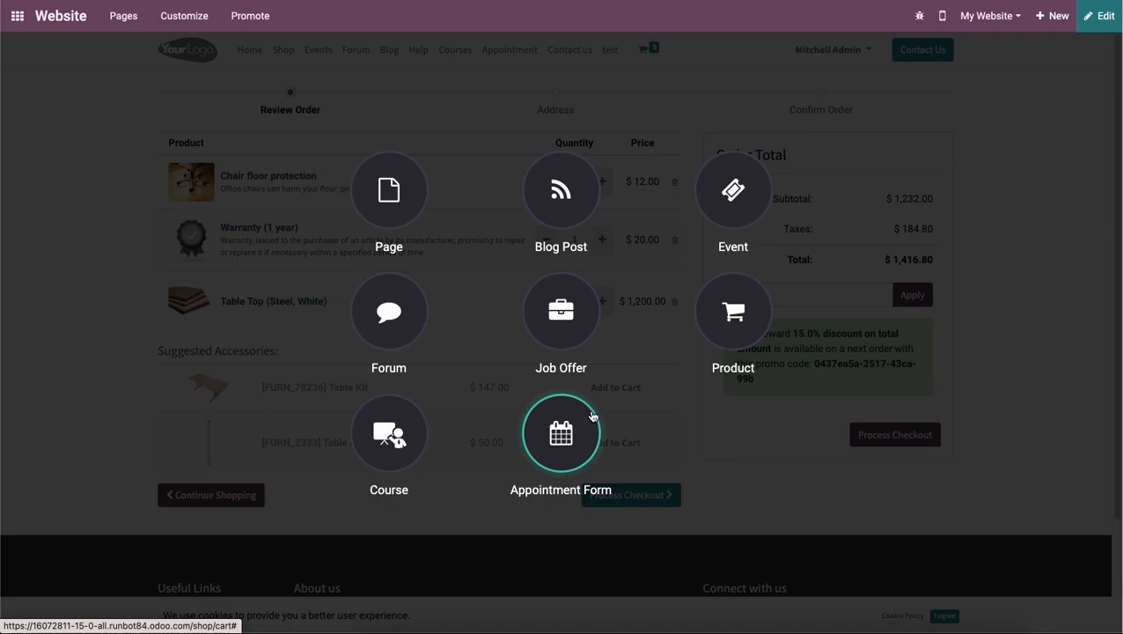
mouse_move(732, 310)
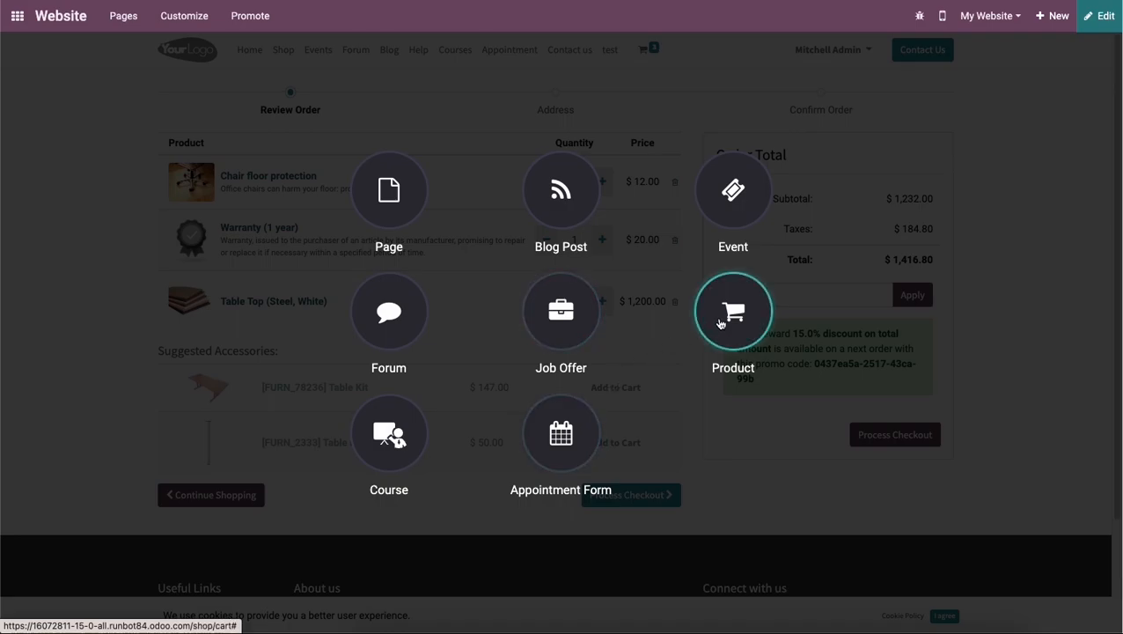
mouse_move(743, 331)
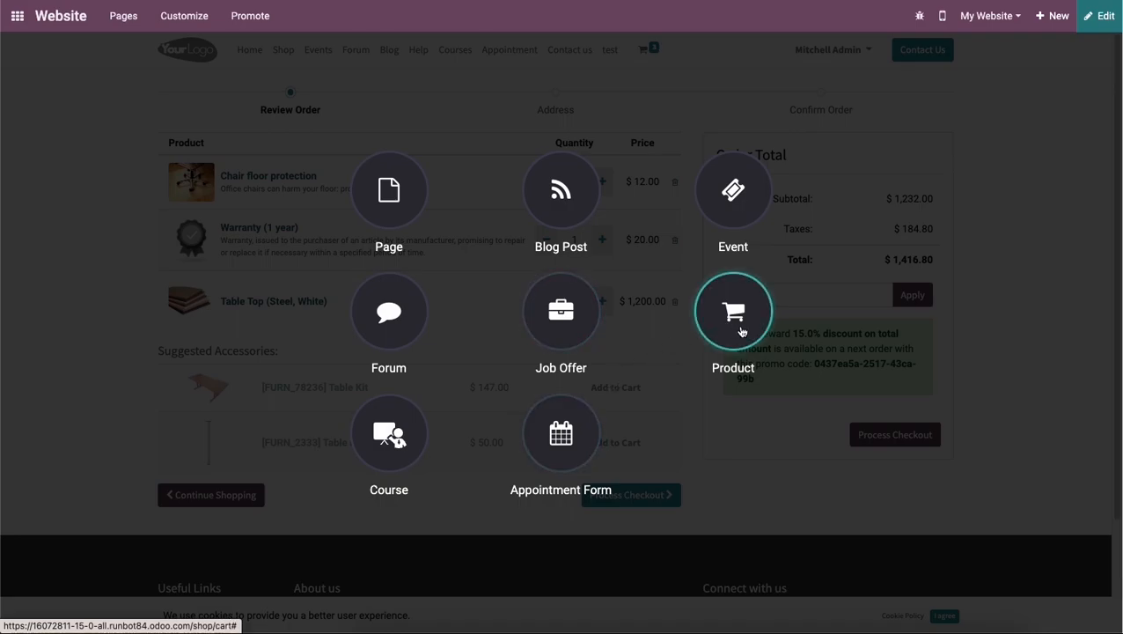
Create a new website product named 'Table', priced $1.00 and unpublished
click(733, 310)
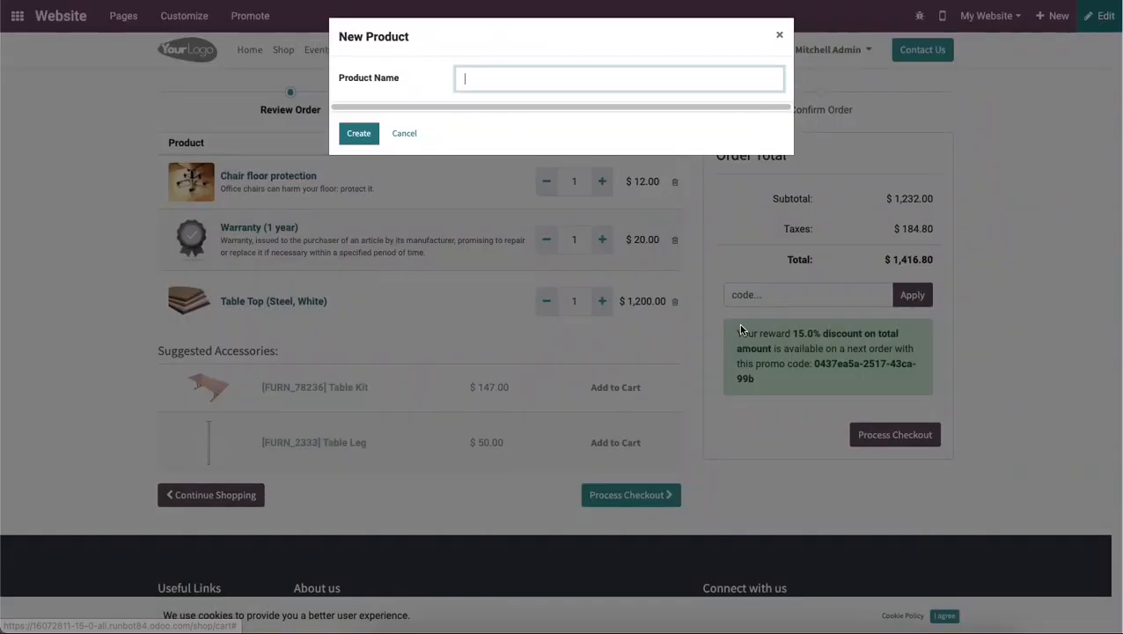
mouse_move(756, 331)
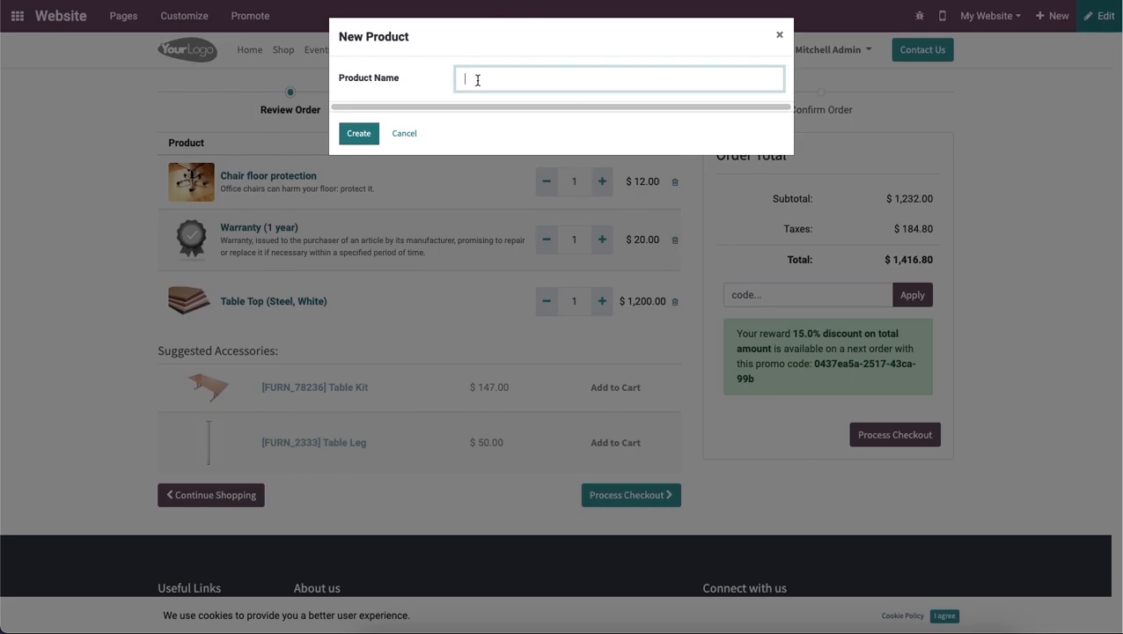
click(359, 134)
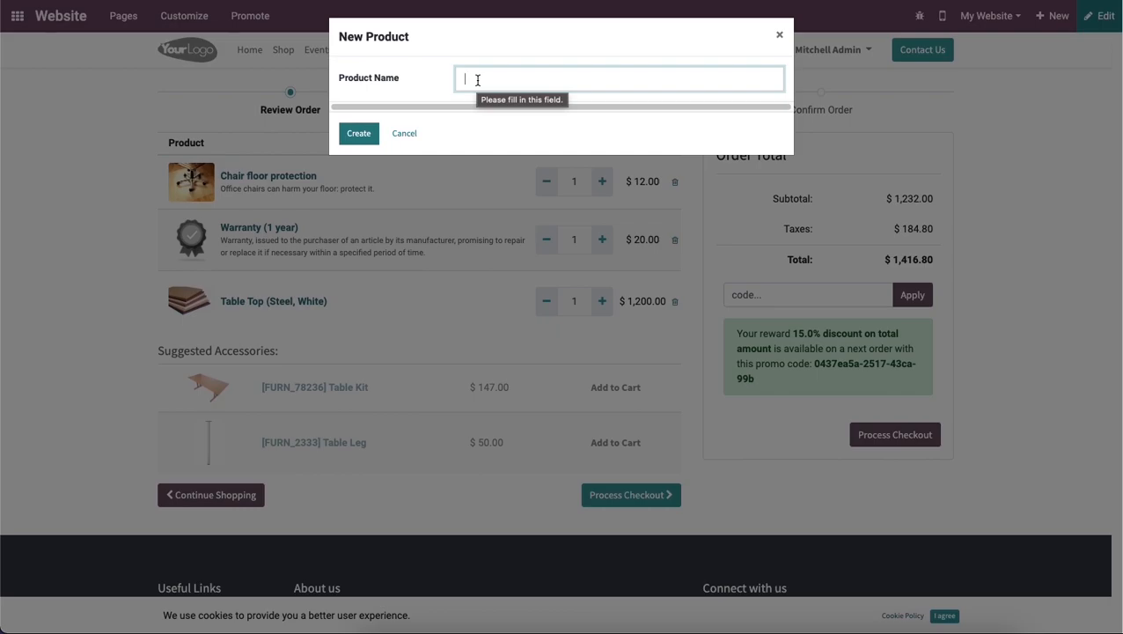
text(T)
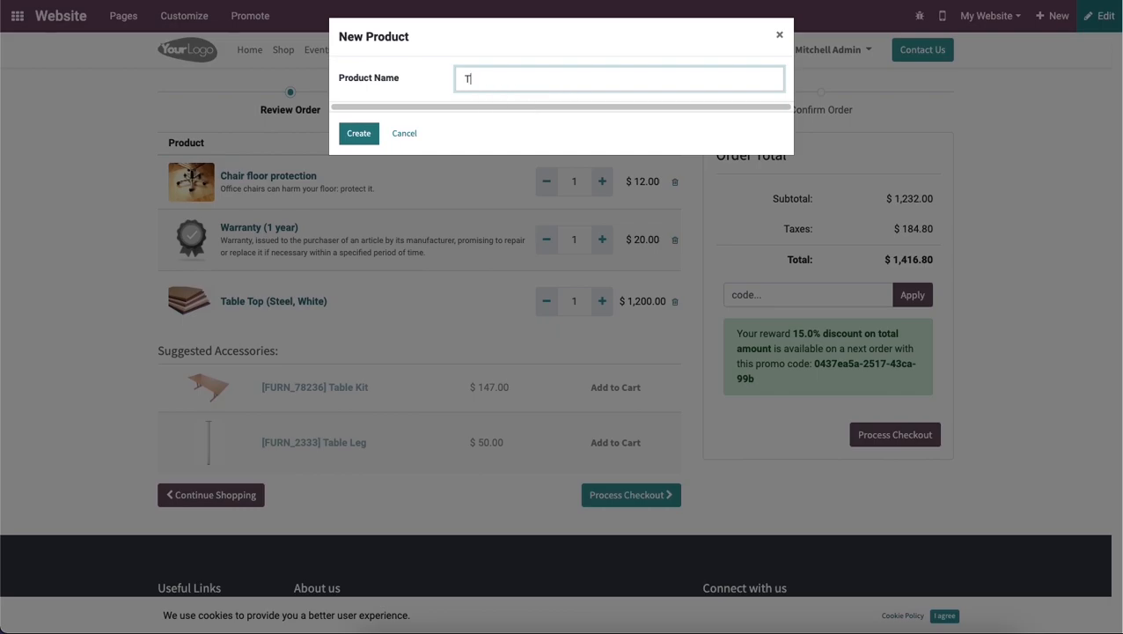
text(able)
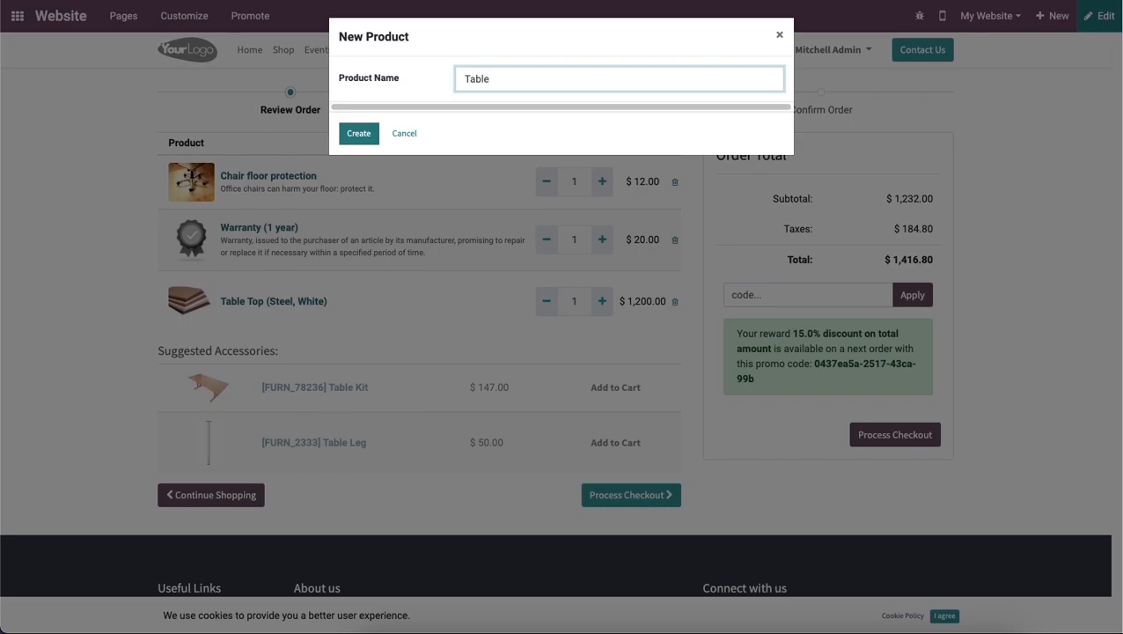
mouse_move(475, 69)
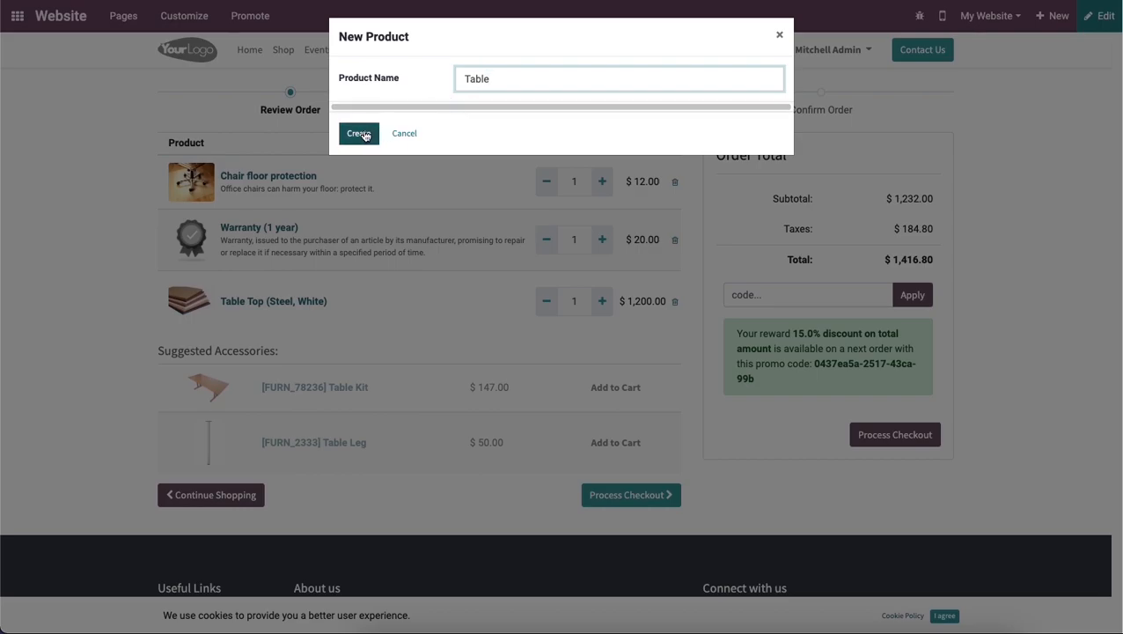
click(359, 134)
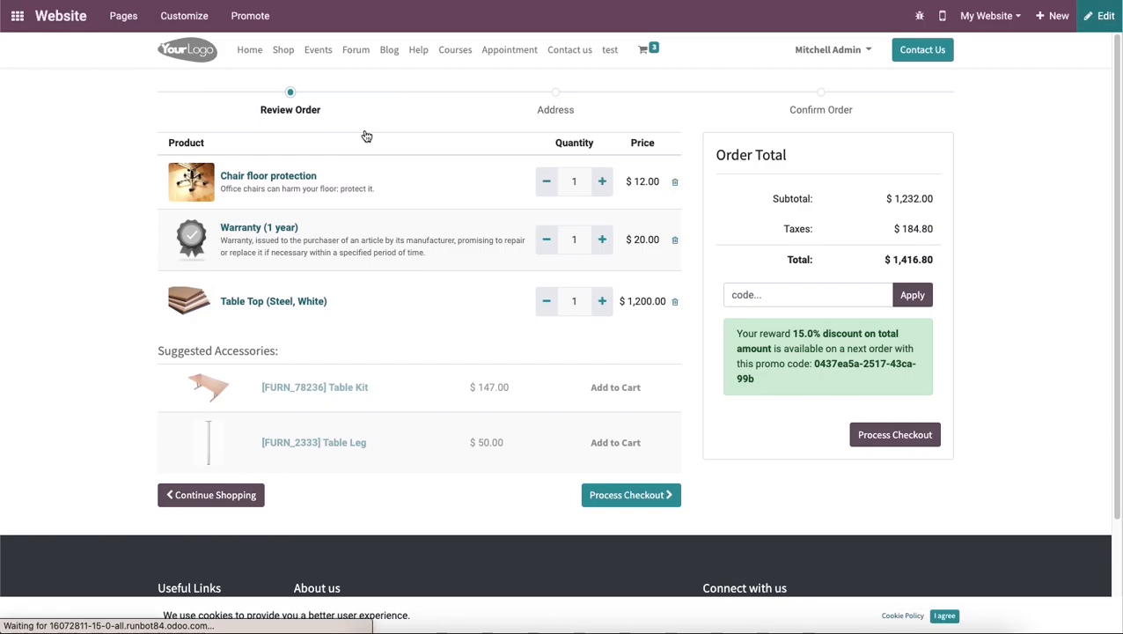
mouse_move(468, 174)
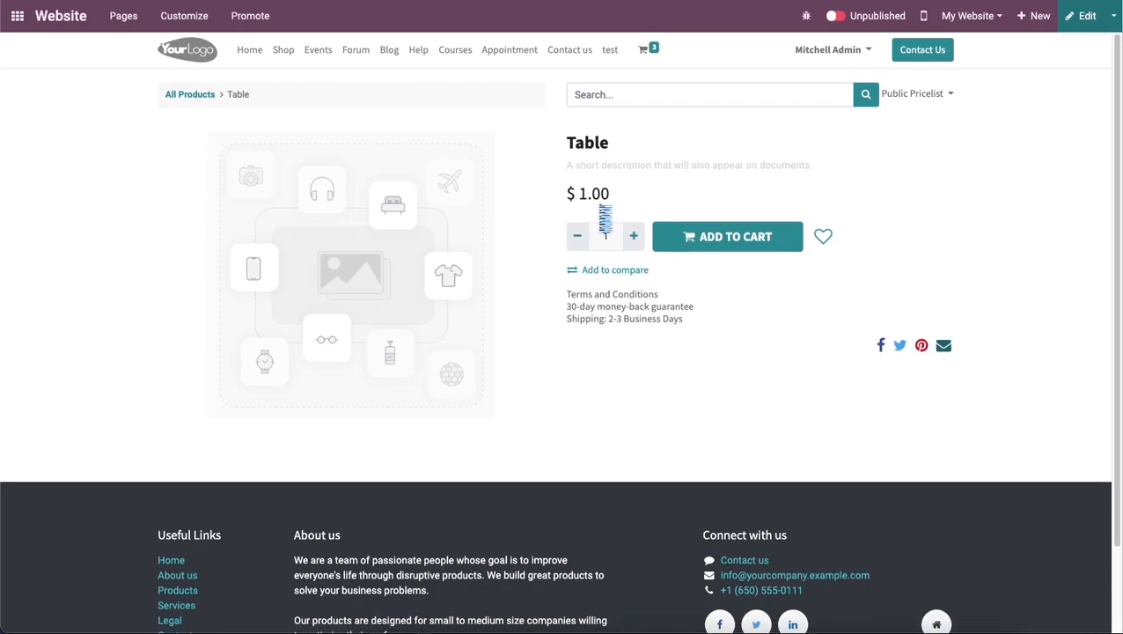
Enter edit mode on the Table page and select its placeholder product image
click(1088, 14)
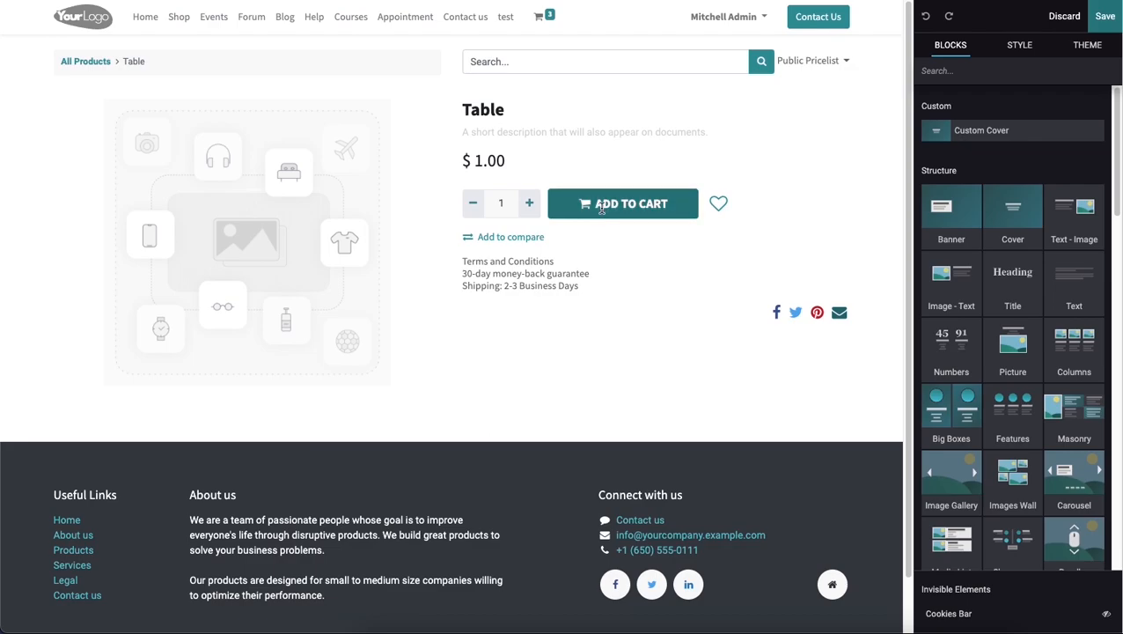
mouse_move(556, 174)
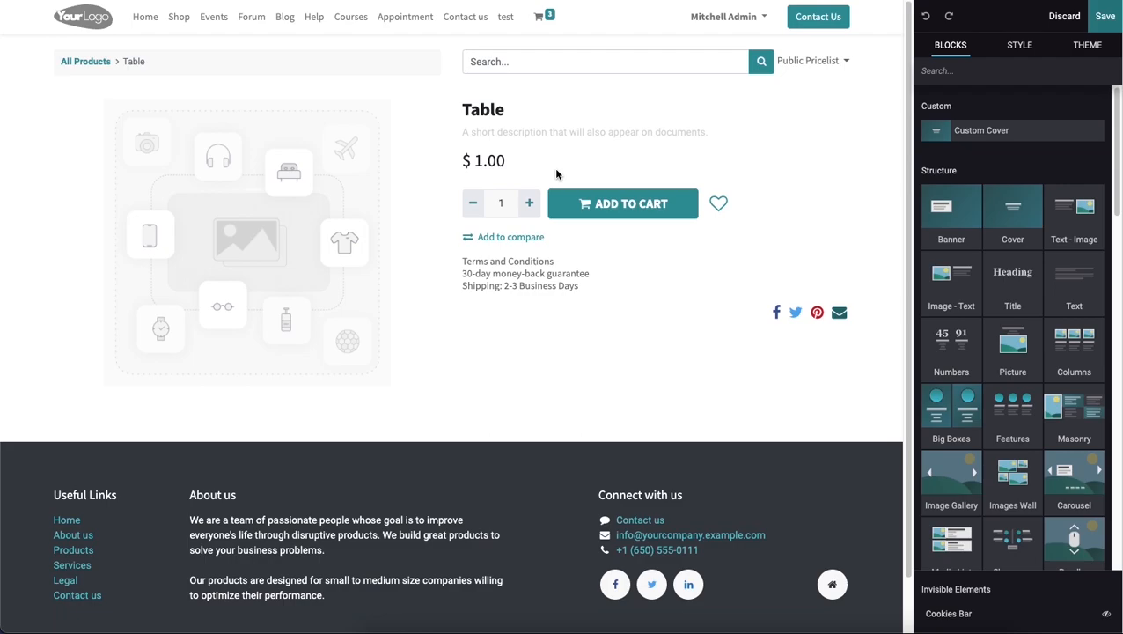
mouse_move(979, 123)
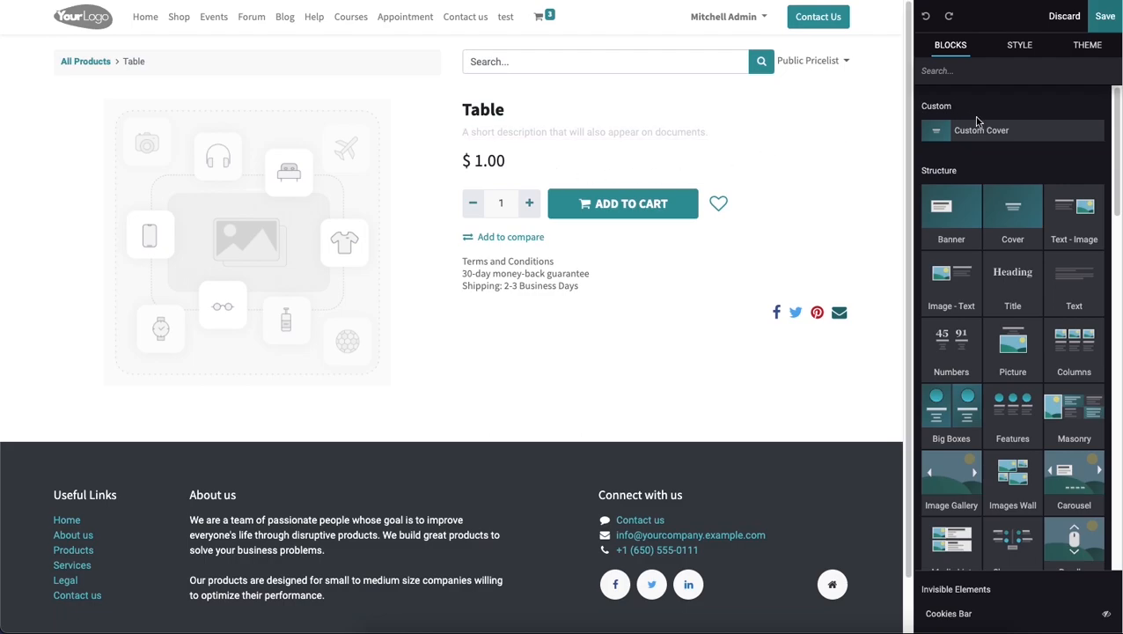
mouse_move(1012, 348)
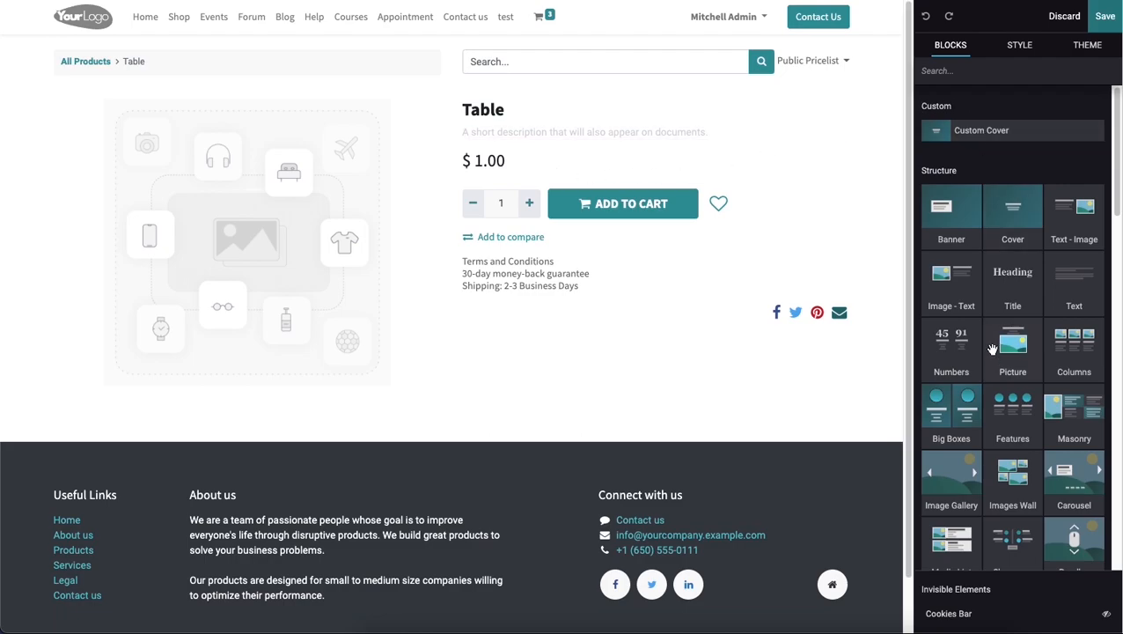
mouse_move(1012, 344)
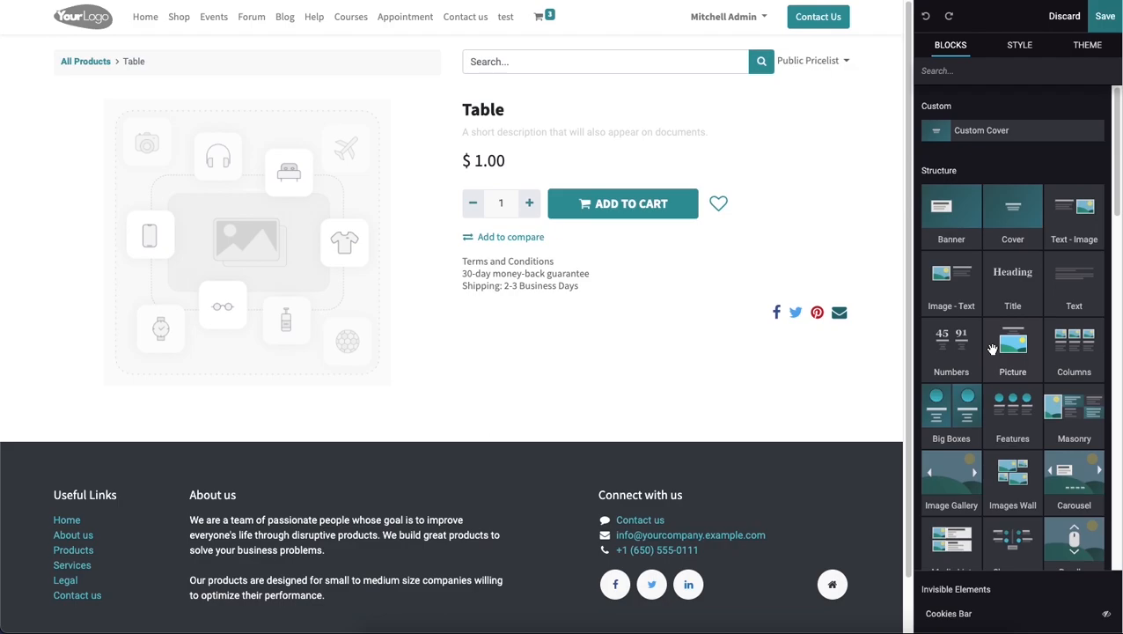
mouse_move(1095, 123)
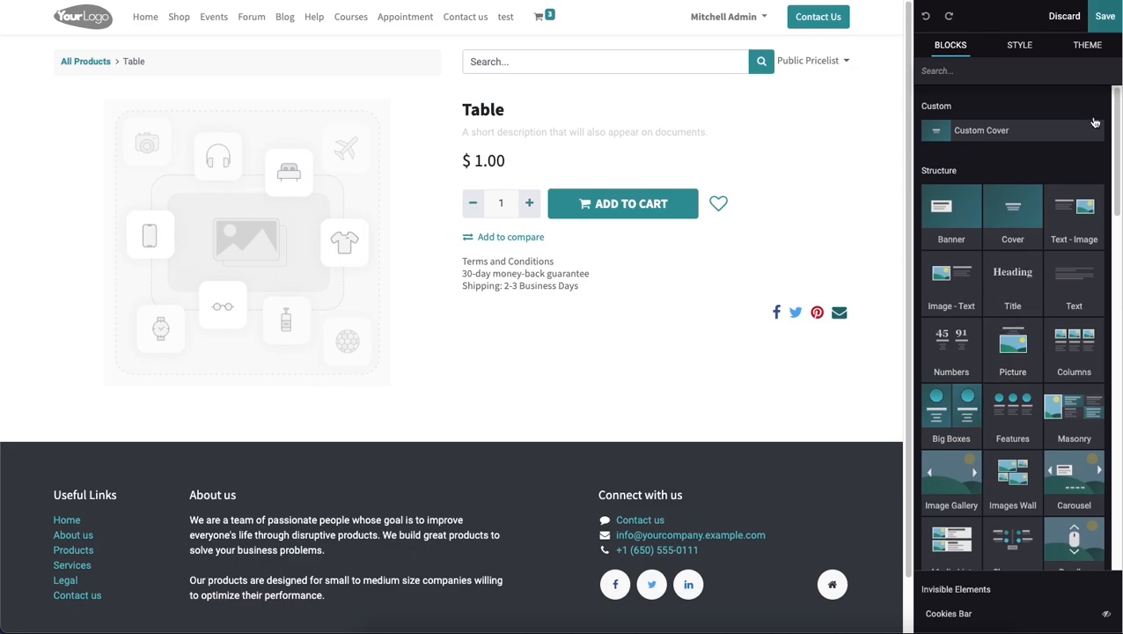
mouse_move(921, 99)
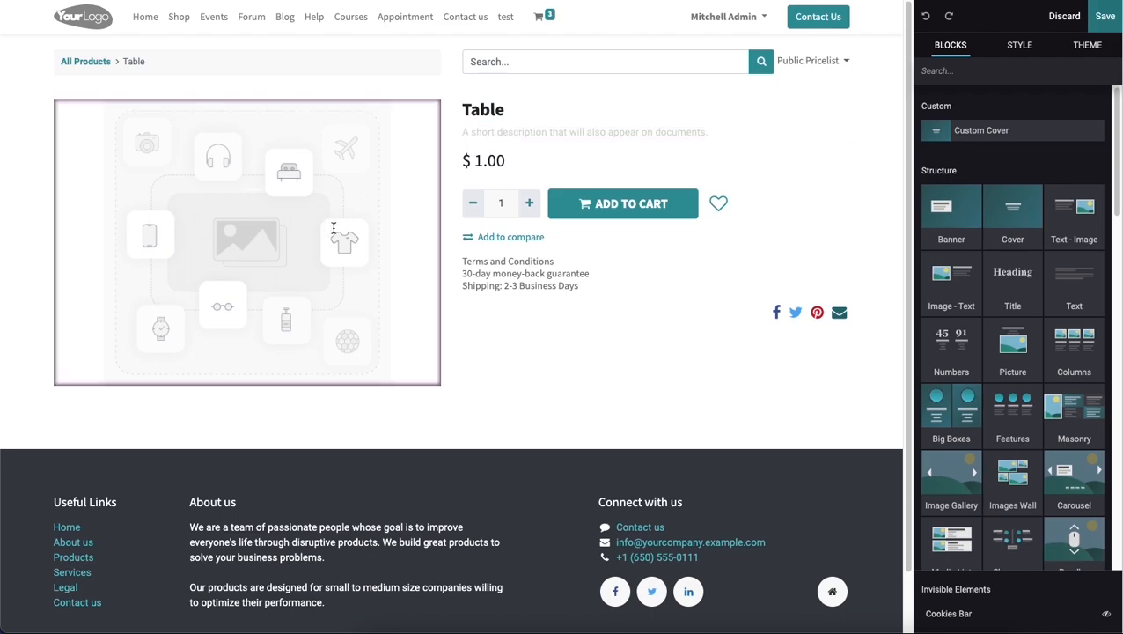
mouse_move(345, 222)
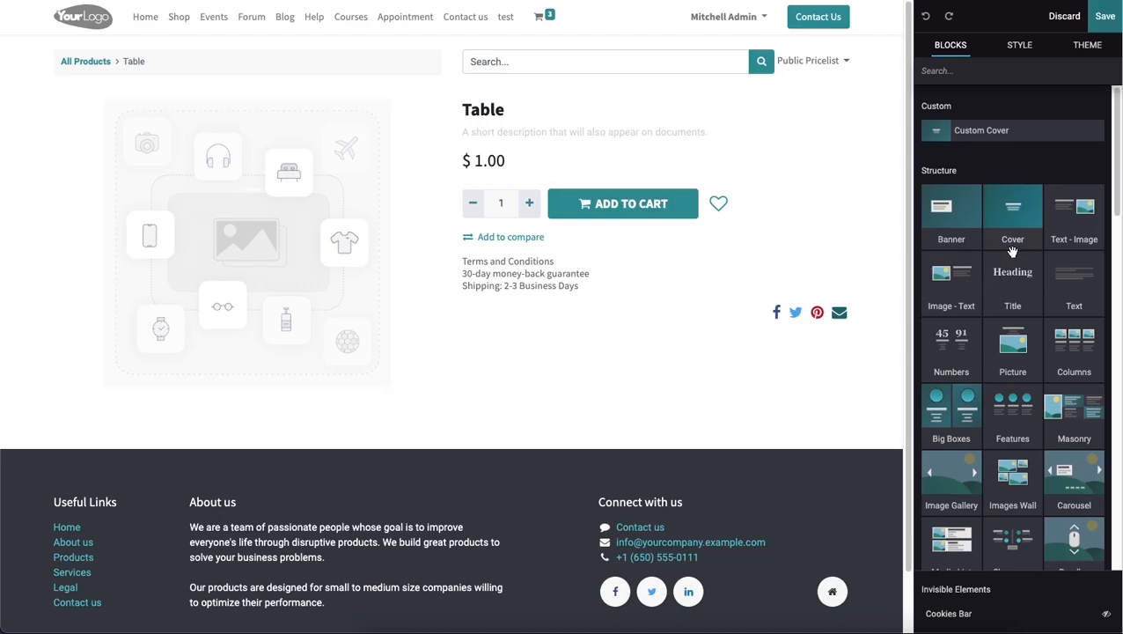
mouse_move(1012, 319)
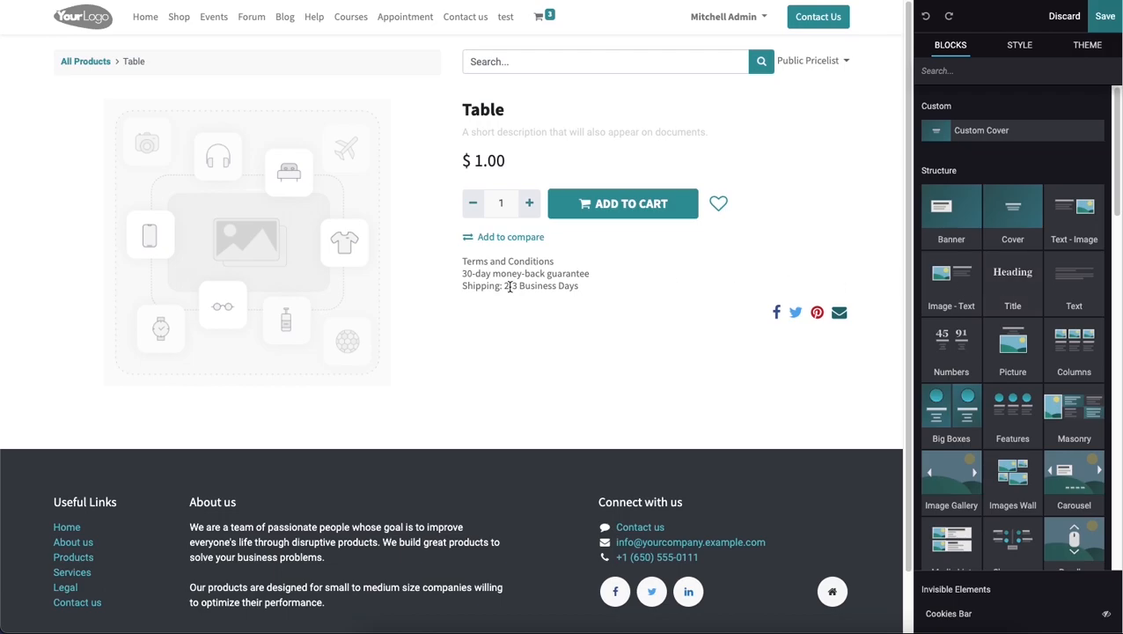
click(242, 231)
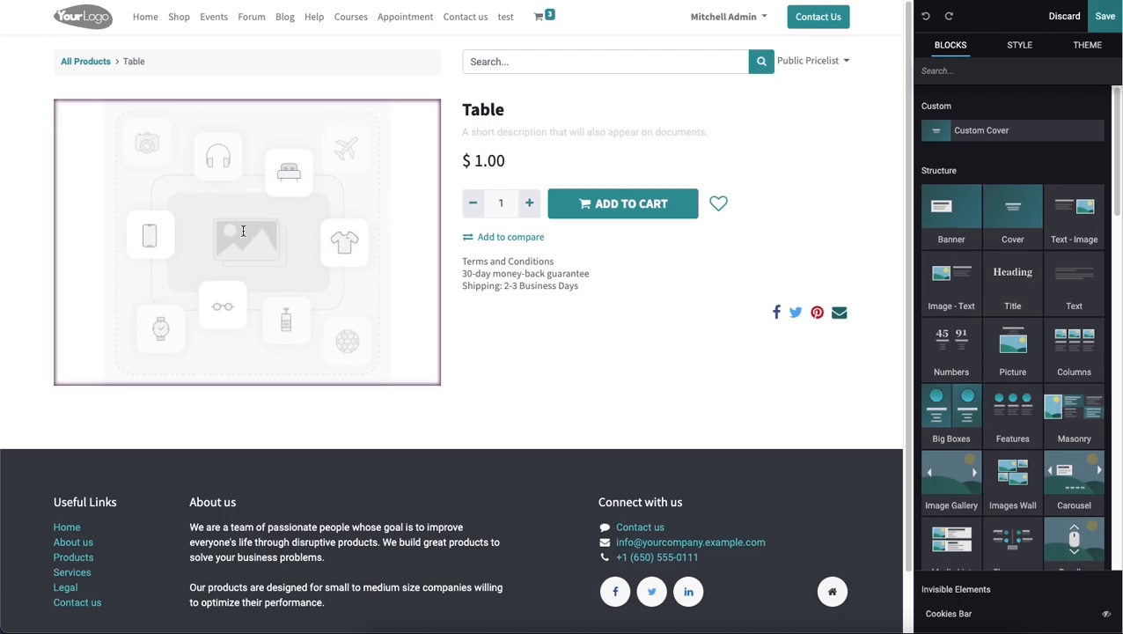
click(247, 243)
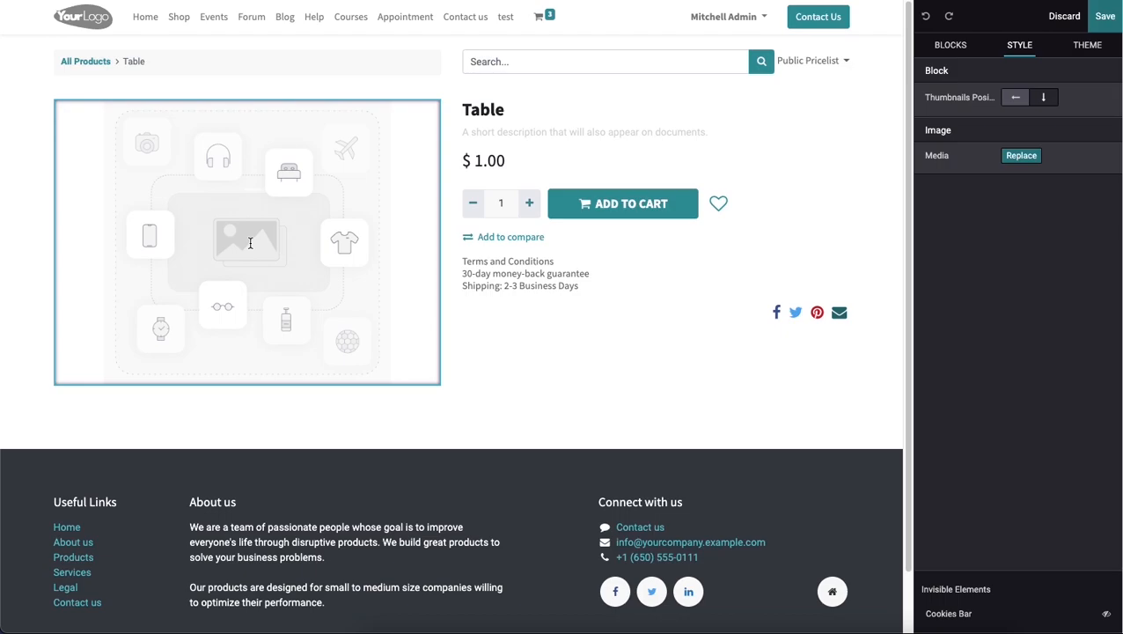
mouse_move(384, 294)
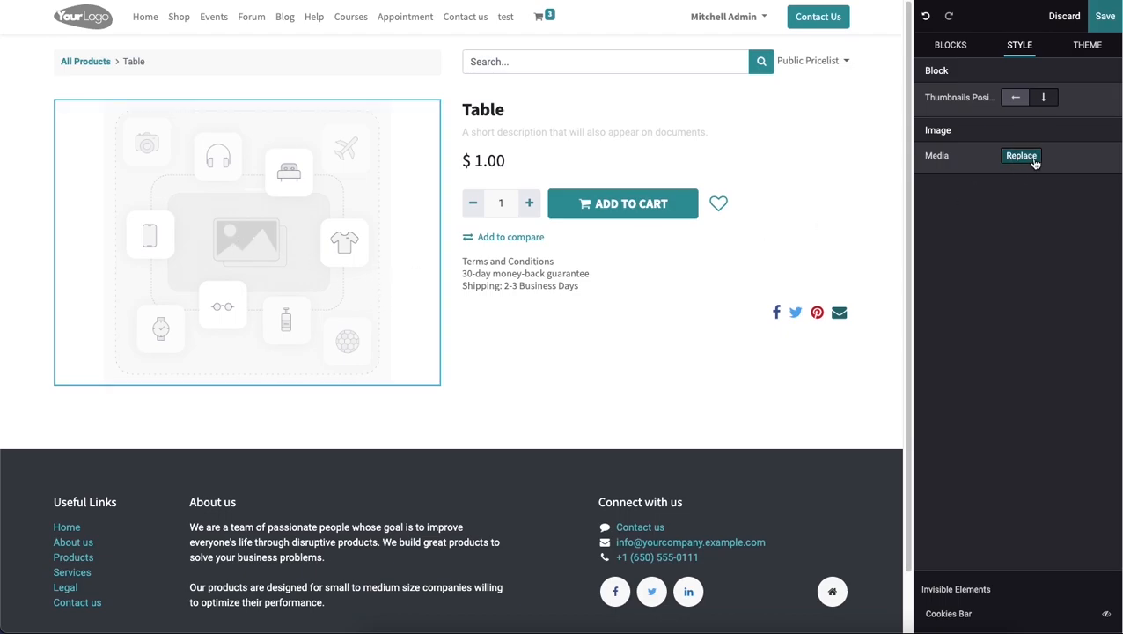
Replace the placeholder with the uploaded Meeting table.jpeg photo
click(1021, 155)
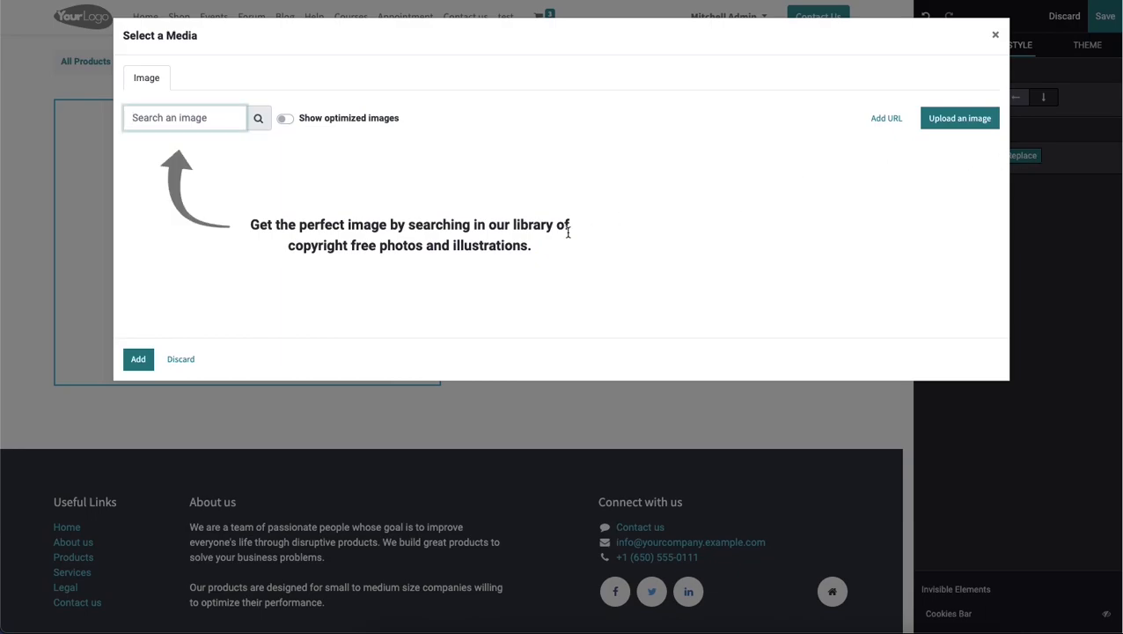
click(959, 117)
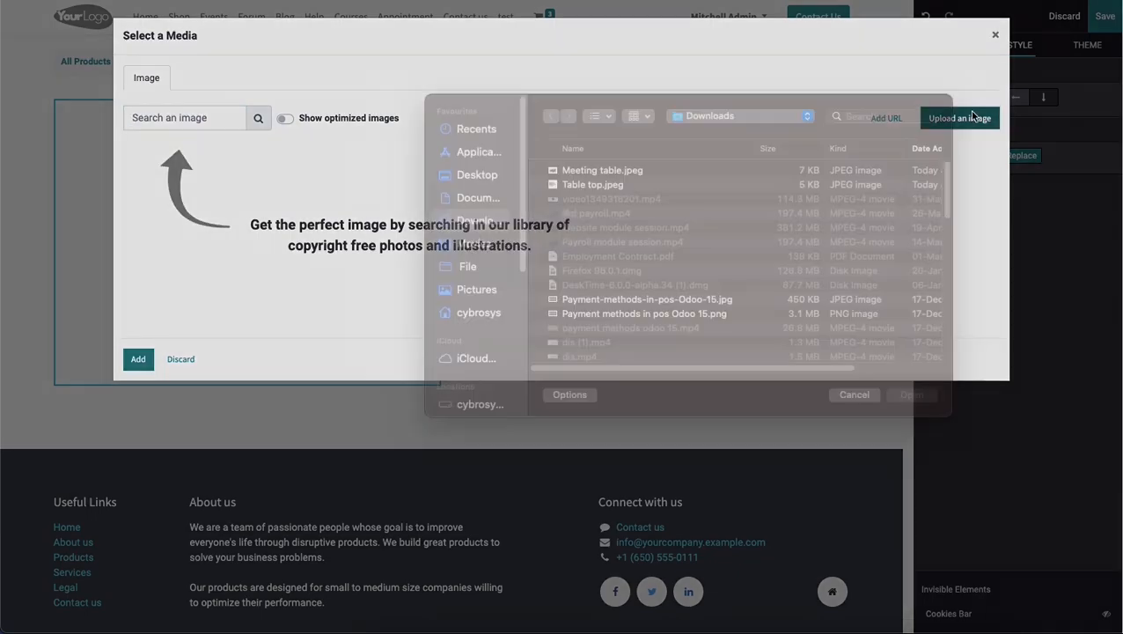
click(602, 169)
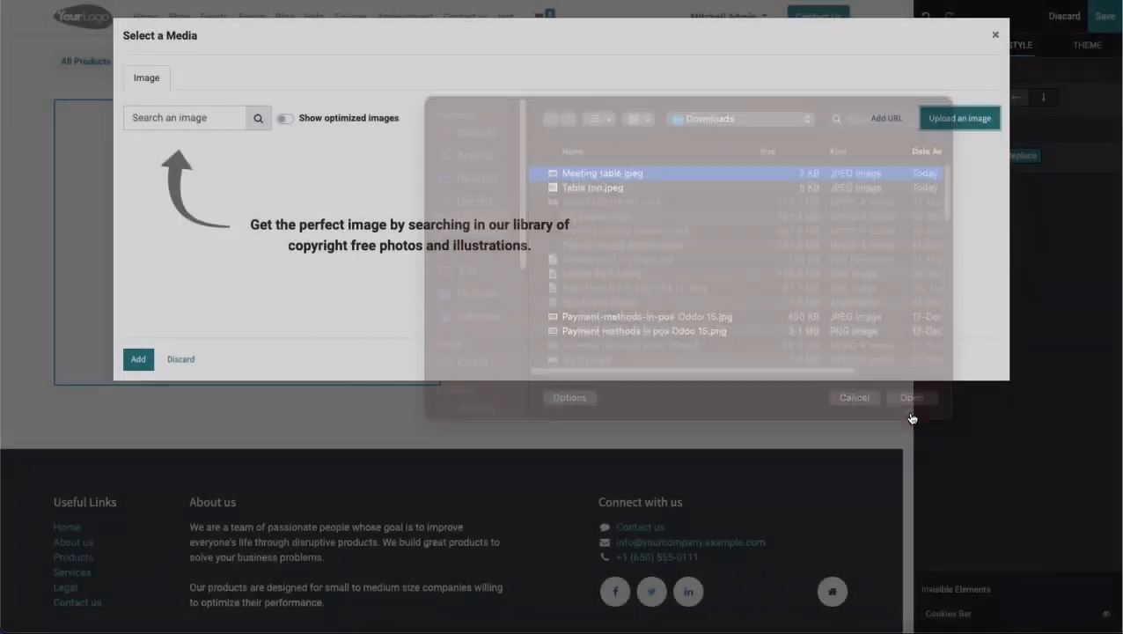
click(912, 397)
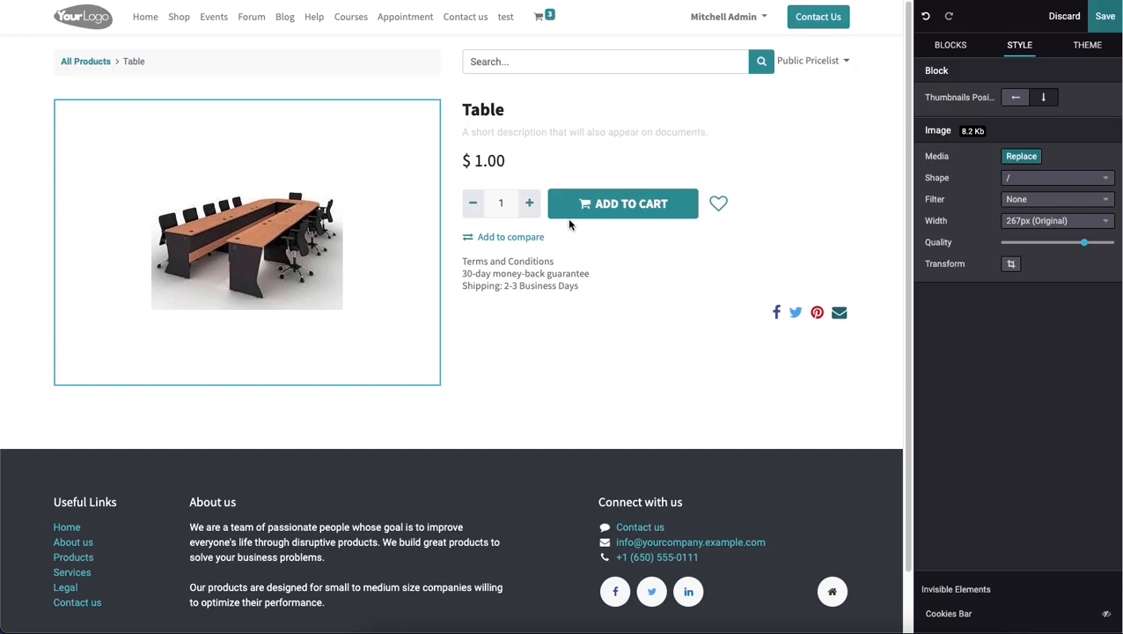
mouse_move(903, 21)
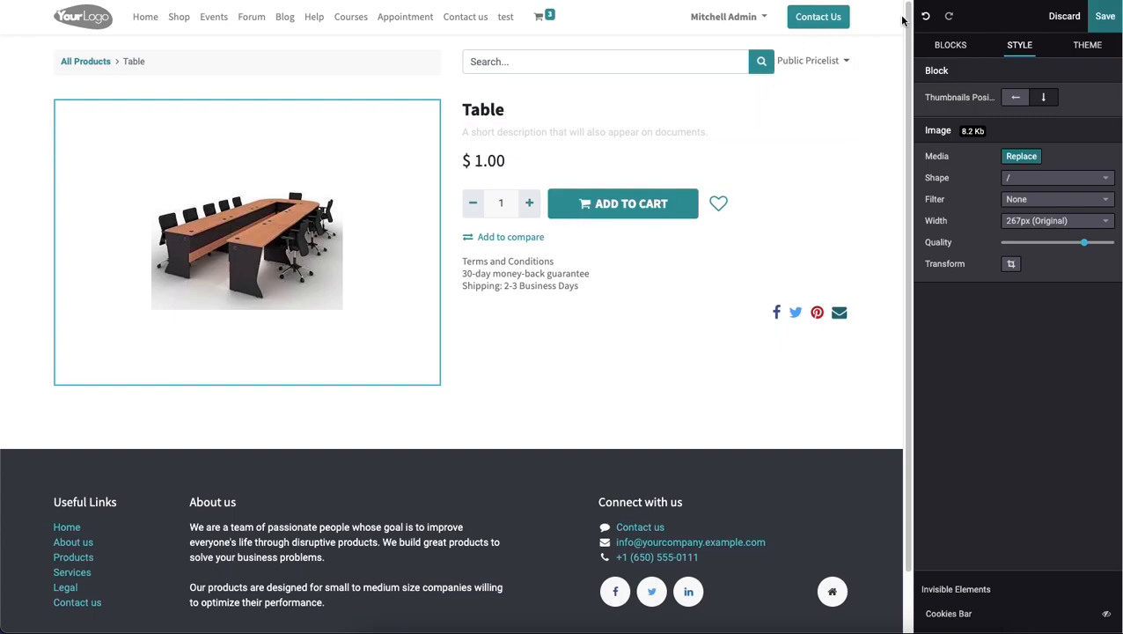
click(951, 44)
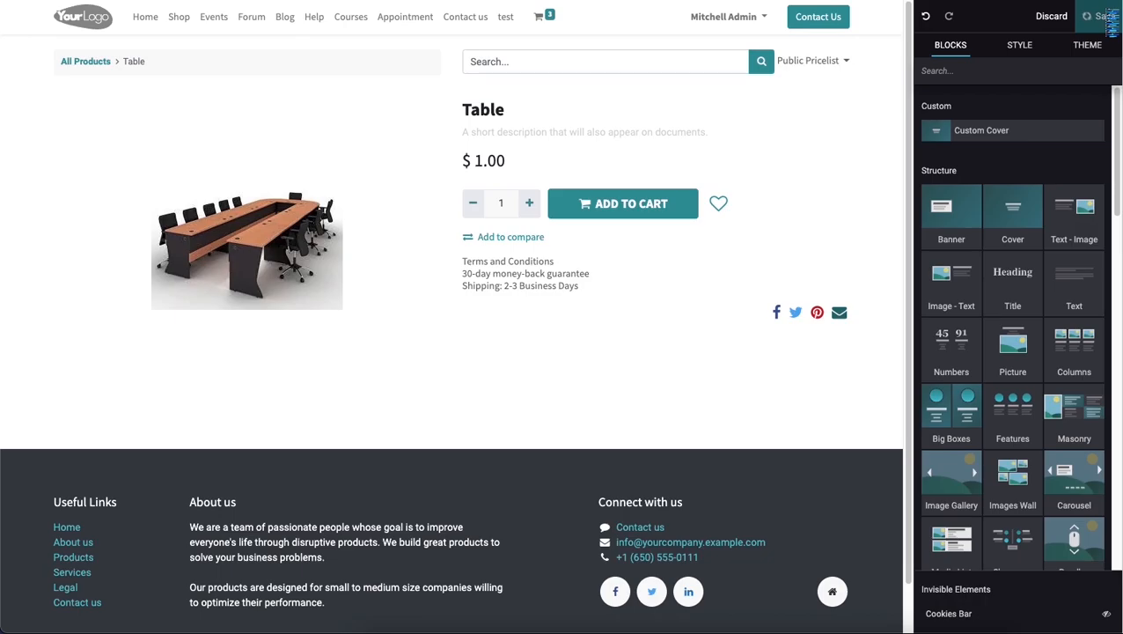
Save the Table page and switch it from Unpublished to Published
click(1051, 16)
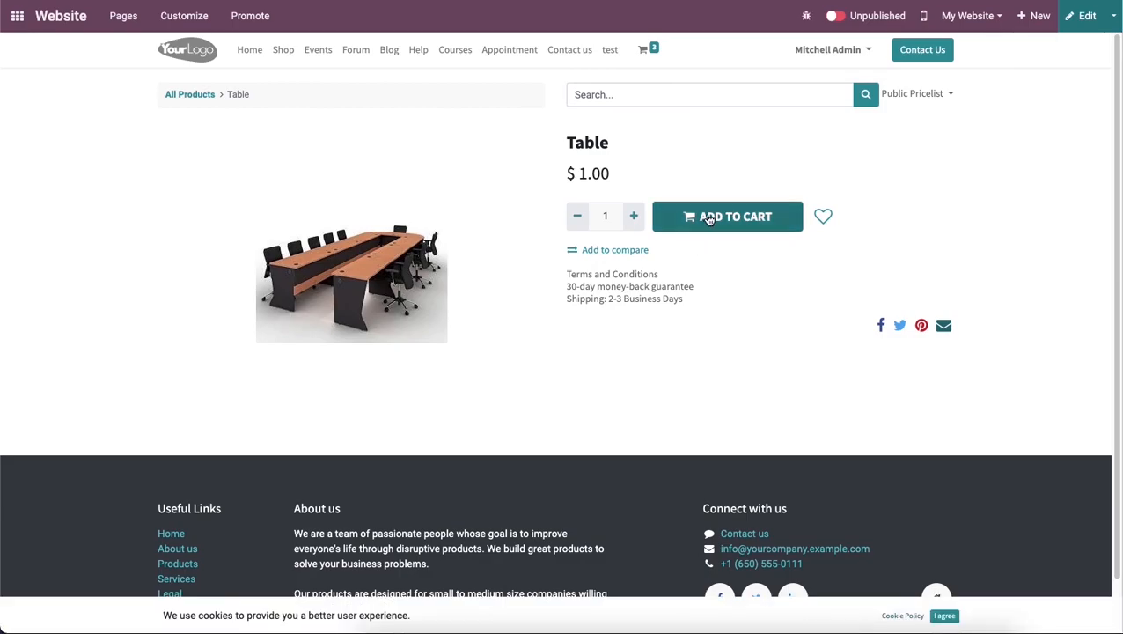
mouse_move(859, 120)
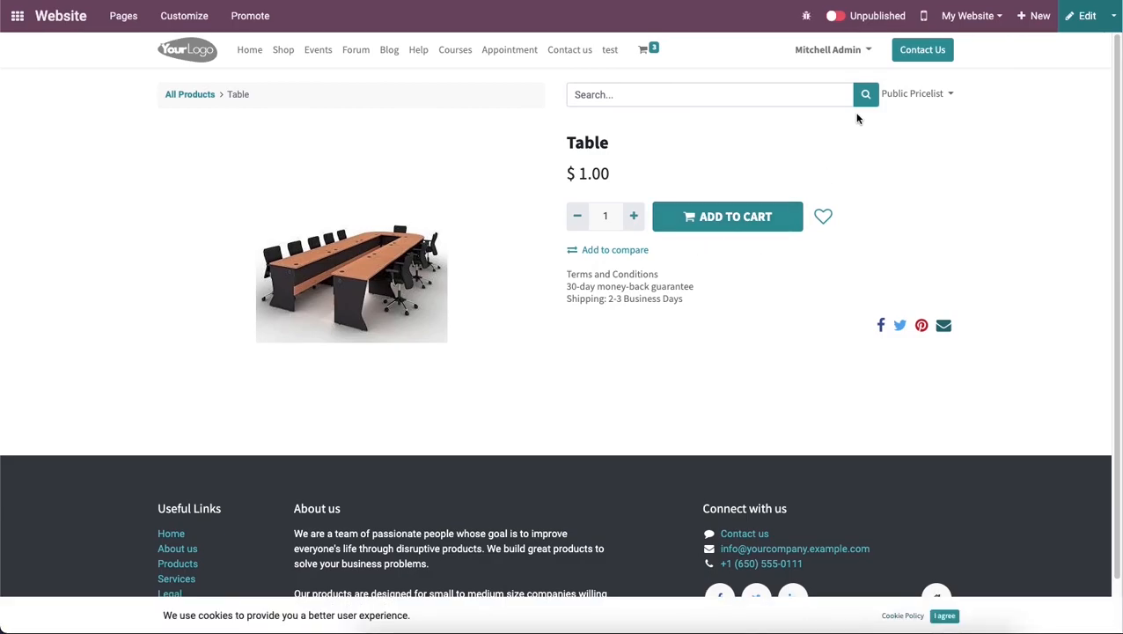
click(834, 16)
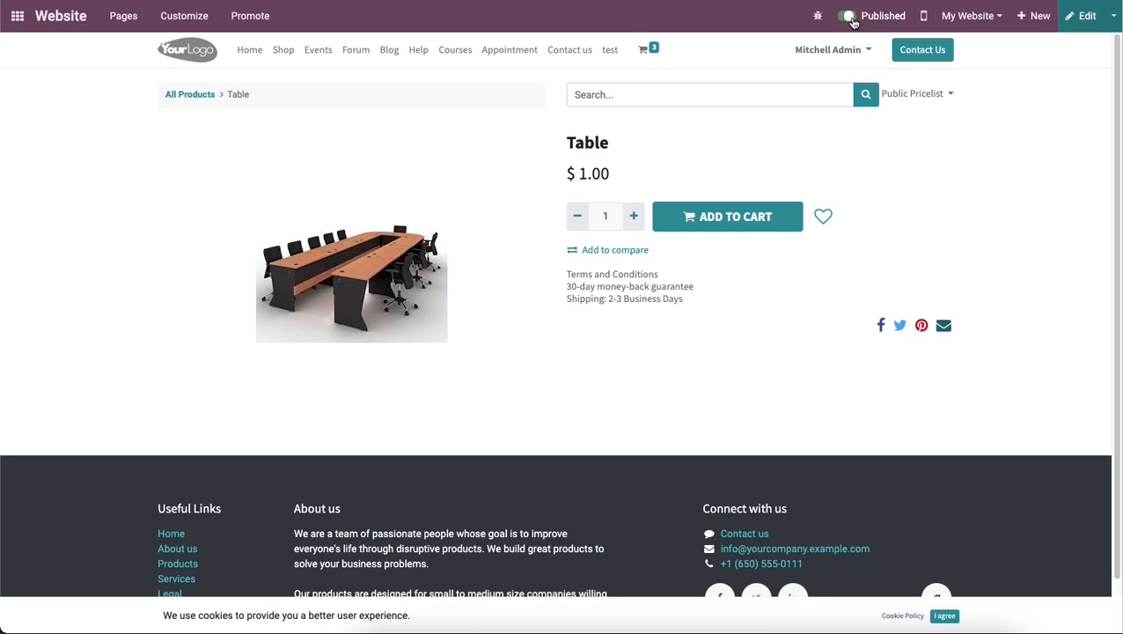
click(845, 16)
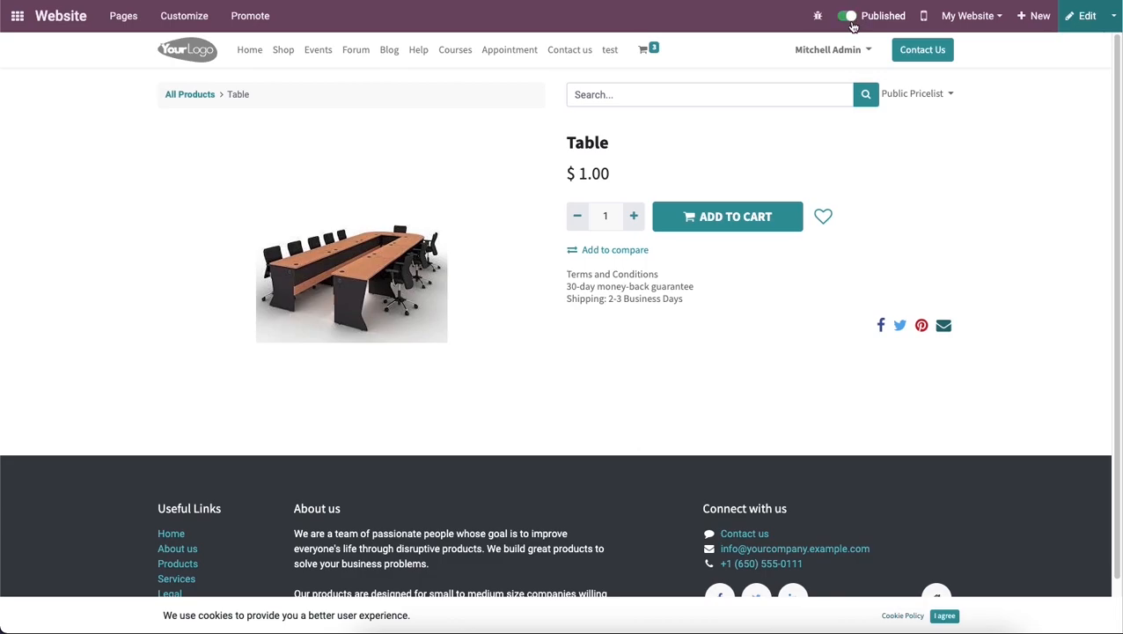
mouse_move(824, 186)
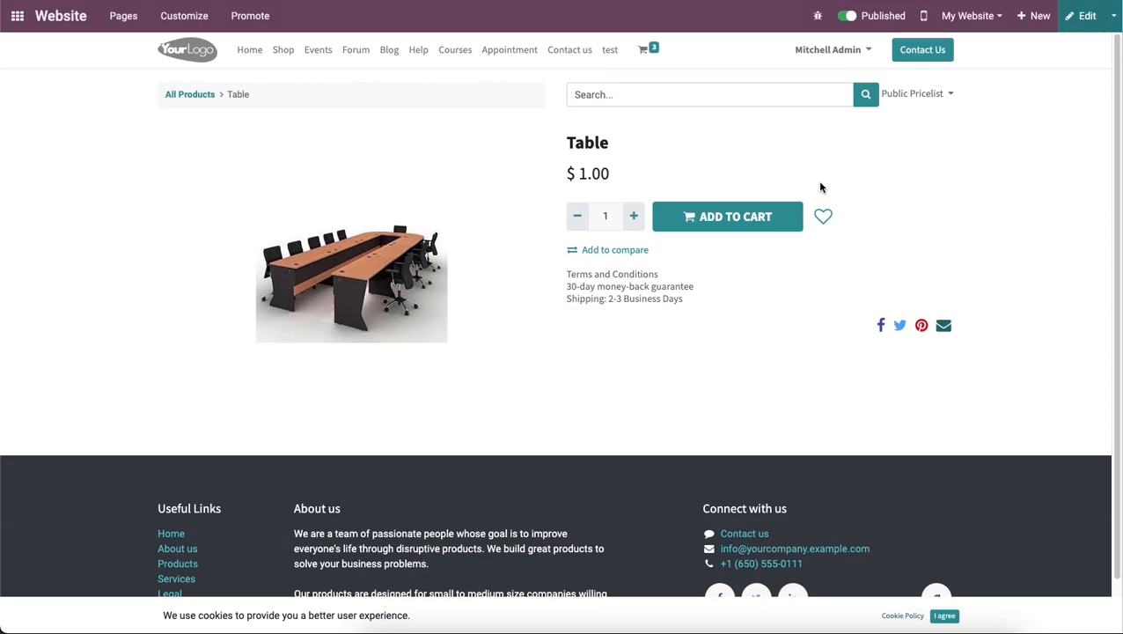
mouse_move(1056, 88)
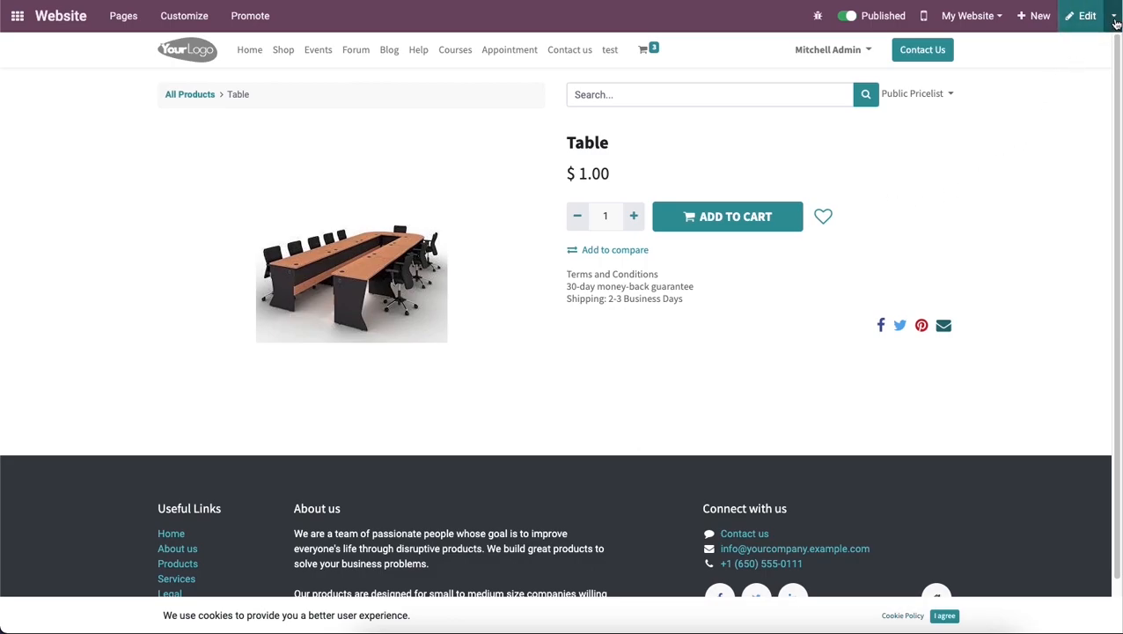
Choose Edit in backend for the Table product from the Edit dropdown
click(1116, 16)
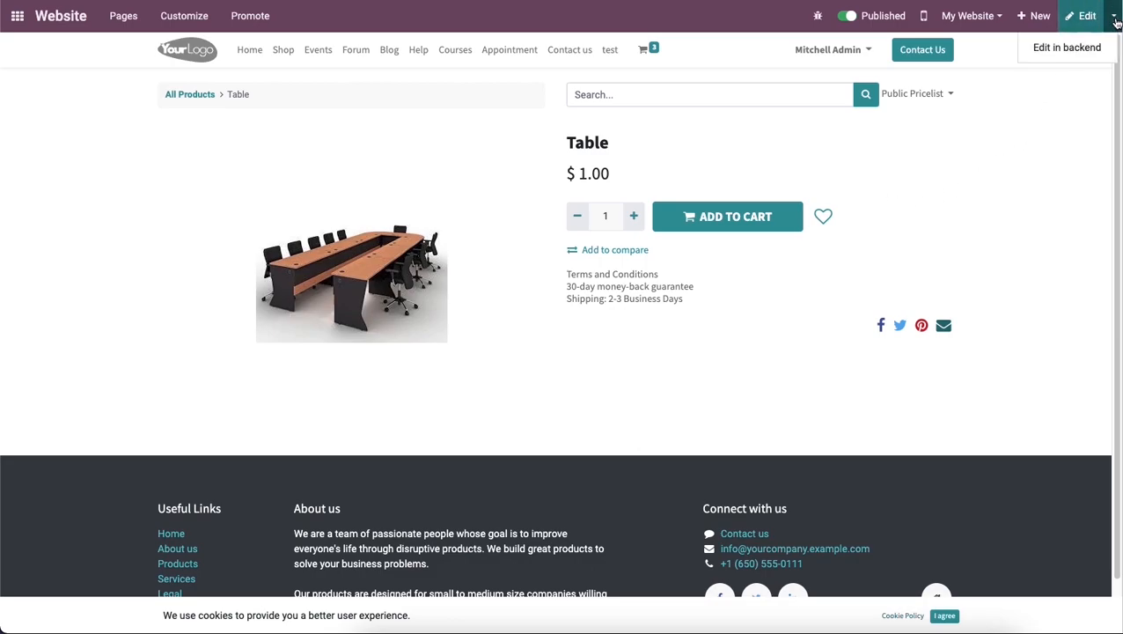
mouse_move(1067, 48)
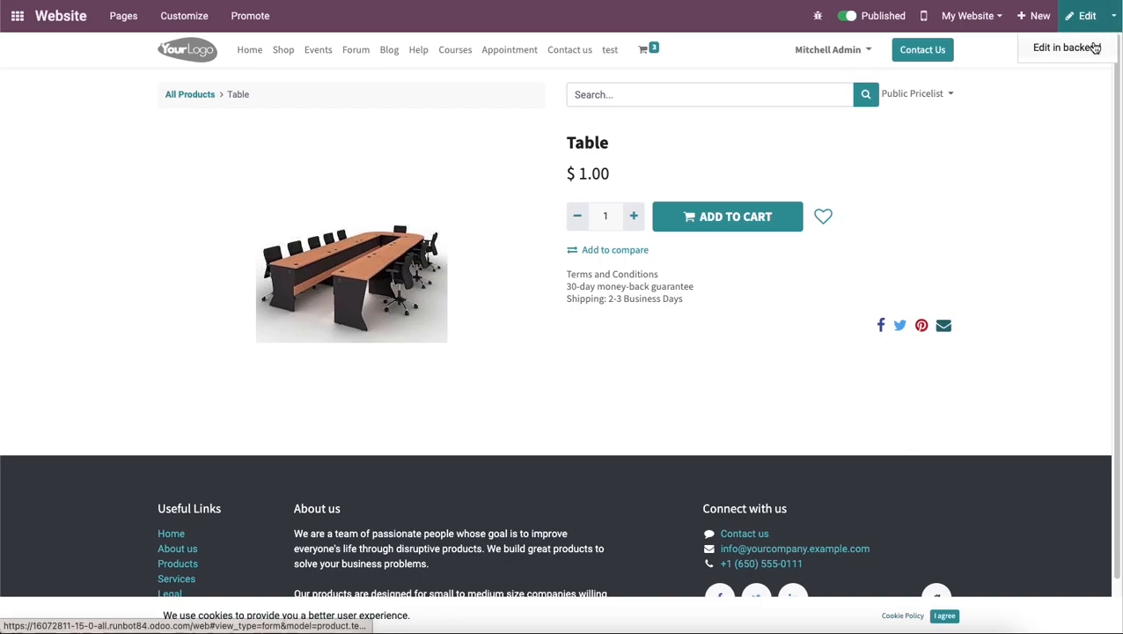
mouse_move(1067, 48)
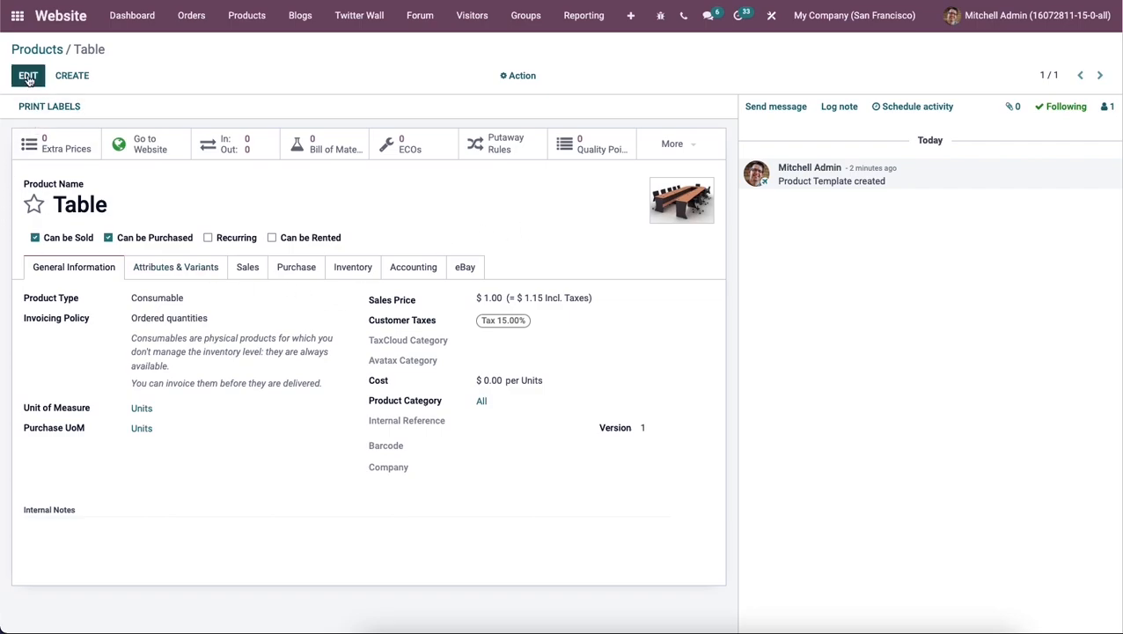
Put the Table backend product form into edit mode
click(27, 74)
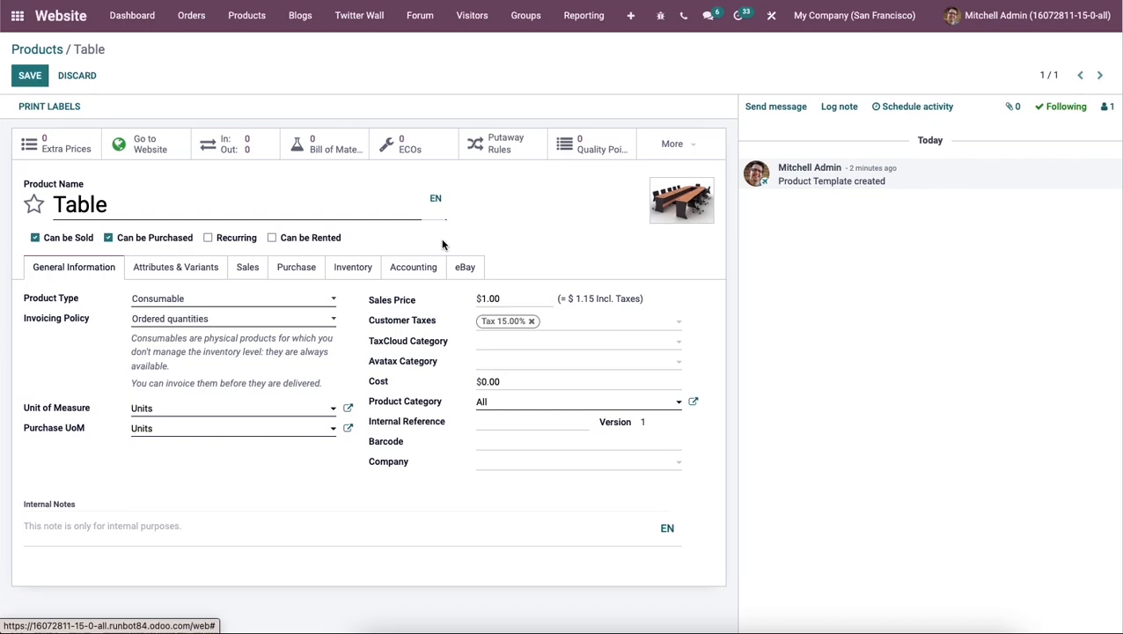
mouse_move(449, 245)
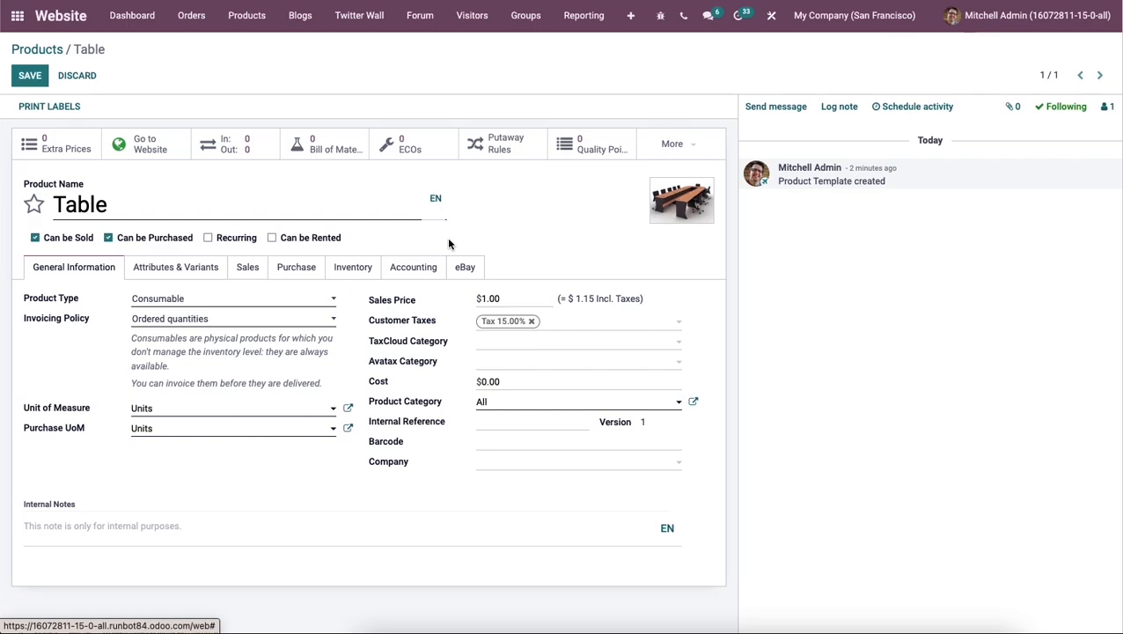
mouse_move(549, 206)
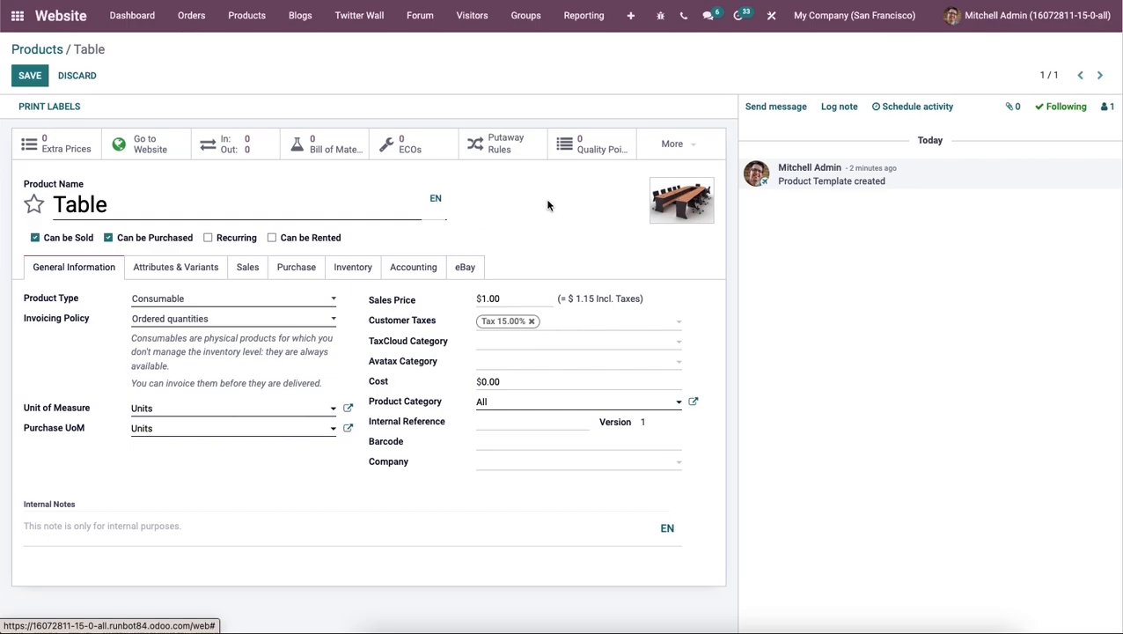